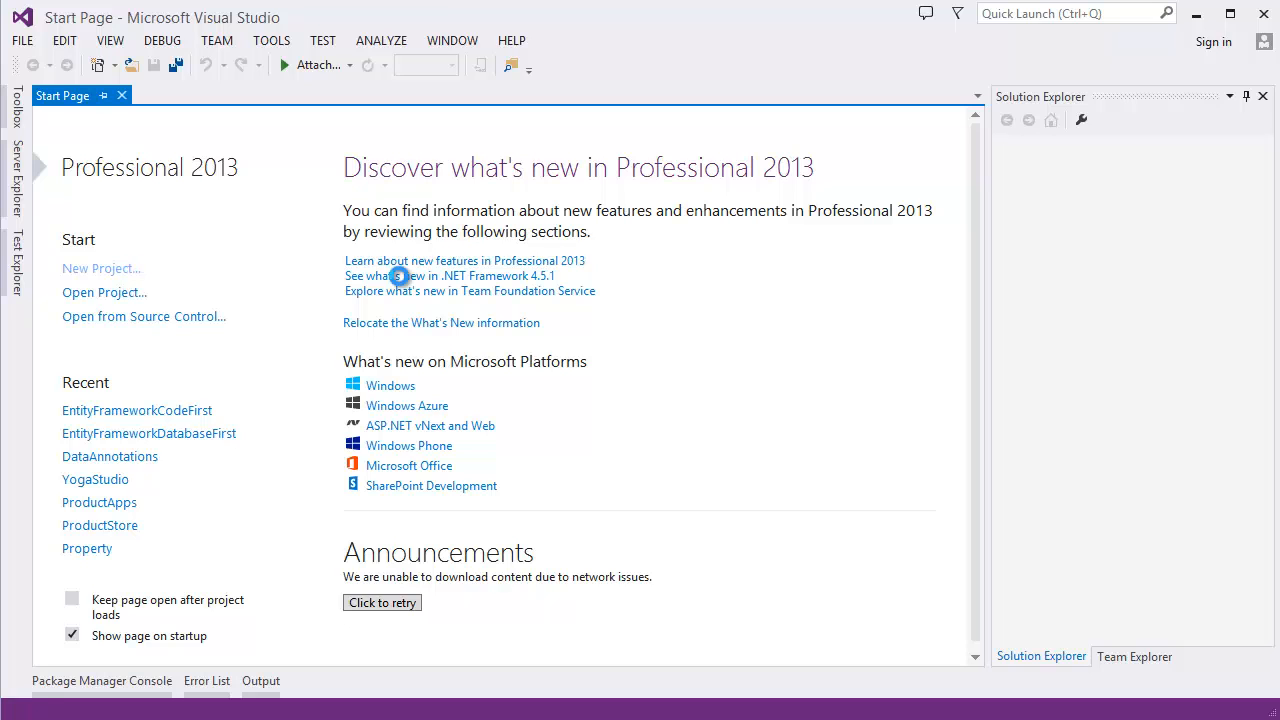
# Create a new ASP.NET Web Application named ViewBagAndViewData using the MVC template.
pyautogui.click(100, 268)
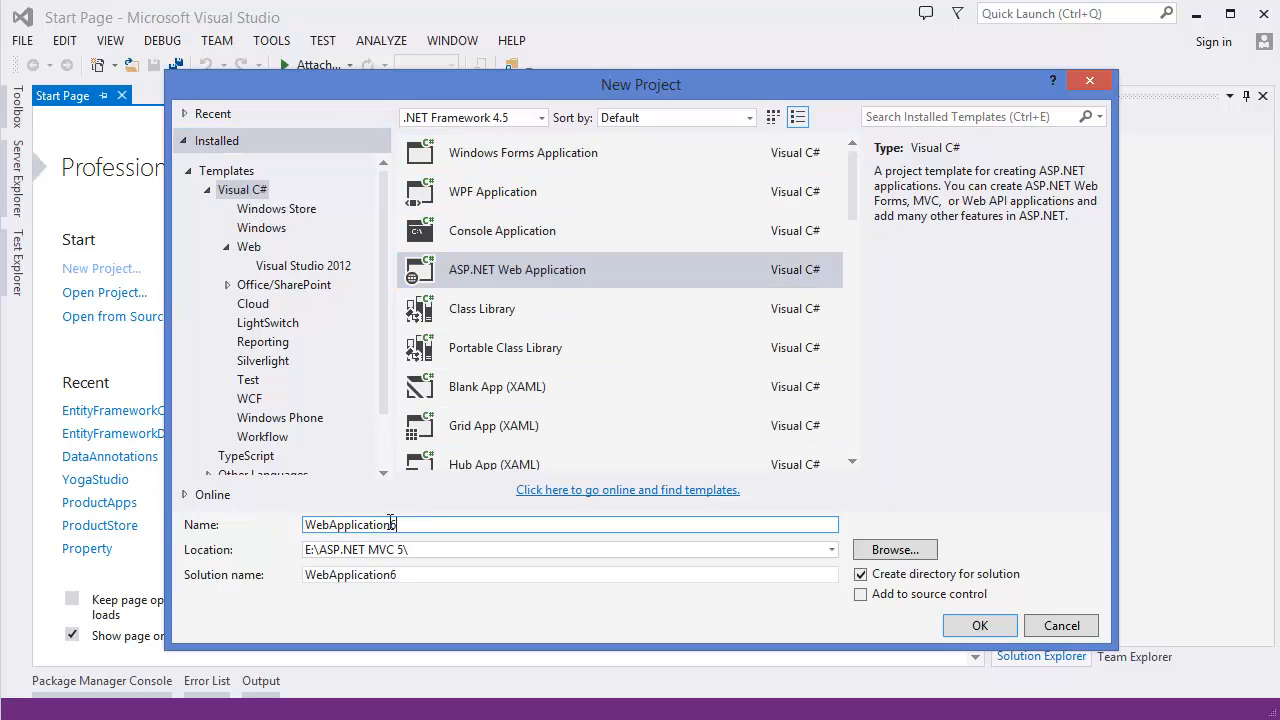
pyautogui.write('Vid')
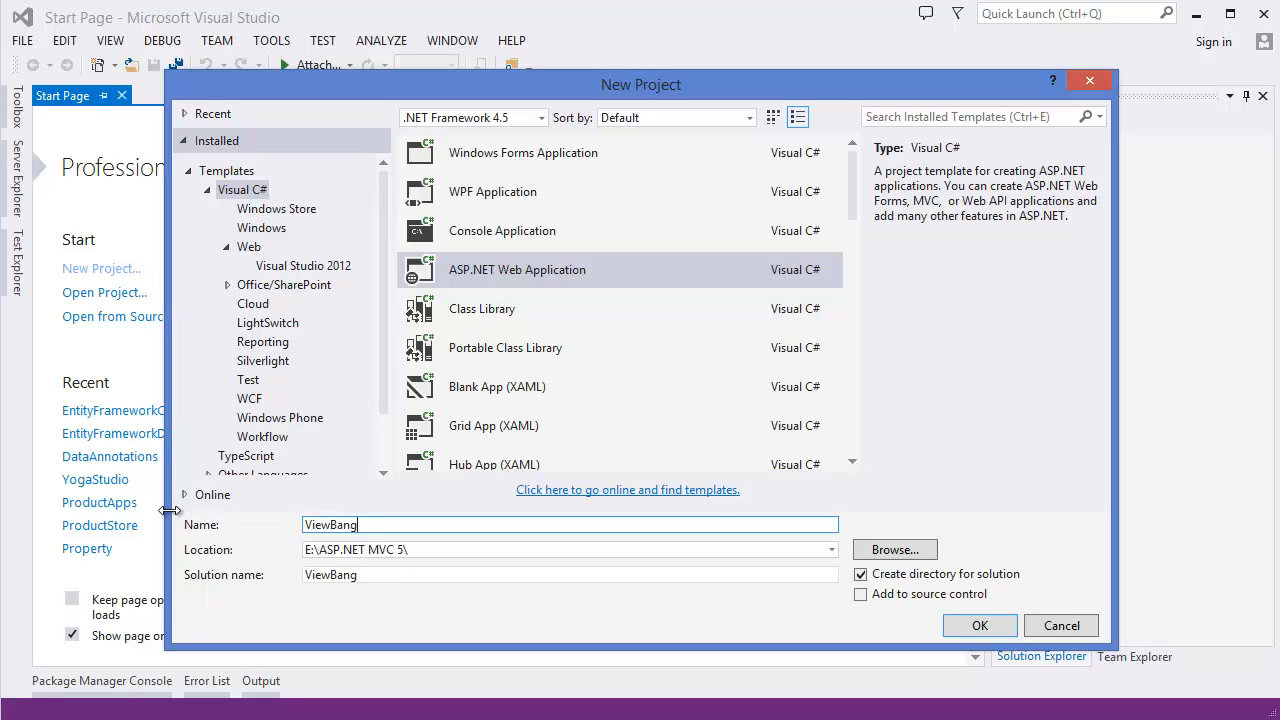
pyautogui.press('Backspace')
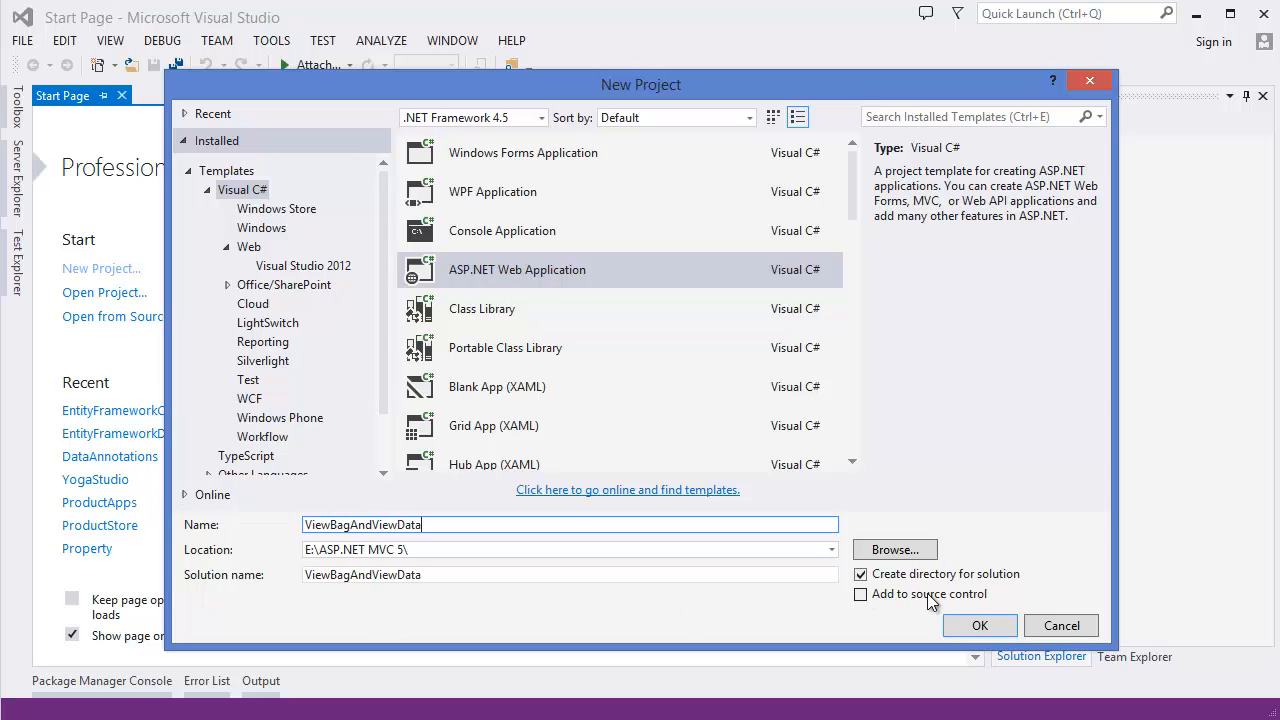
pyautogui.click(980, 624)
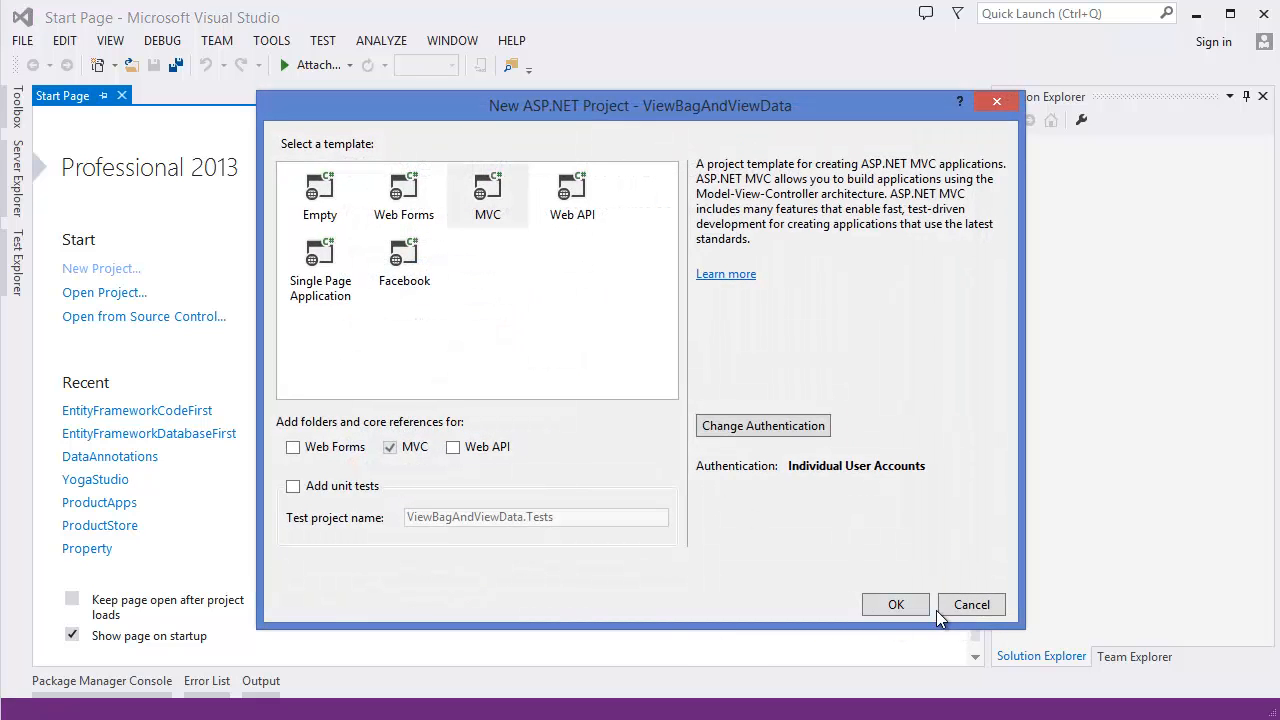
pyautogui.click(896, 604)
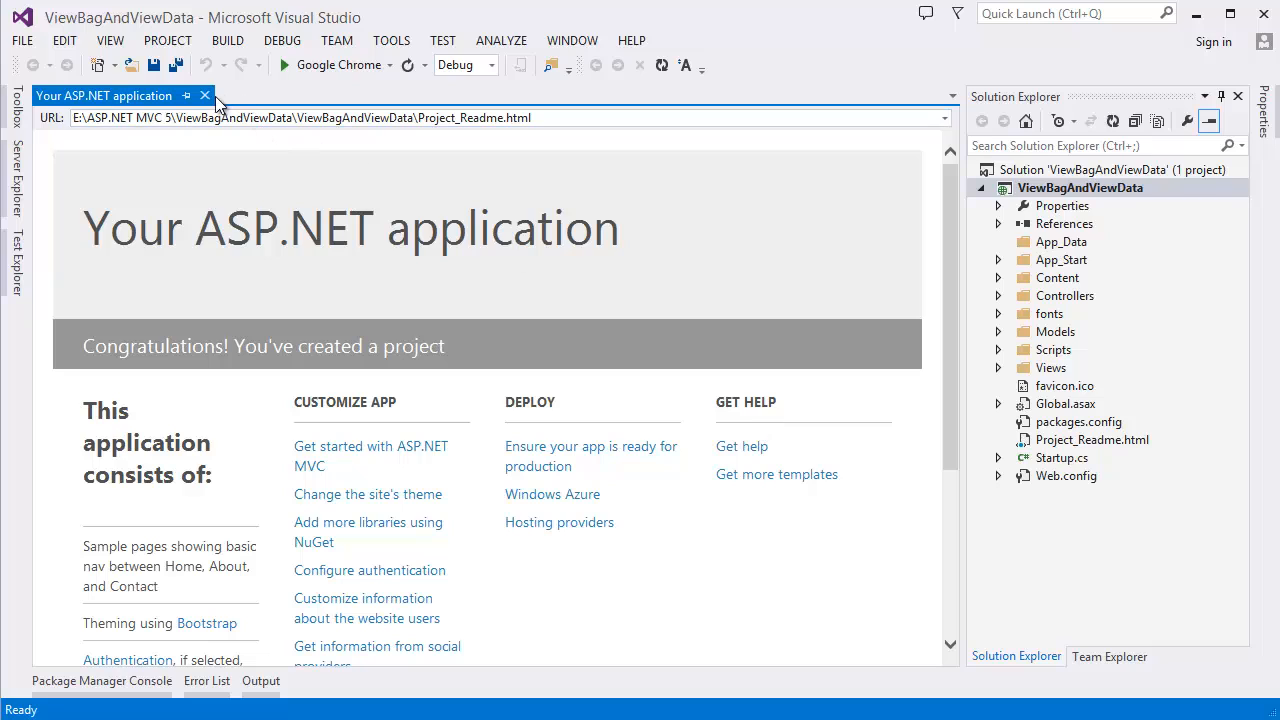
# Close the readme and start adding a new controller to the Controllers folder.
pyautogui.click(206, 96)
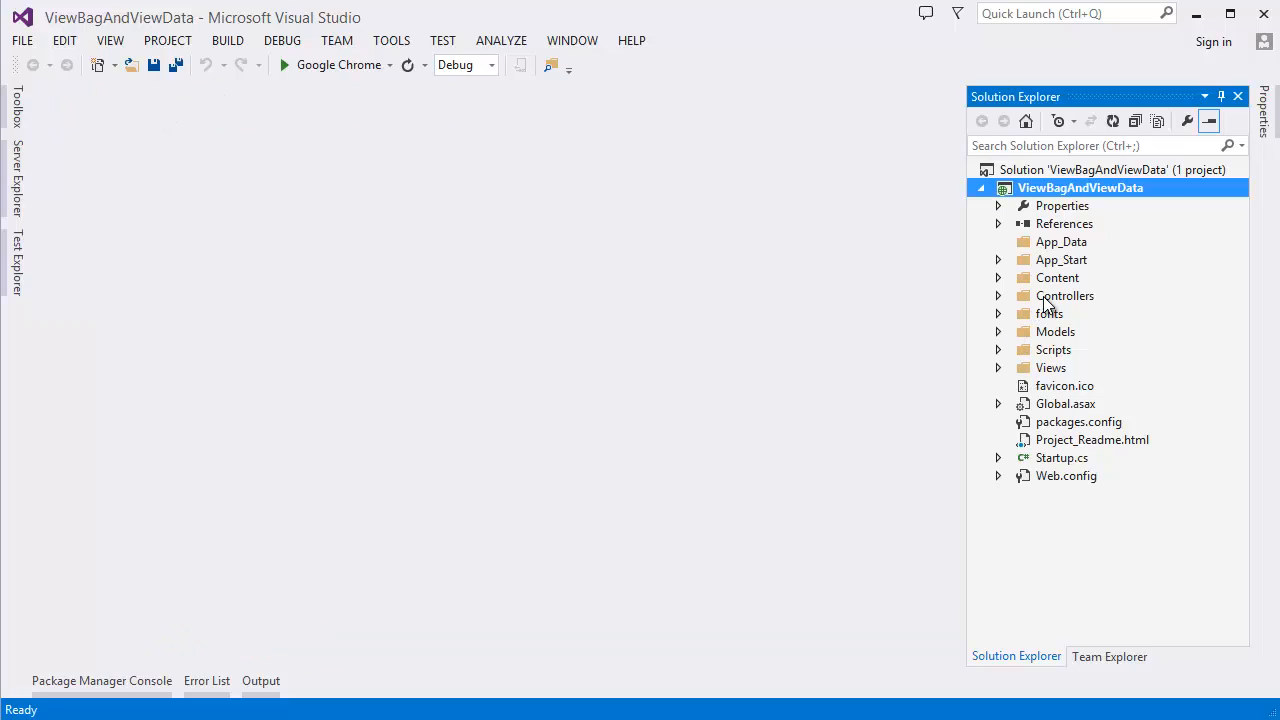
pyautogui.click(1064, 296)
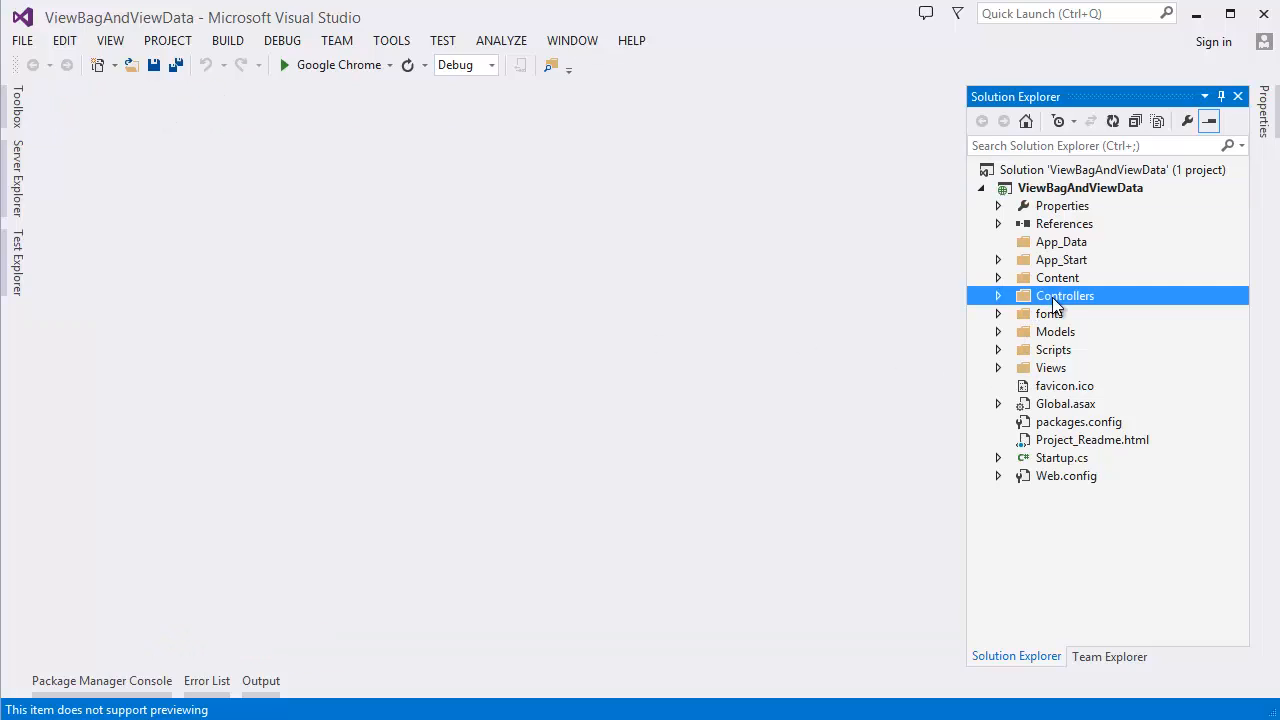
pyautogui.rightClick(1064, 296)
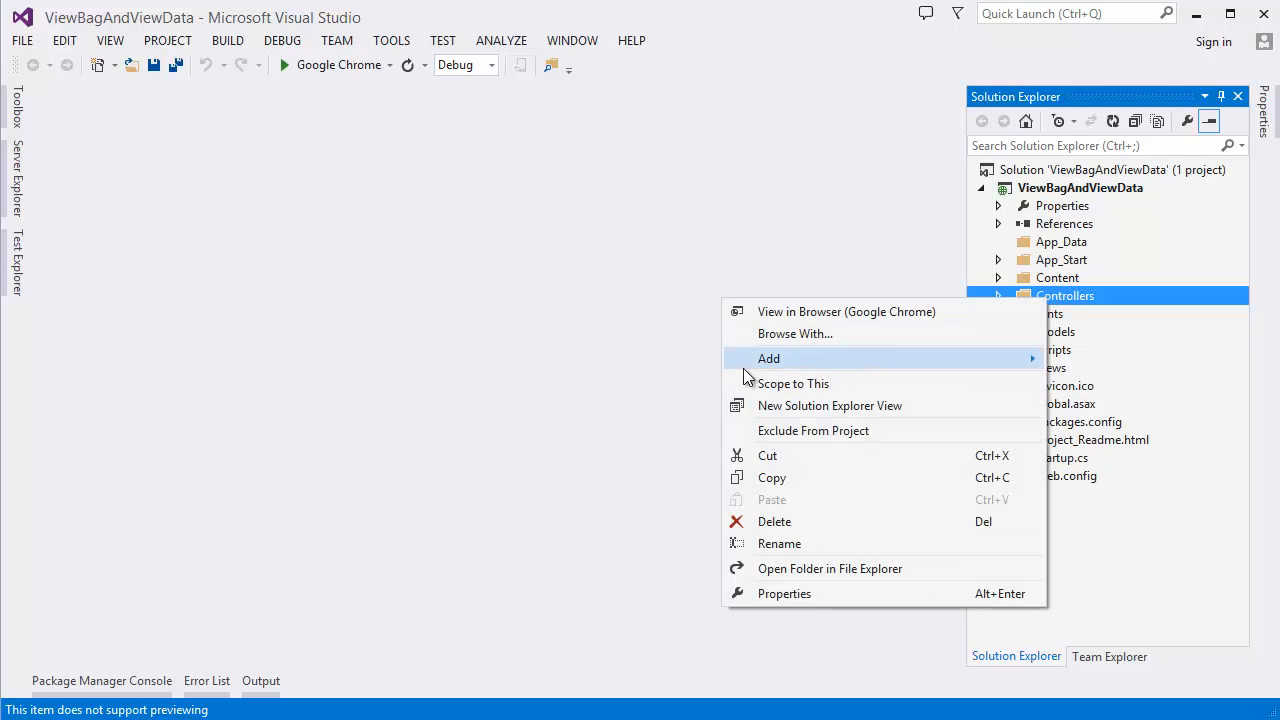
pyautogui.click(636, 374)
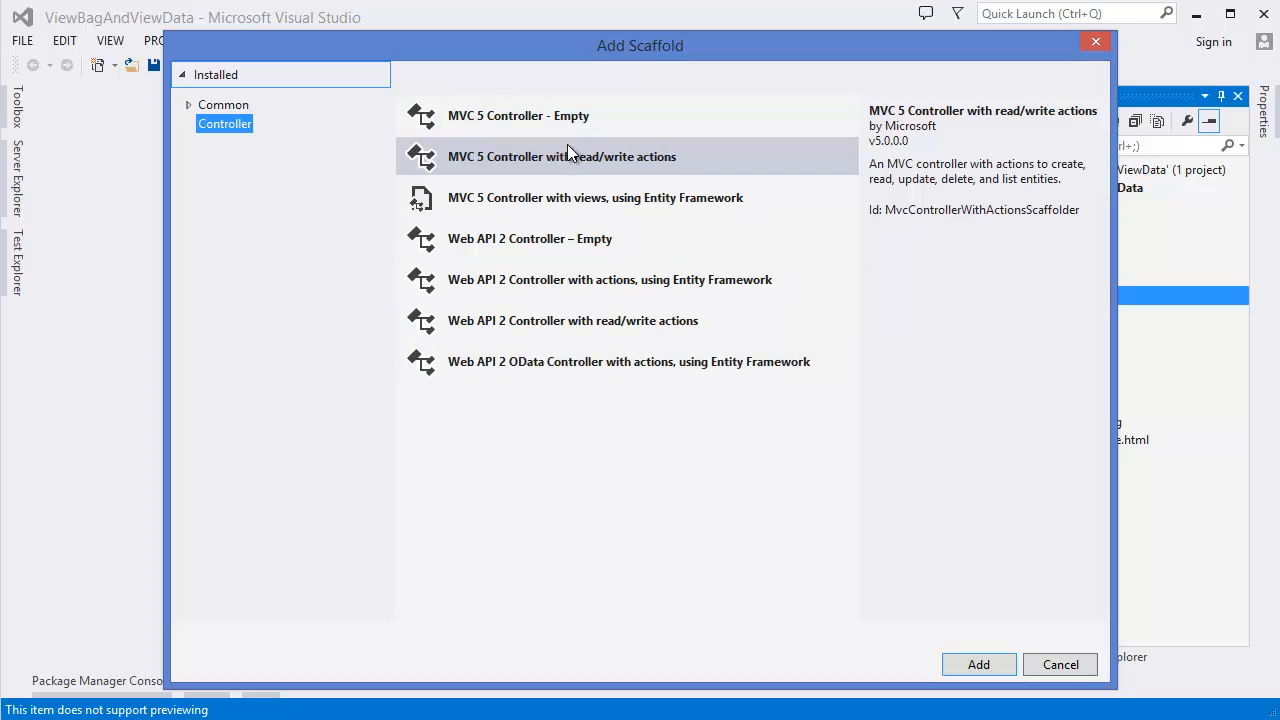
pyautogui.moveTo(584, 160)
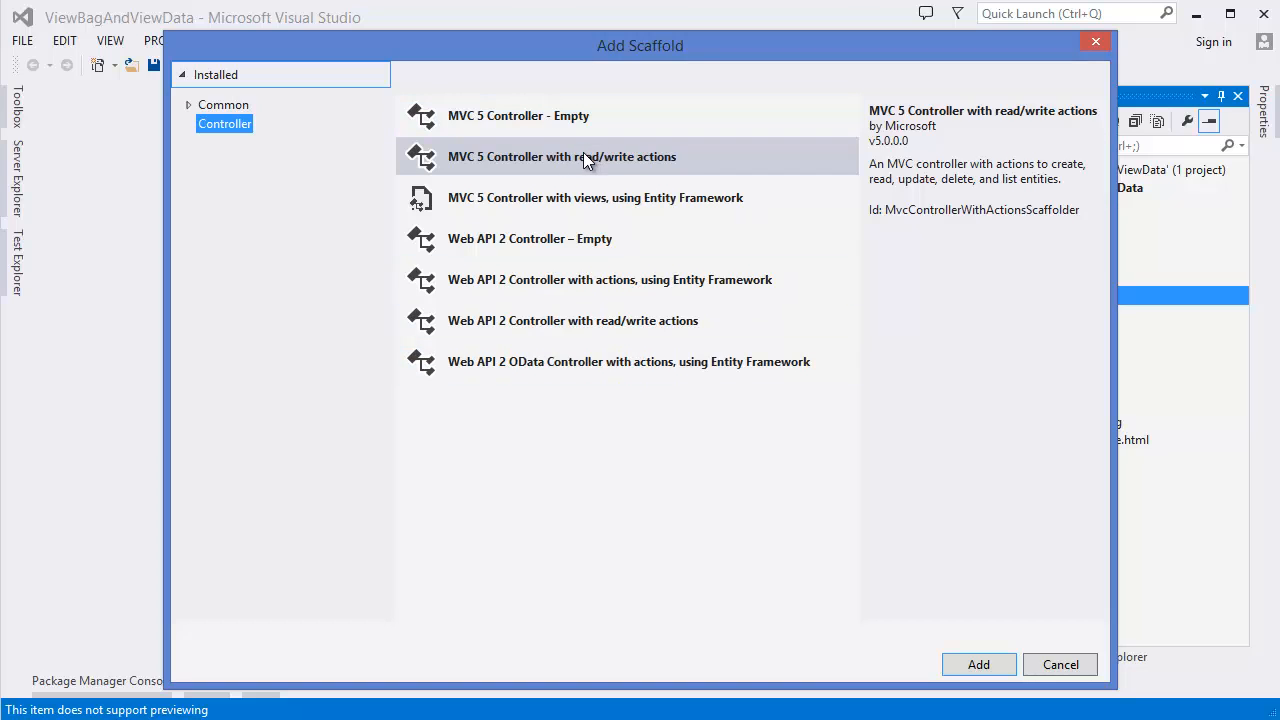
# Add an MVC 5 read/write-actions controller named TestController, keeping the existing HomeController.
pyautogui.click(978, 664)
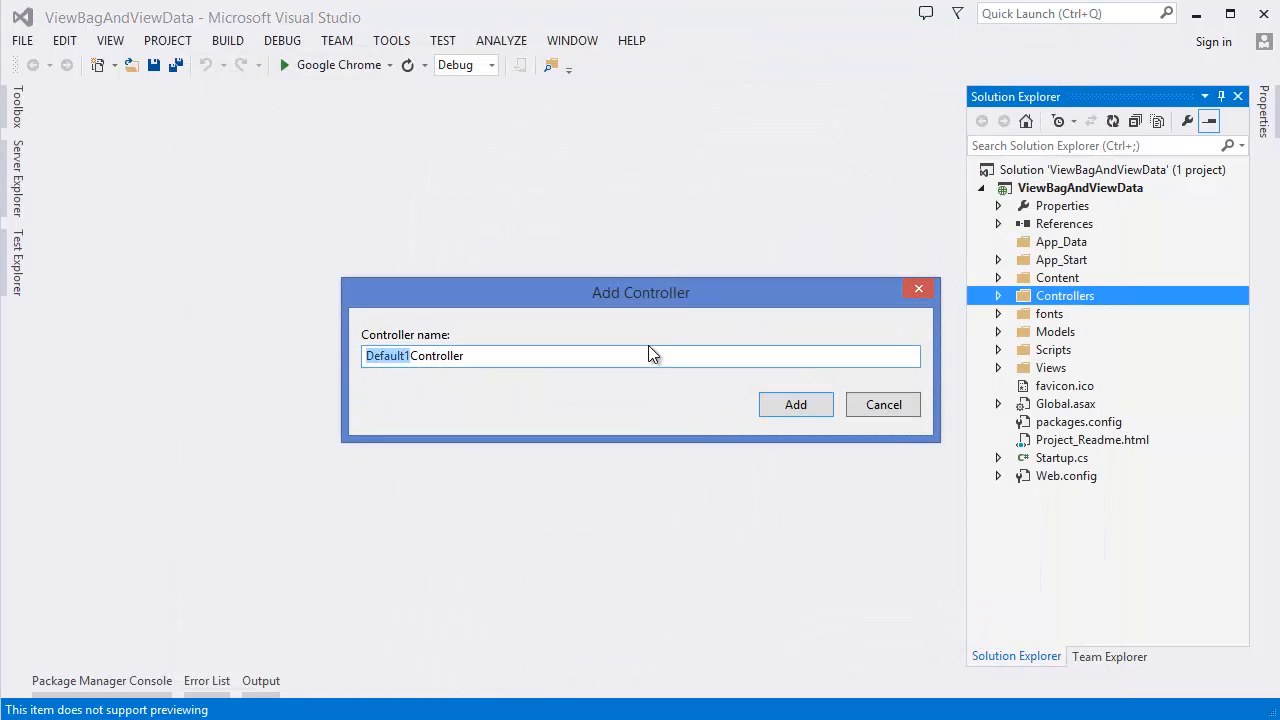
pyautogui.click(796, 404)
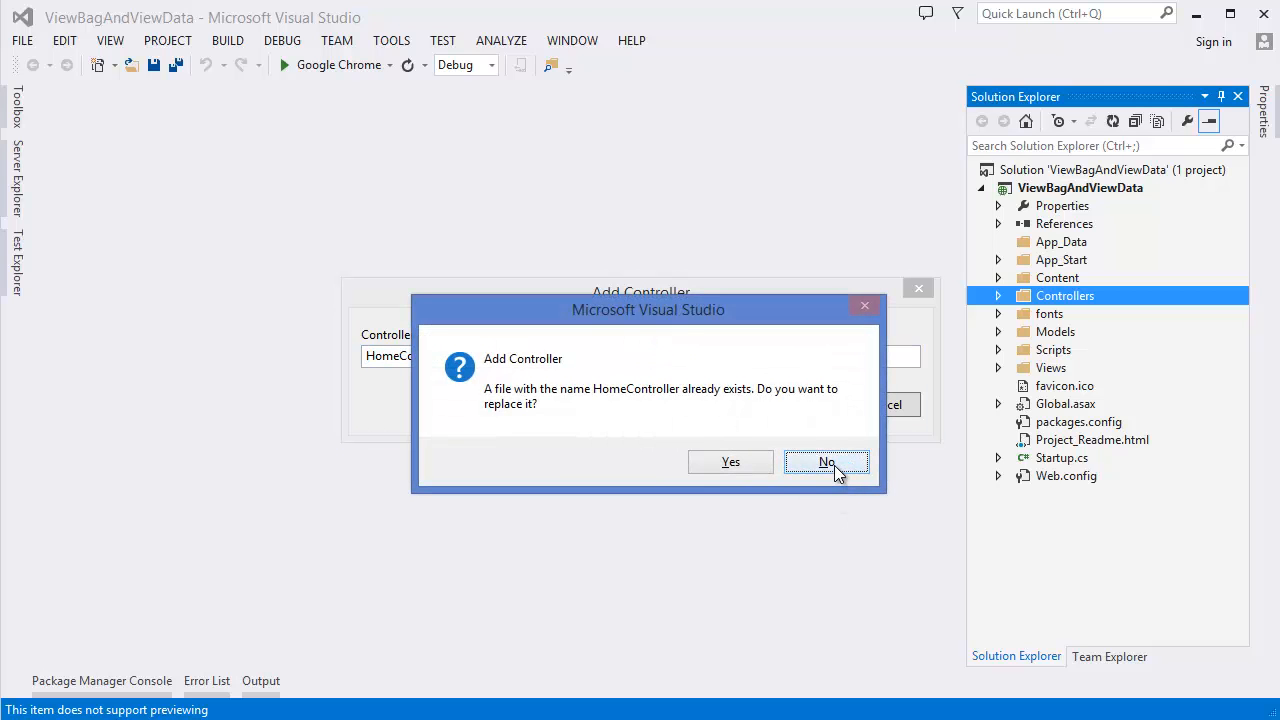
pyautogui.click(826, 462)
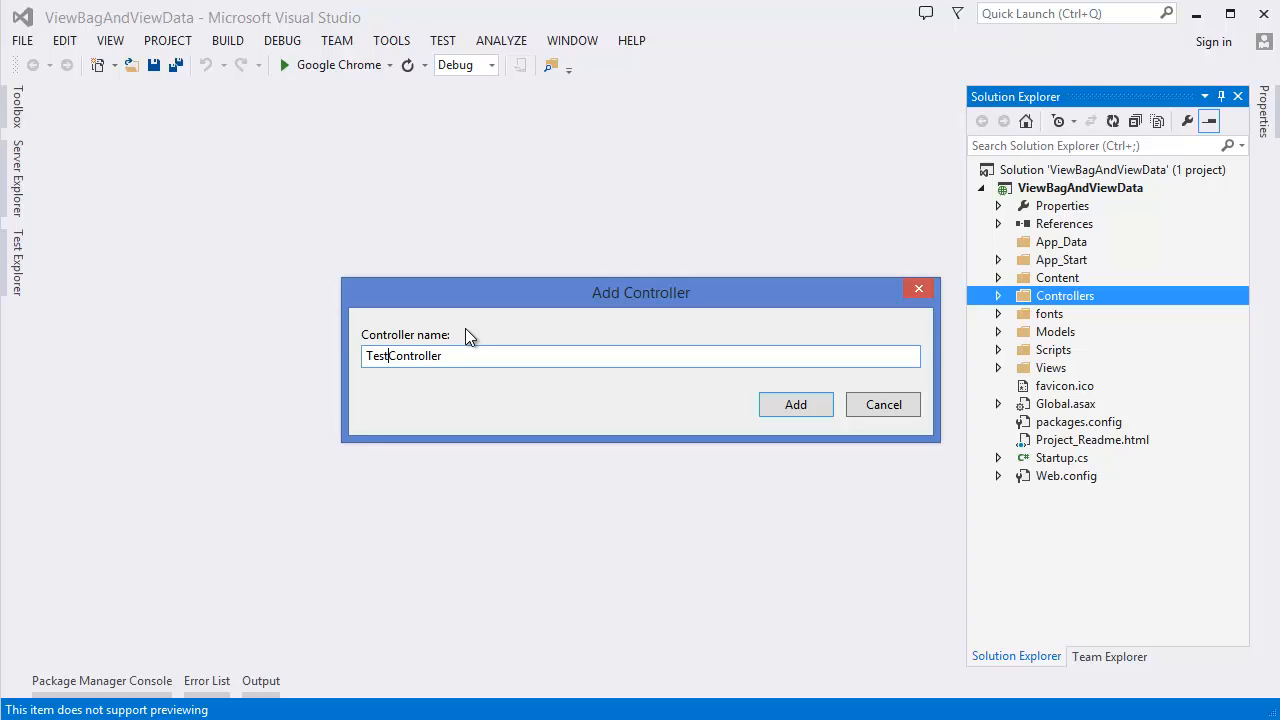
pyautogui.click(796, 404)
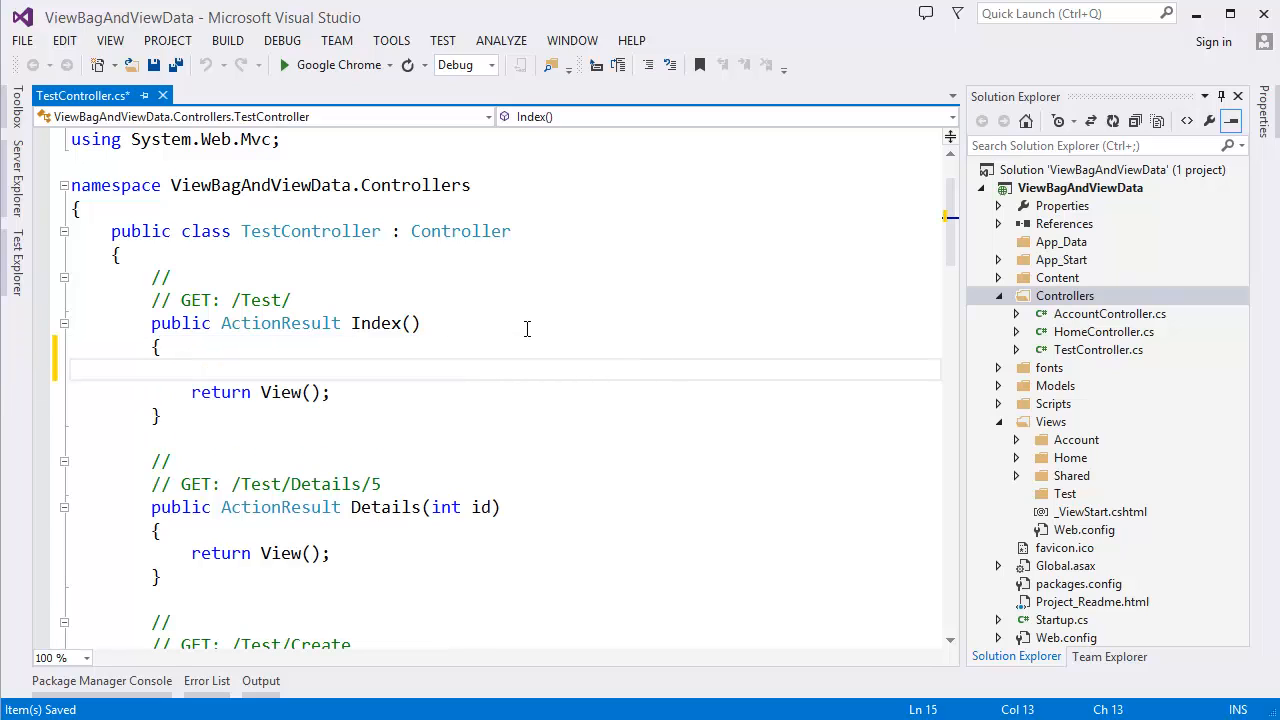
# Write ViewBag.Title = "Test page"; inside TestController's Index action.
pyautogui.write('View')
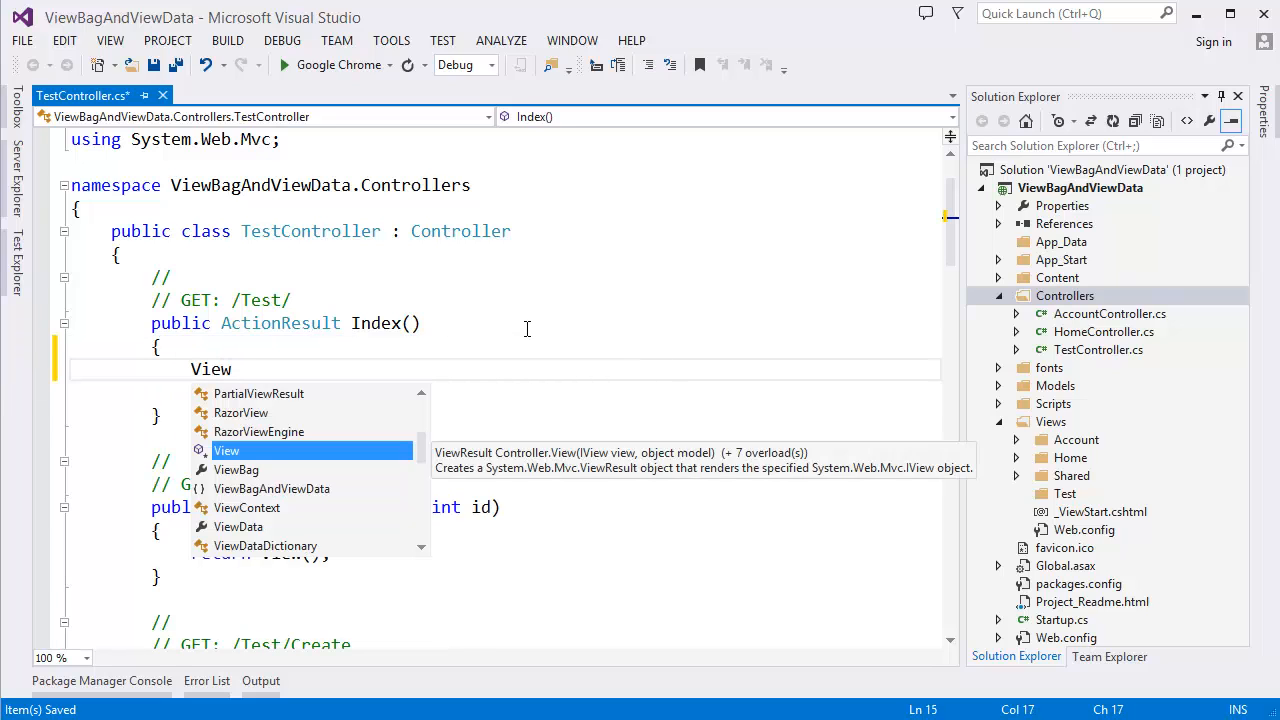
pyautogui.write('ViewBag.')
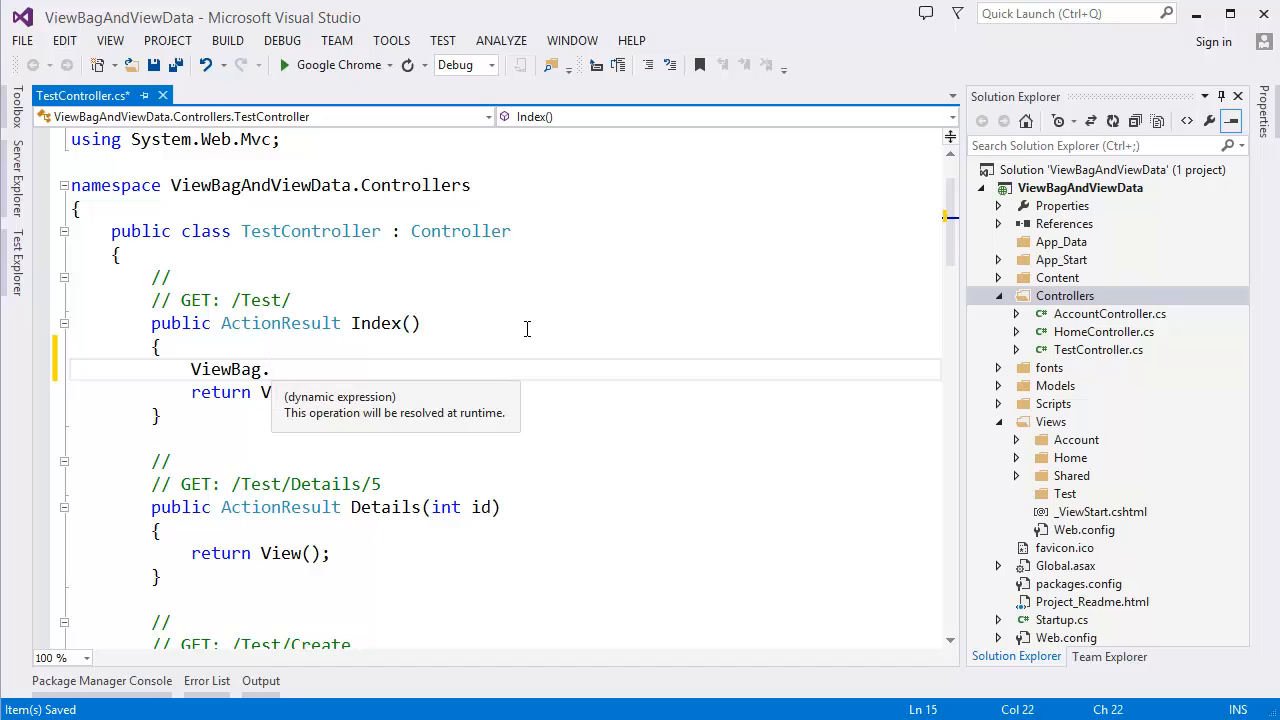
pyautogui.write('Title')
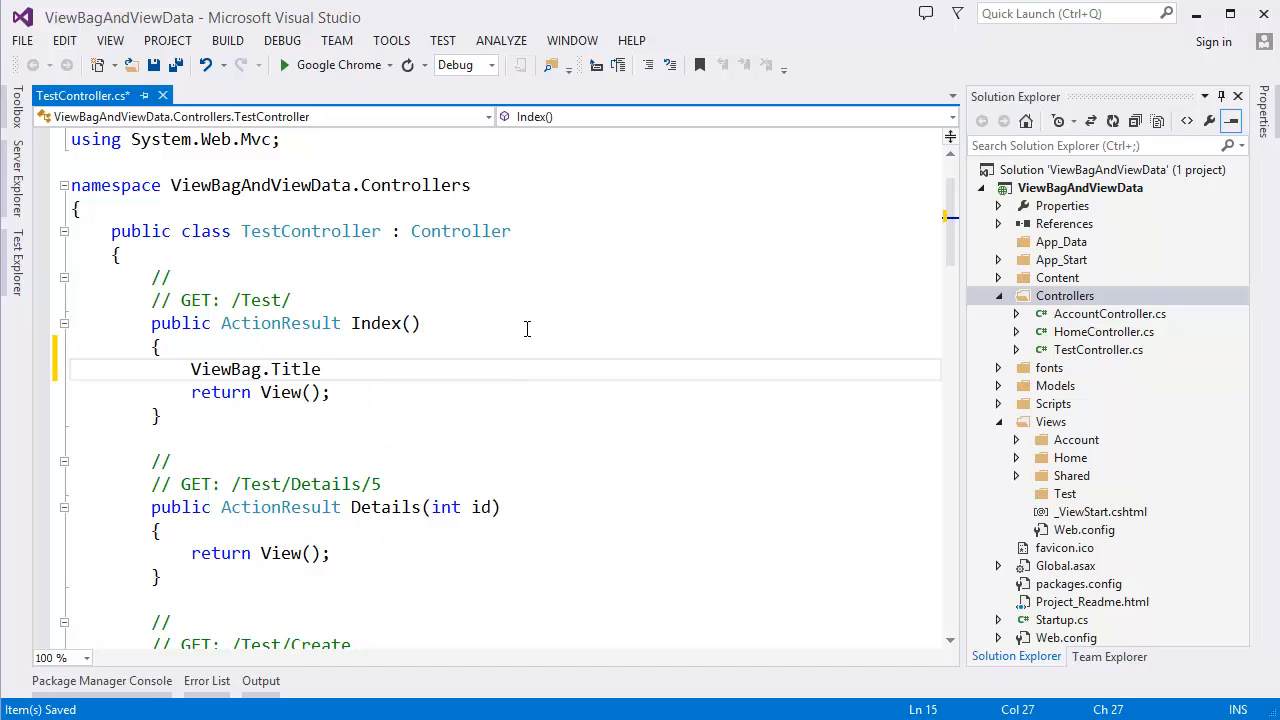
pyautogui.write('= ""')
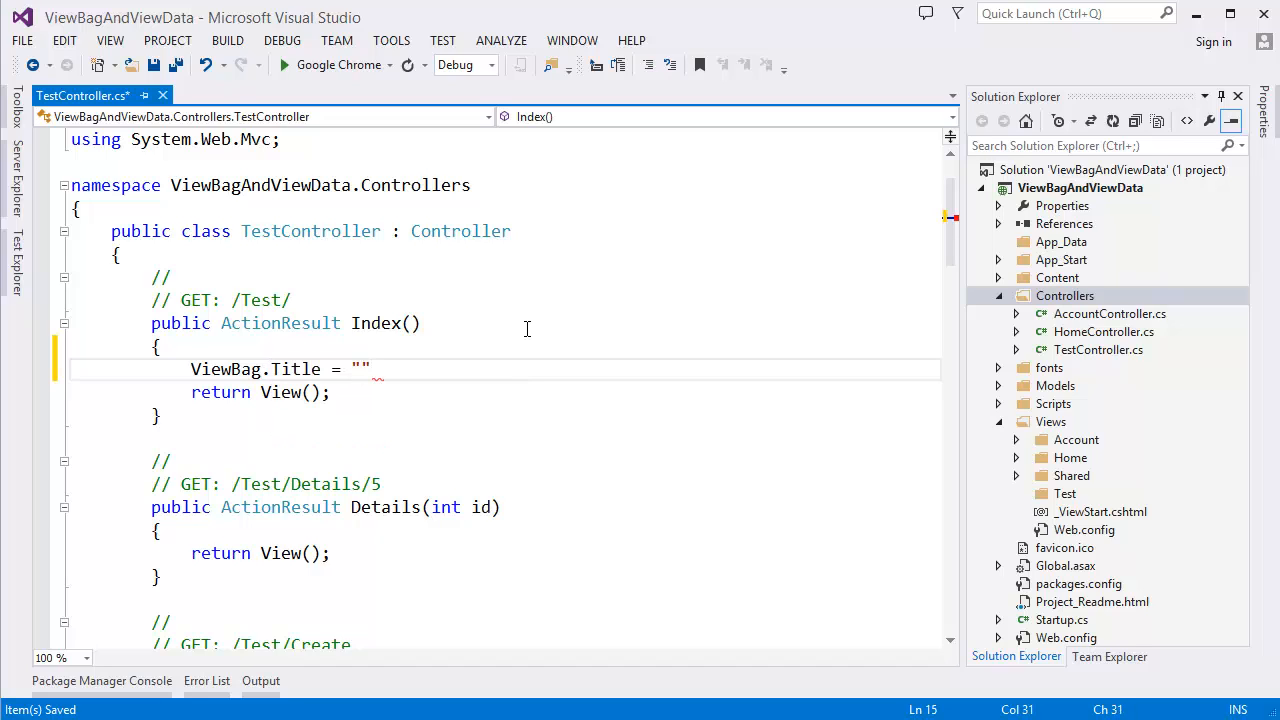
pyautogui.write(';')
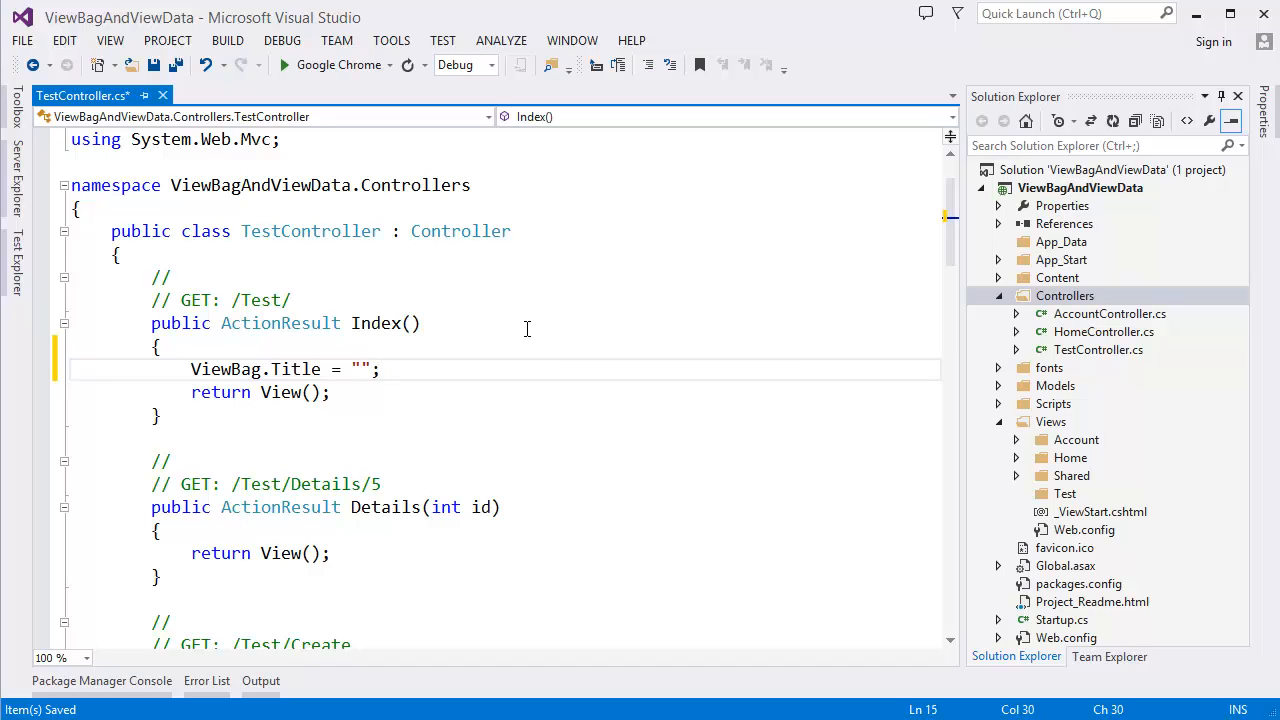
pyautogui.write('Test')
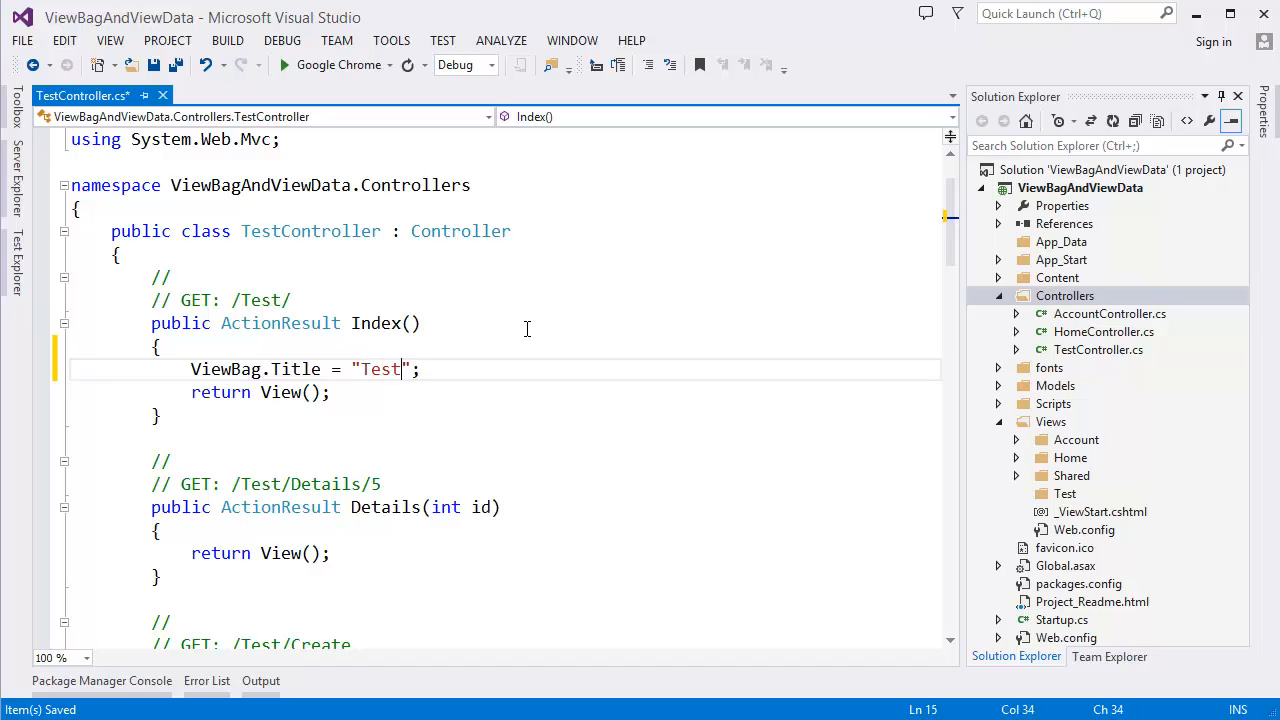
pyautogui.write('page')
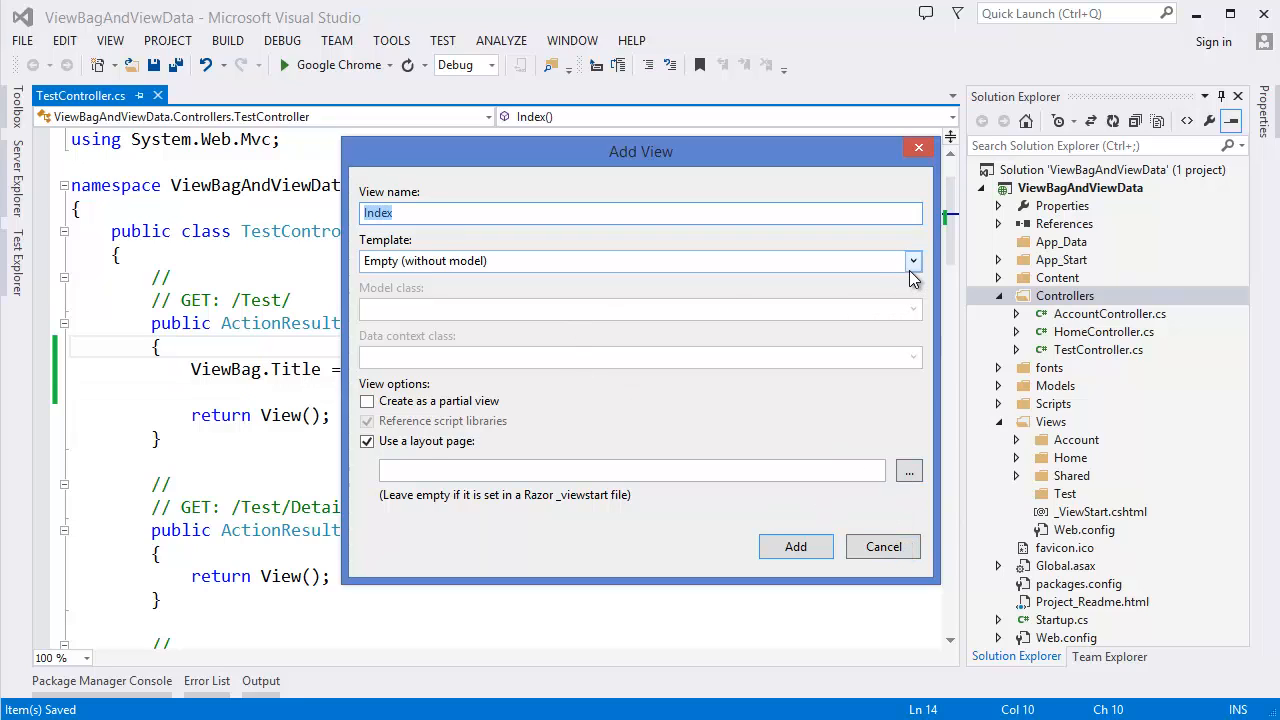
# Add an Index view using the Empty (without model) template.
pyautogui.click(912, 260)
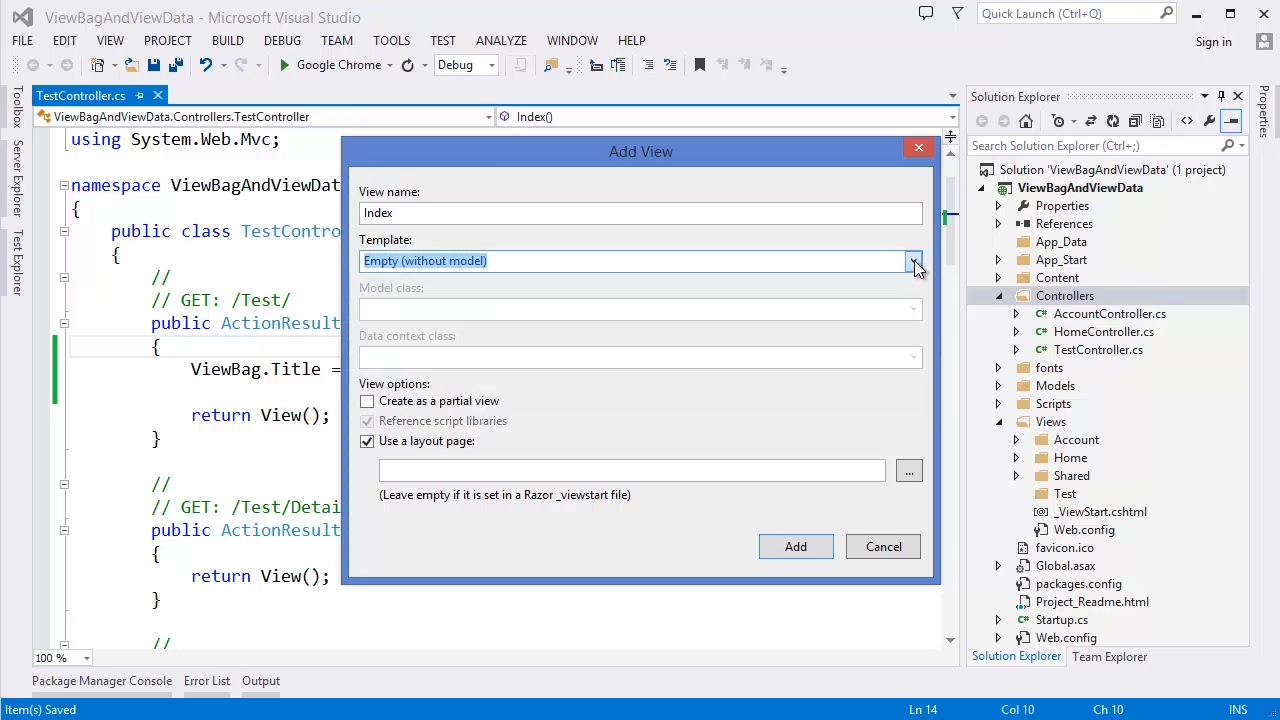
pyautogui.click(796, 546)
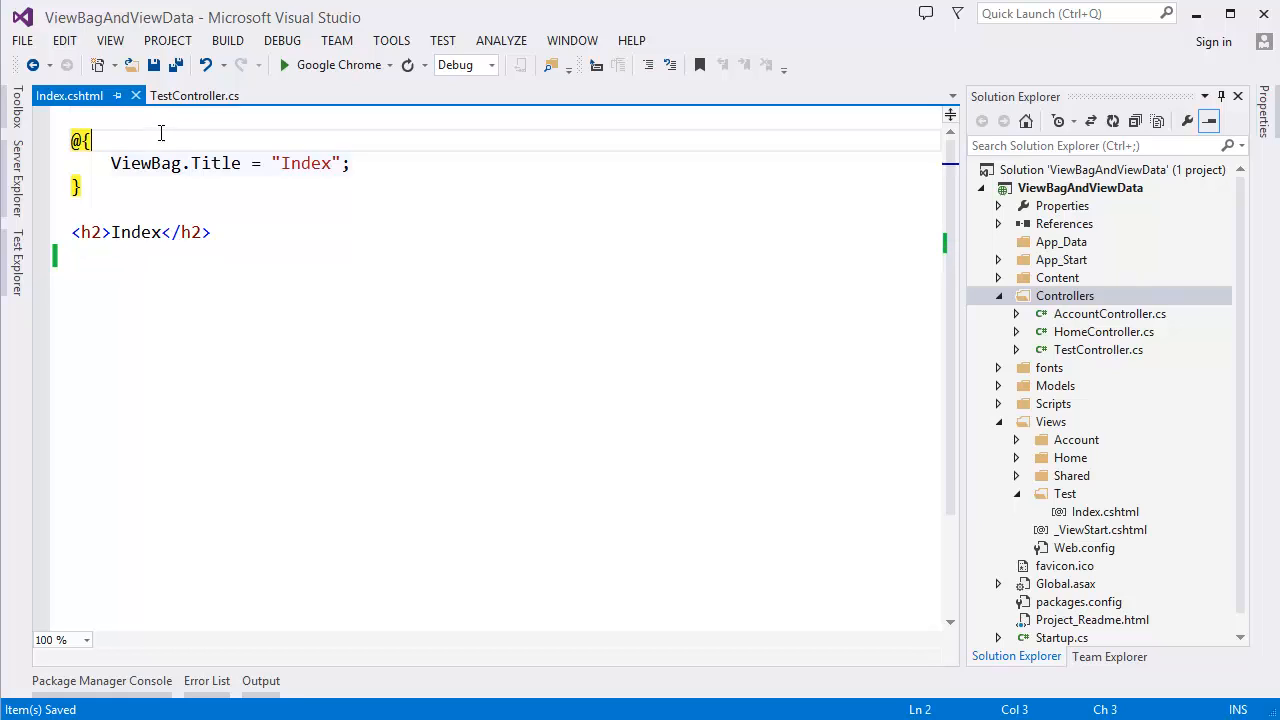
# Rename ViewBag.Title to ViewBag.Message in the Index action.
pyautogui.doubleClick(144, 164)
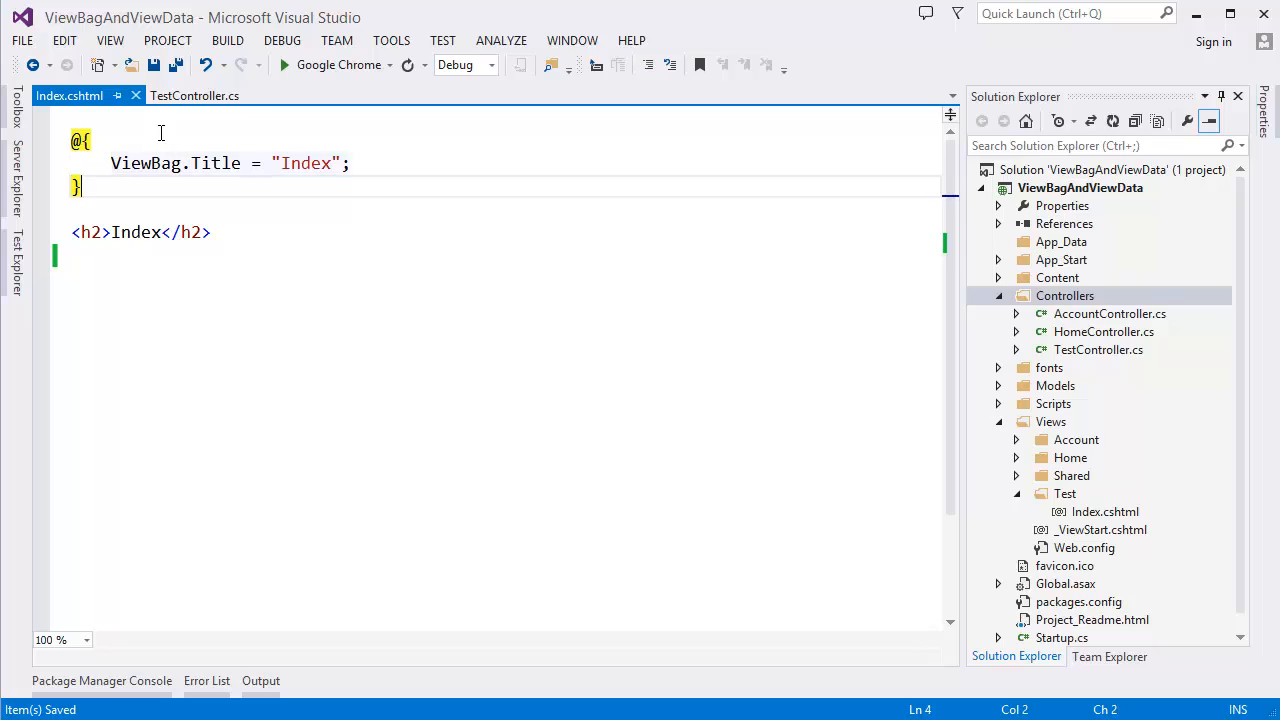
pyautogui.click(196, 96)
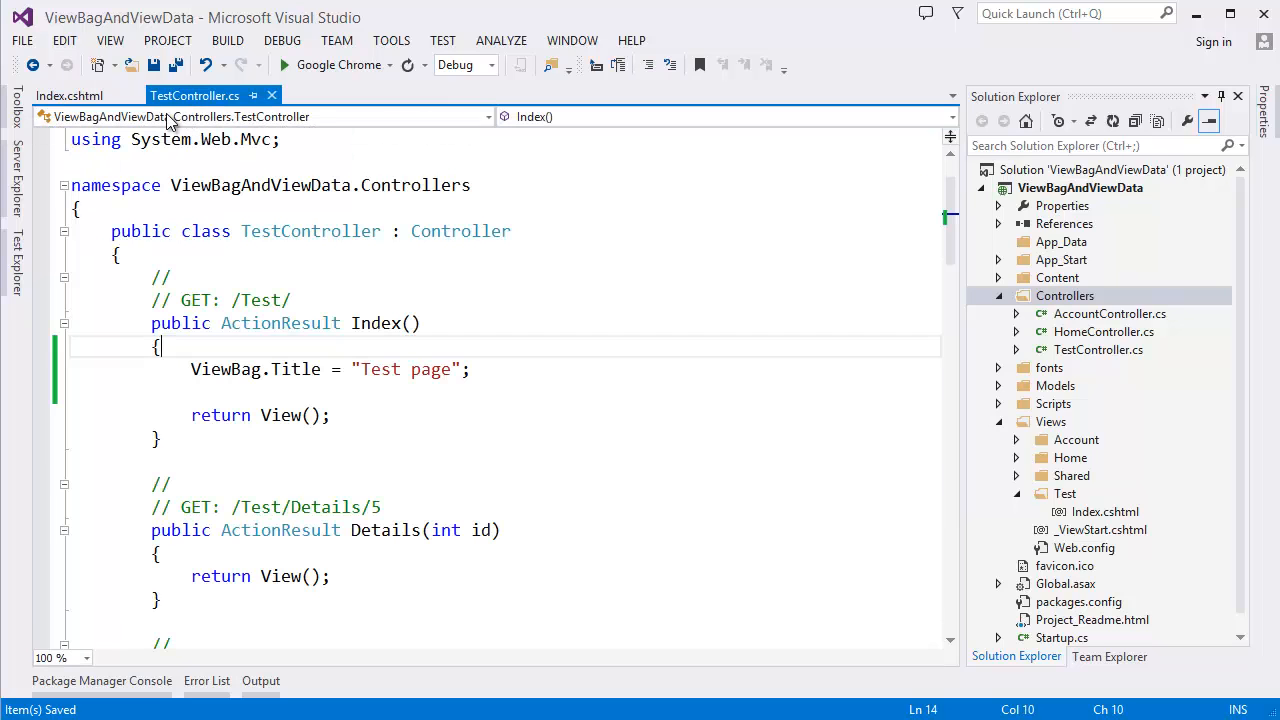
pyautogui.doubleClick(294, 368)
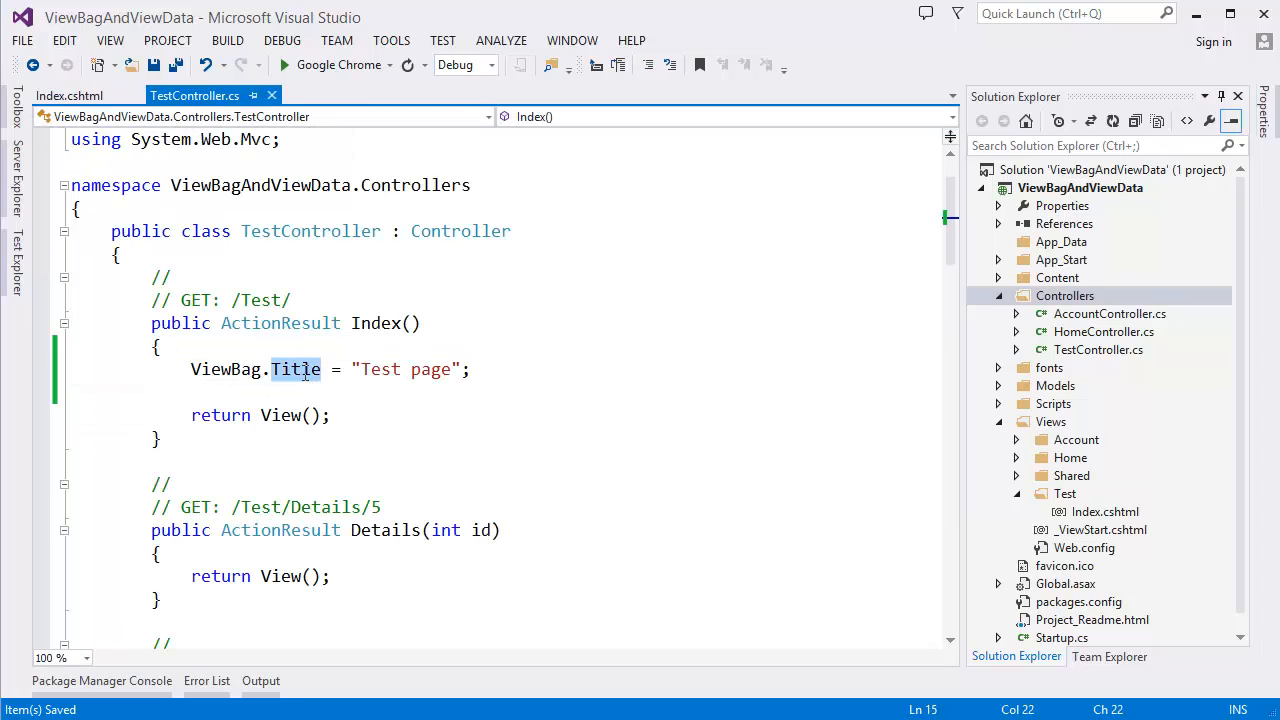
pyautogui.write('Message')
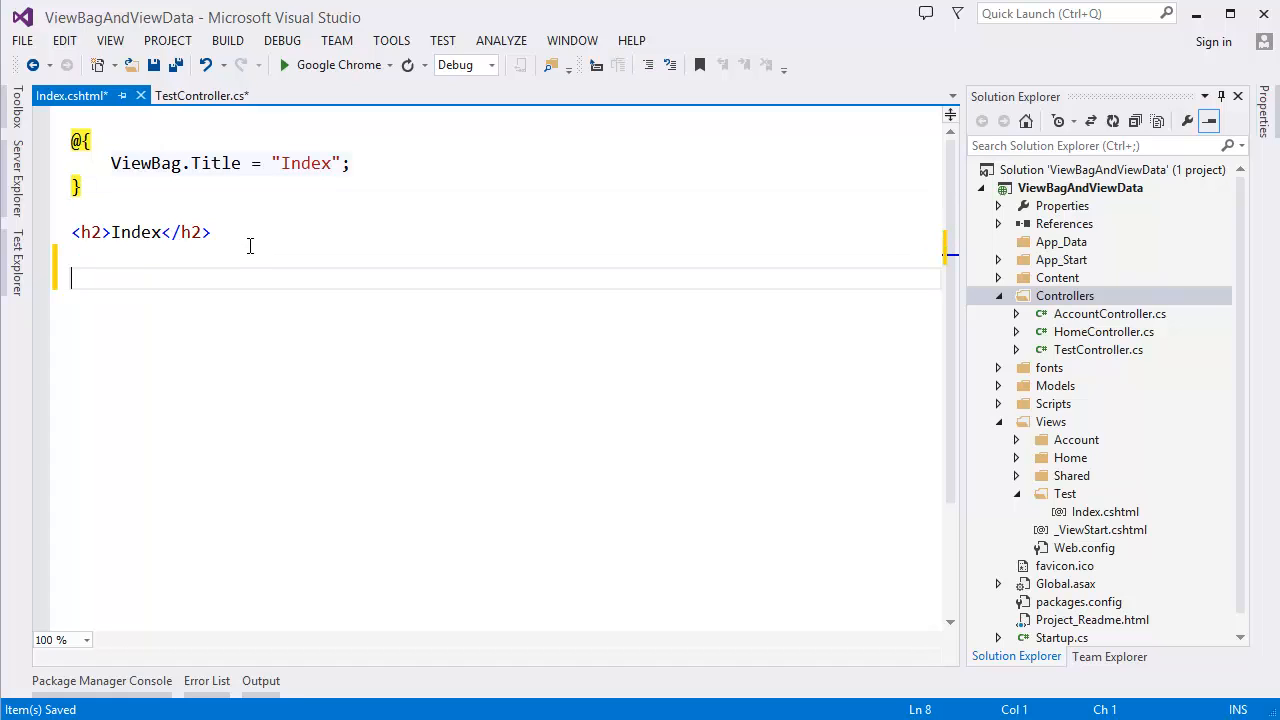
pyautogui.write('@')
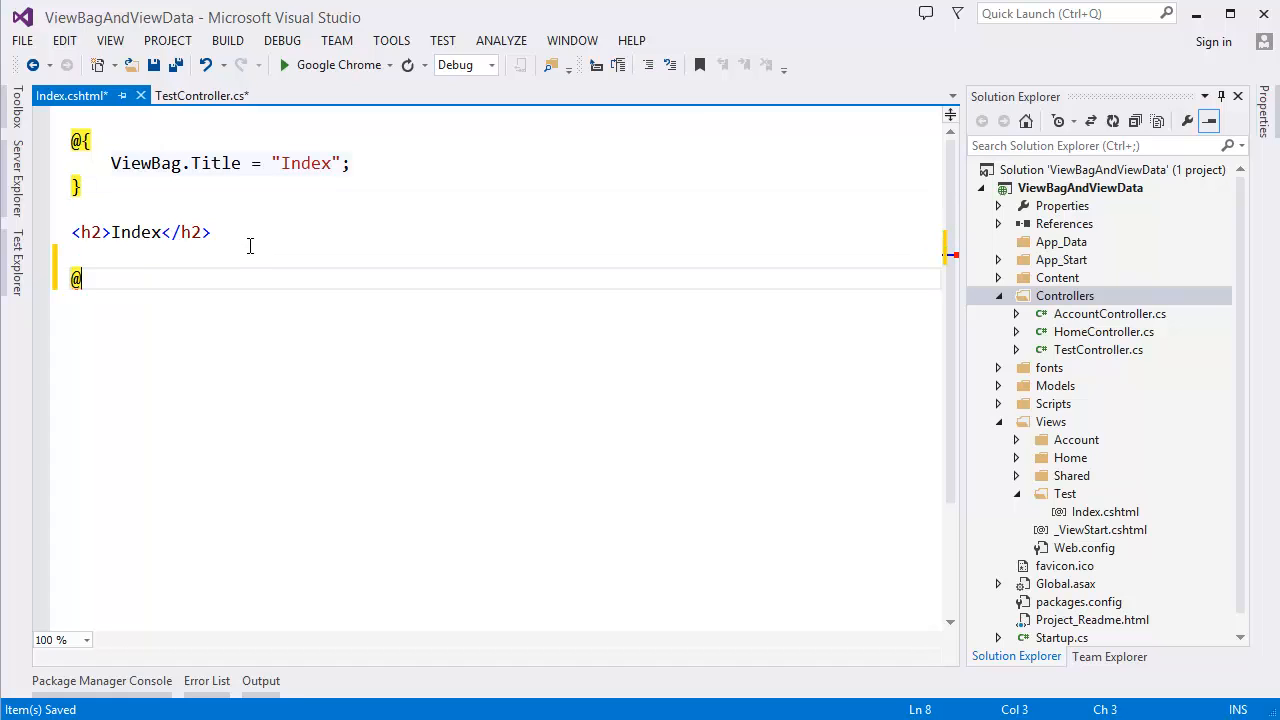
pyautogui.write('ViewBag')
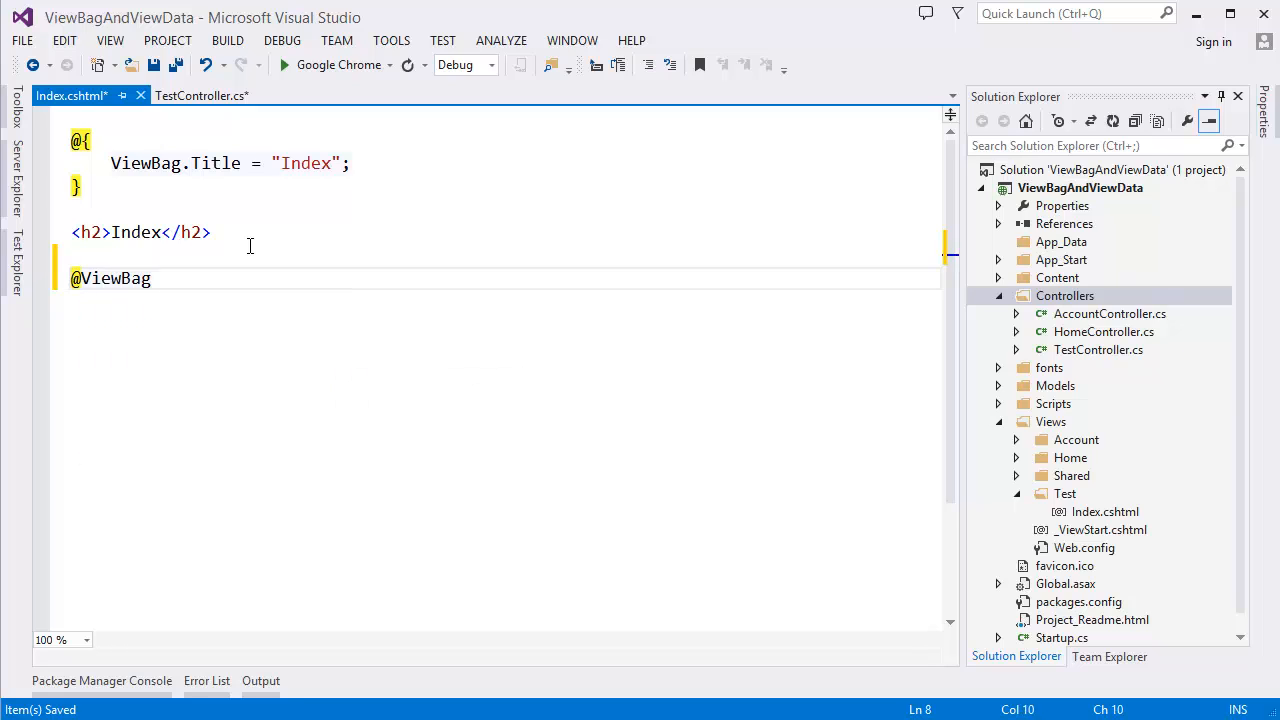
pyautogui.write('.Mee')
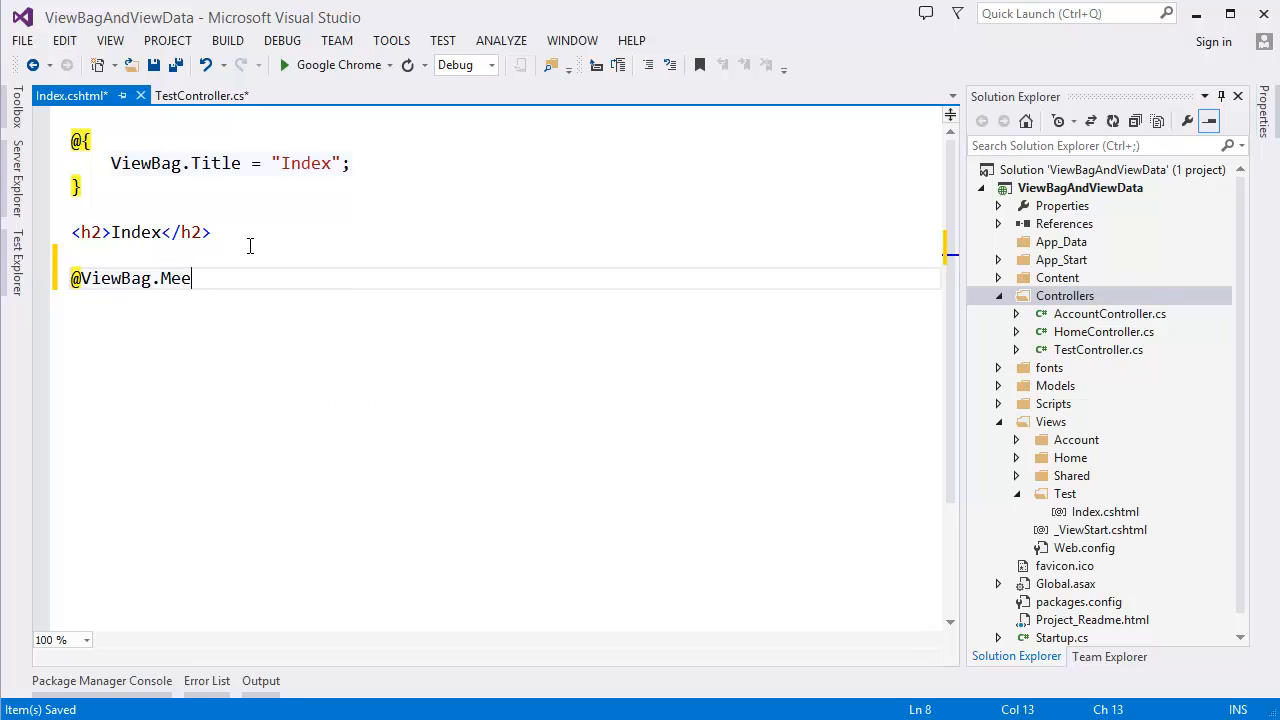
pyautogui.write('ssage')
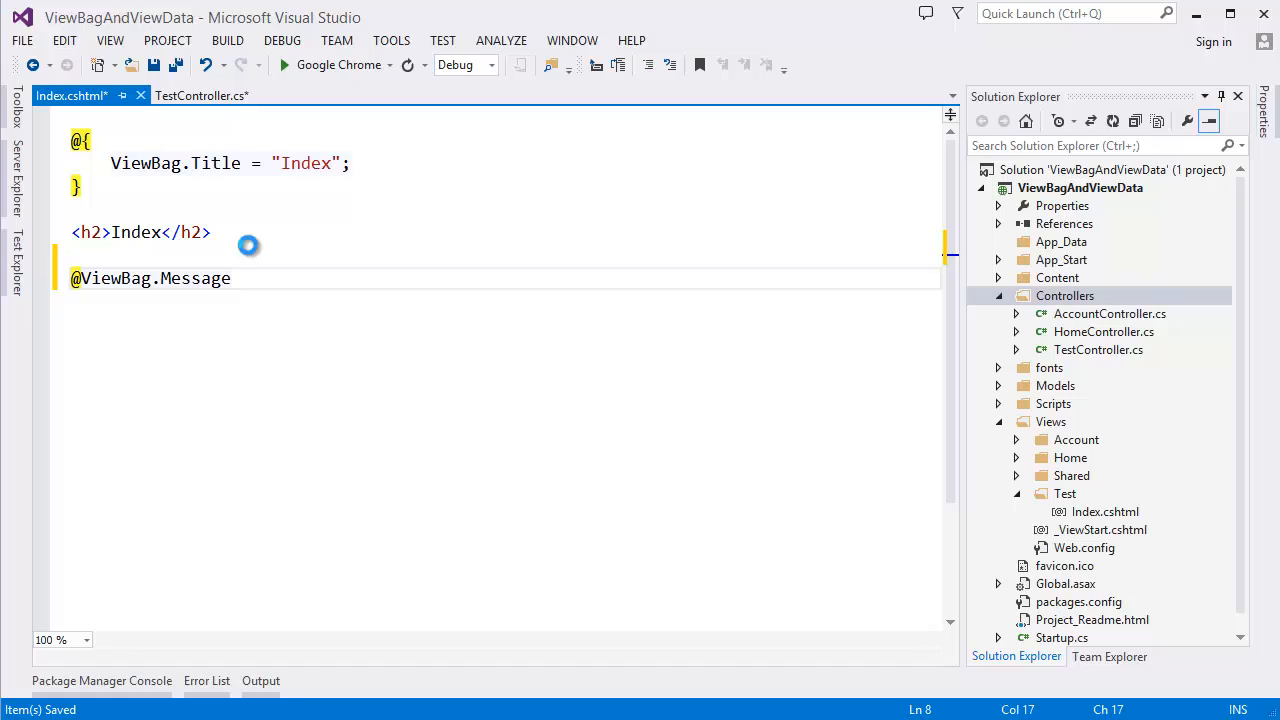
pyautogui.press('enter')
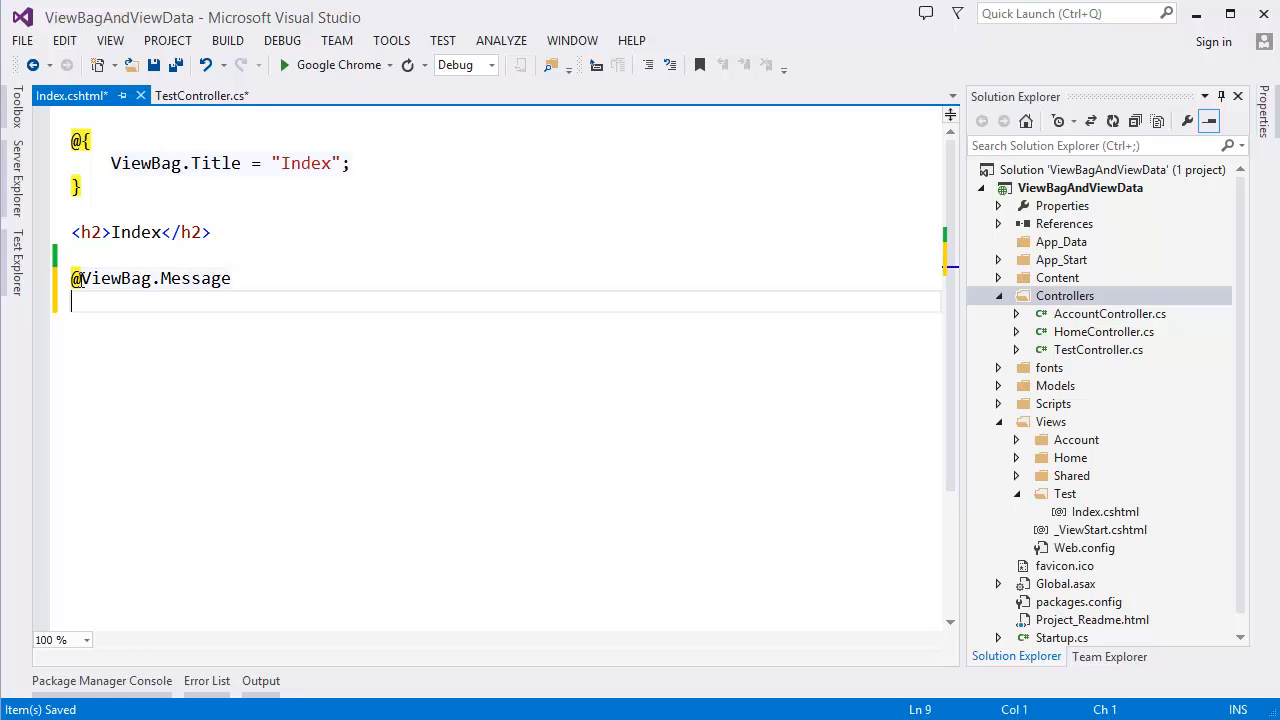
pyautogui.click(236, 278)
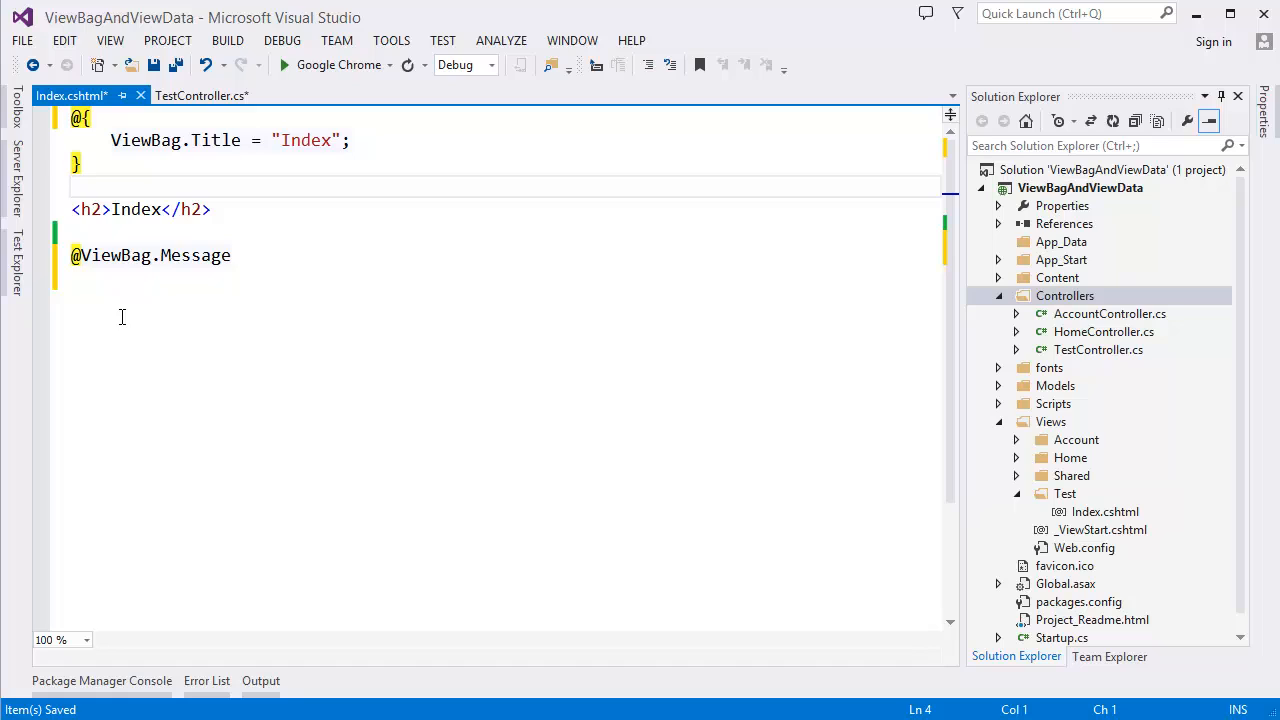
pyautogui.click(82, 164)
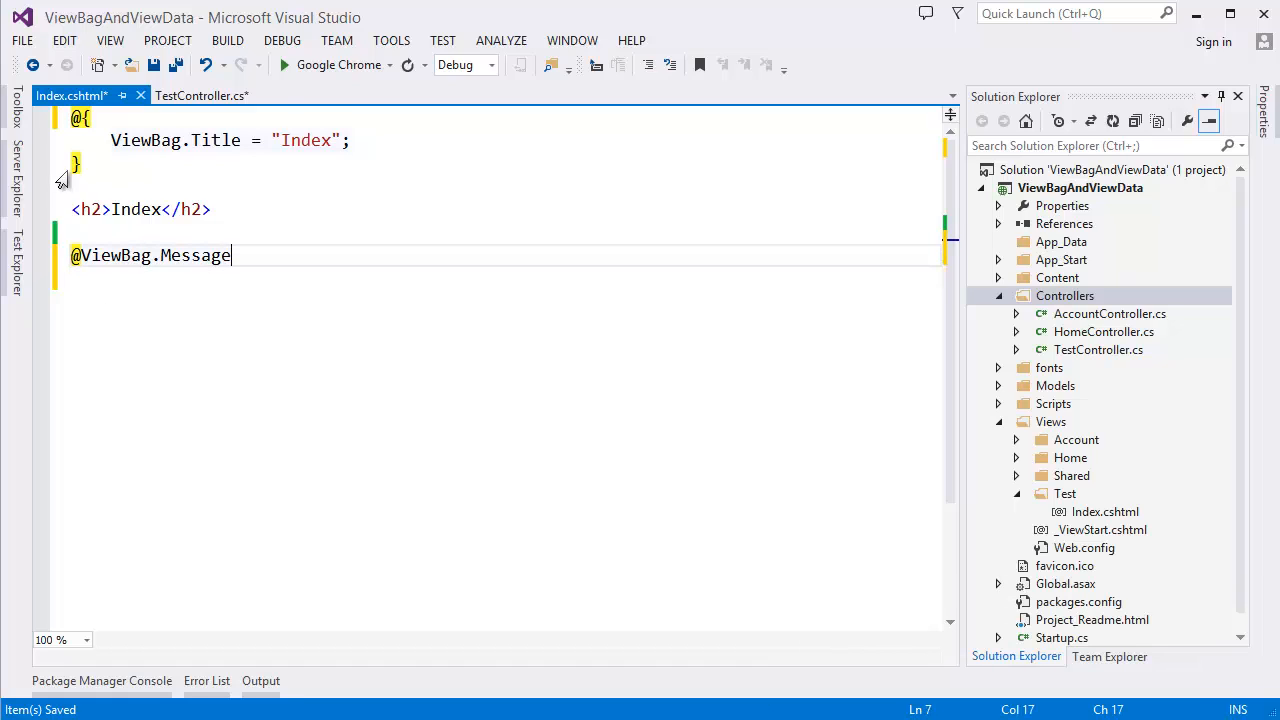
pyautogui.moveTo(336, 64)
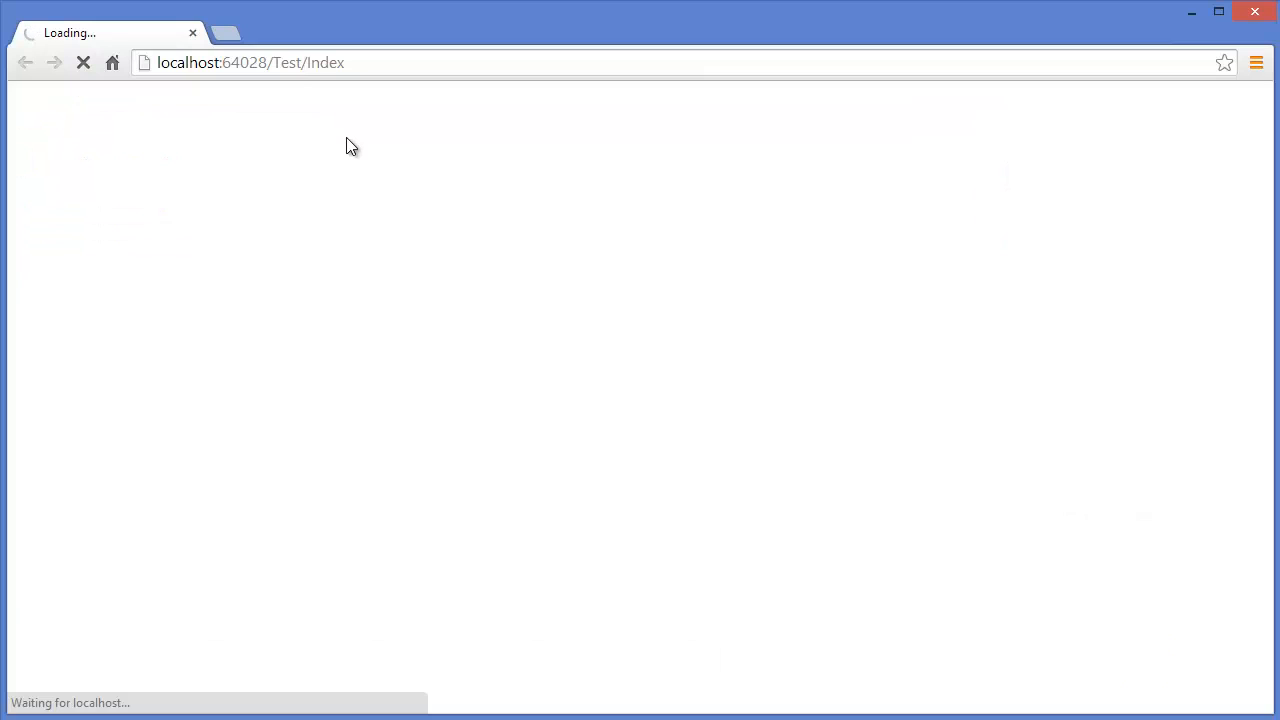
pyautogui.moveTo(298, 184)
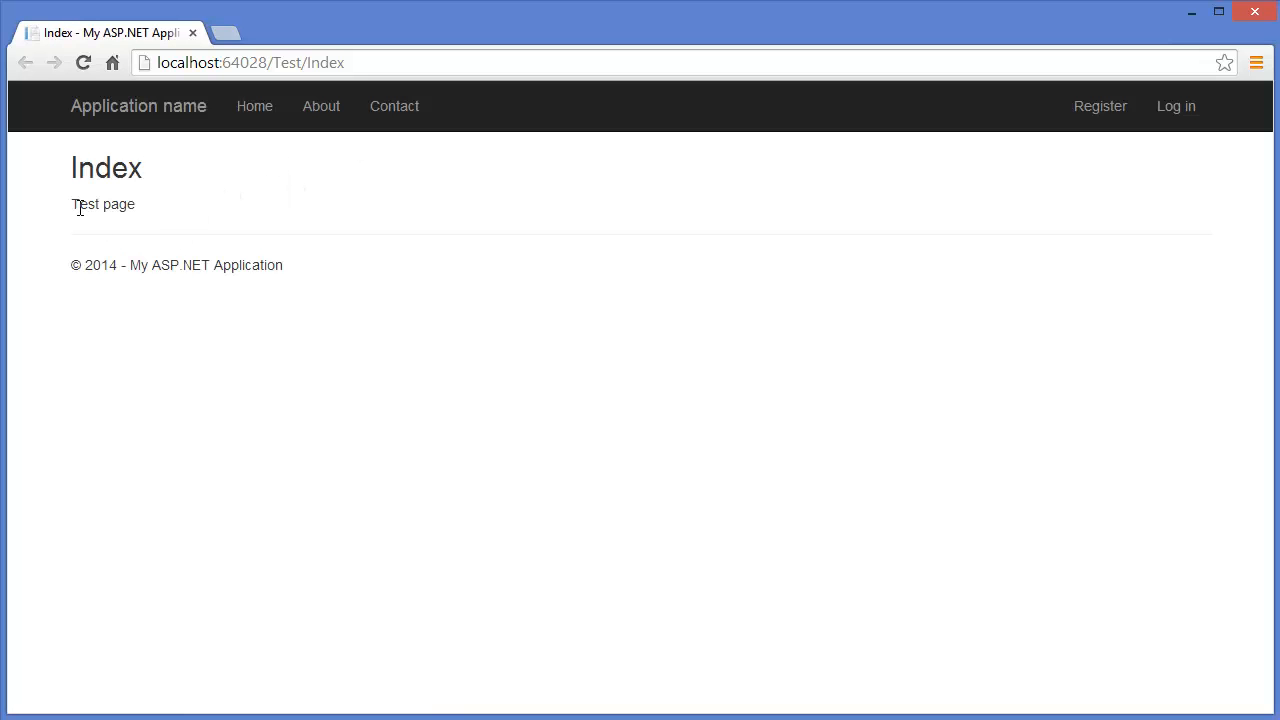
# Select the 'Test page' message shown on the loaded localhost/Test/Index page.
pyautogui.doubleClick(84, 204)
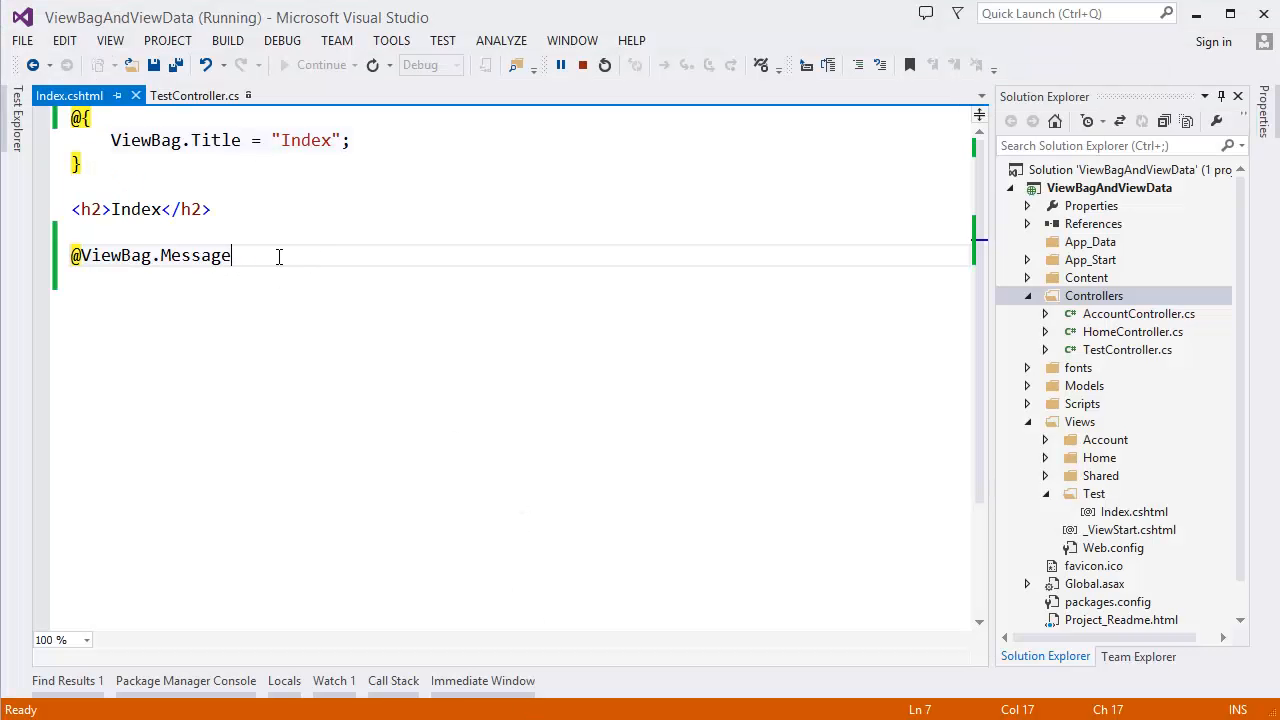
# Return to TestController.cs and stop the running web application.
pyautogui.click(196, 96)
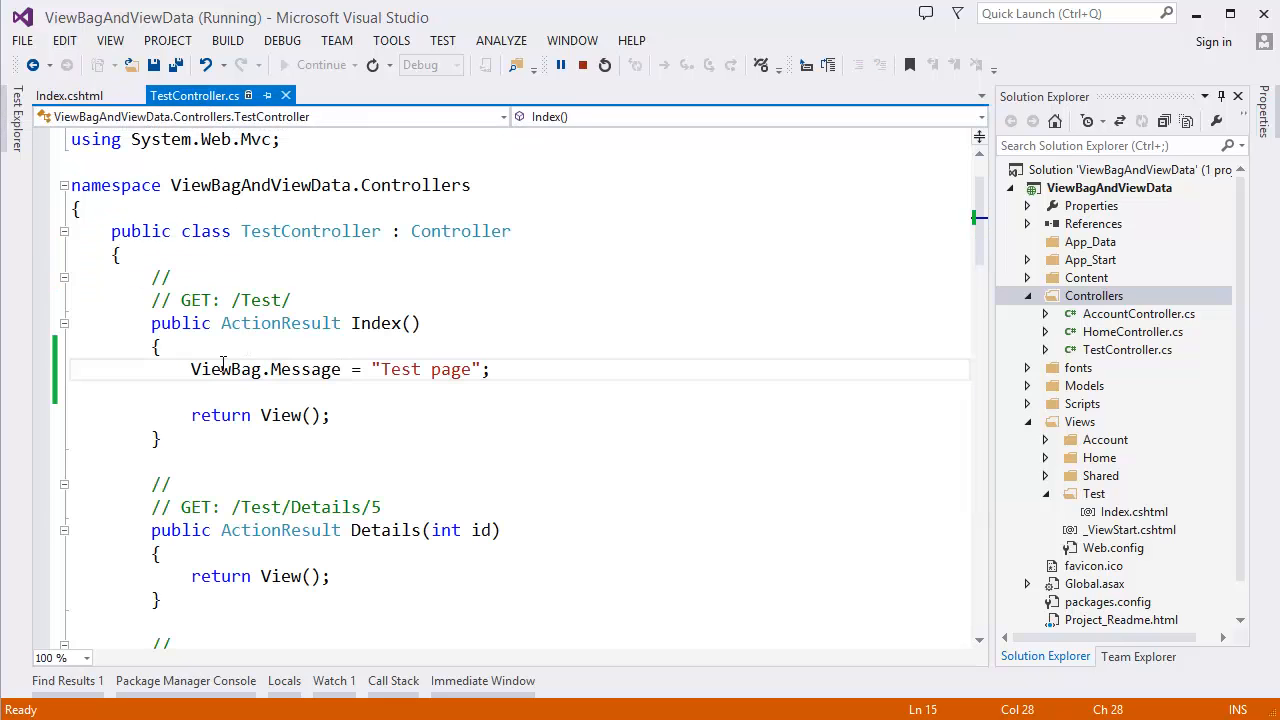
pyautogui.click(68, 96)
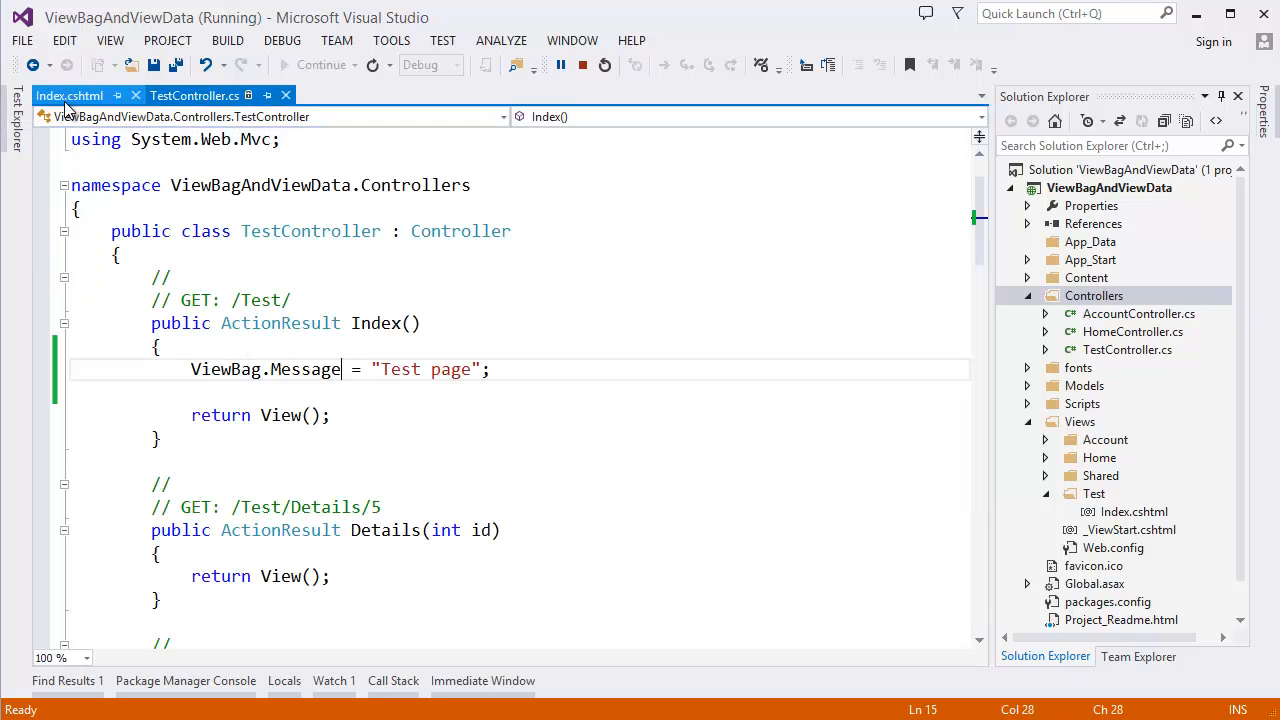
pyautogui.click(194, 96)
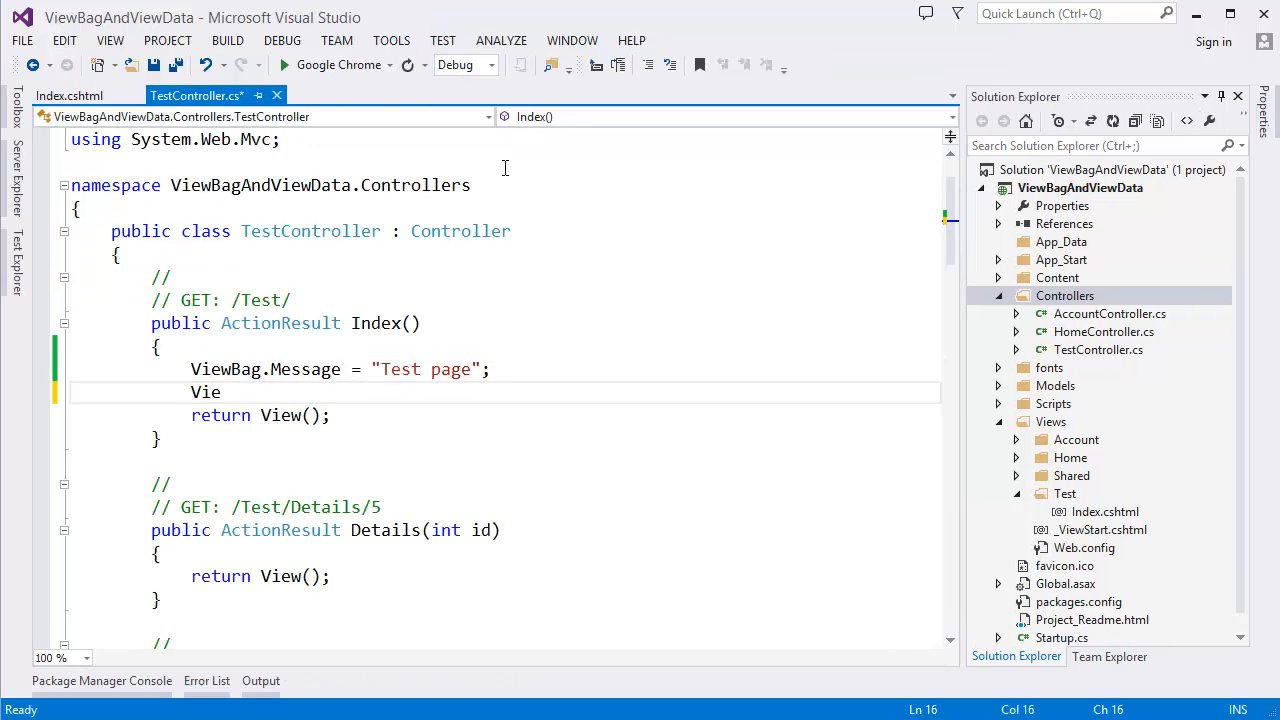
pyautogui.write('w')
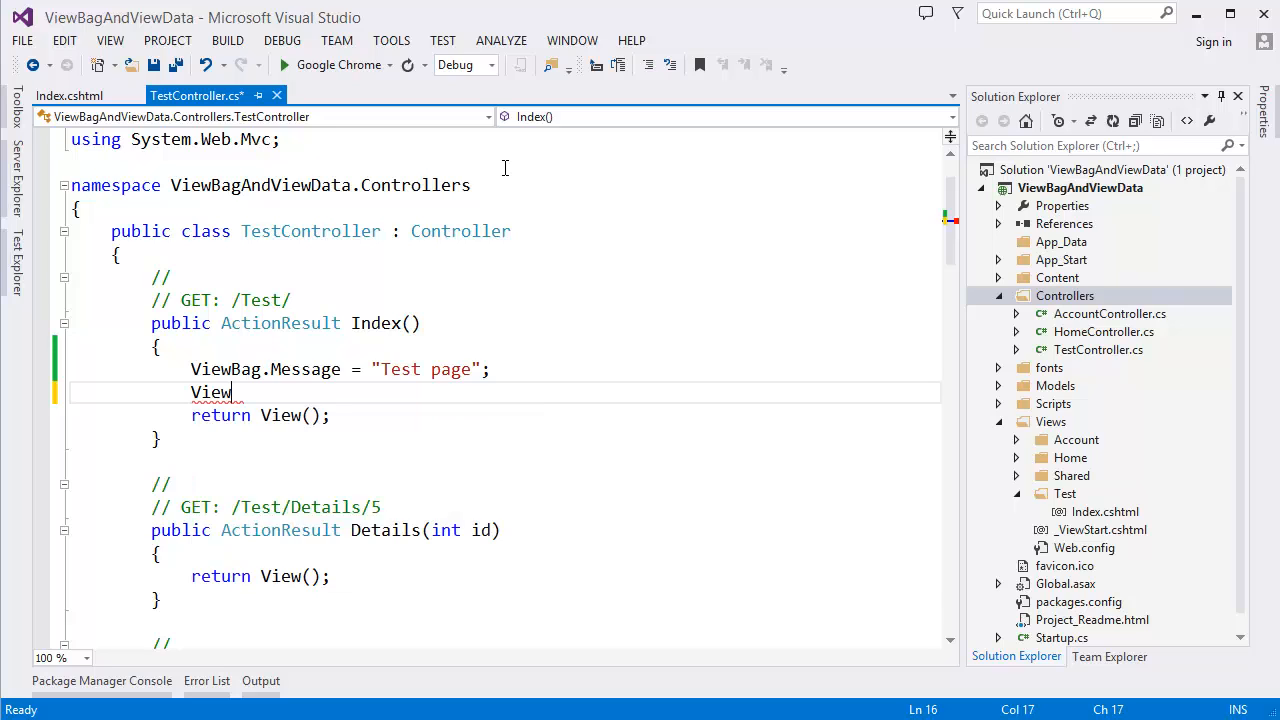
pyautogui.write('Bag')
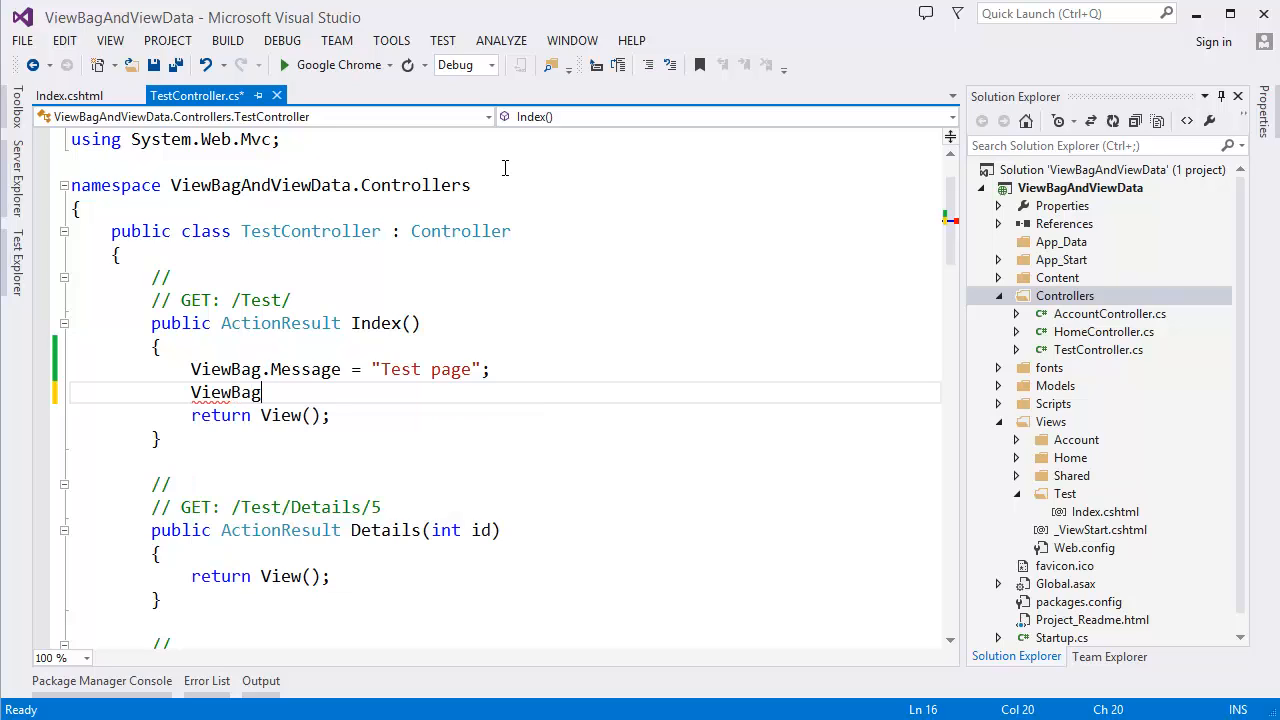
pyautogui.write('.')
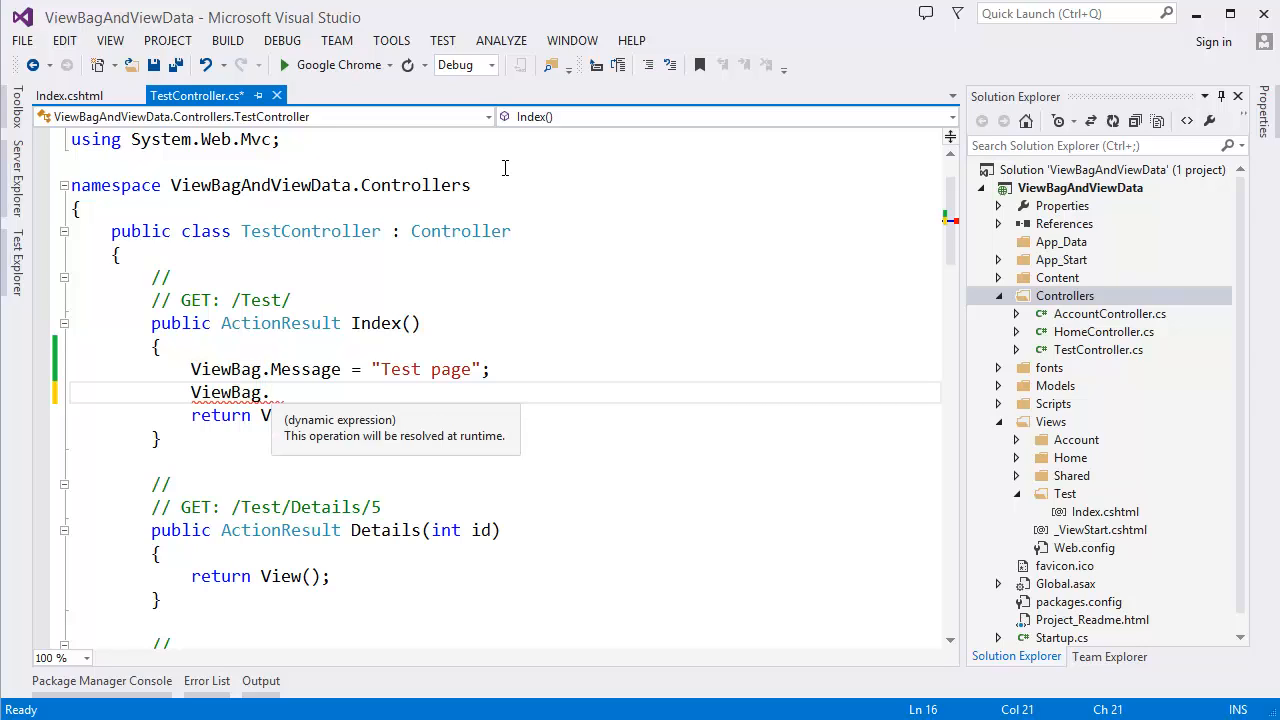
pyautogui.write('Name')
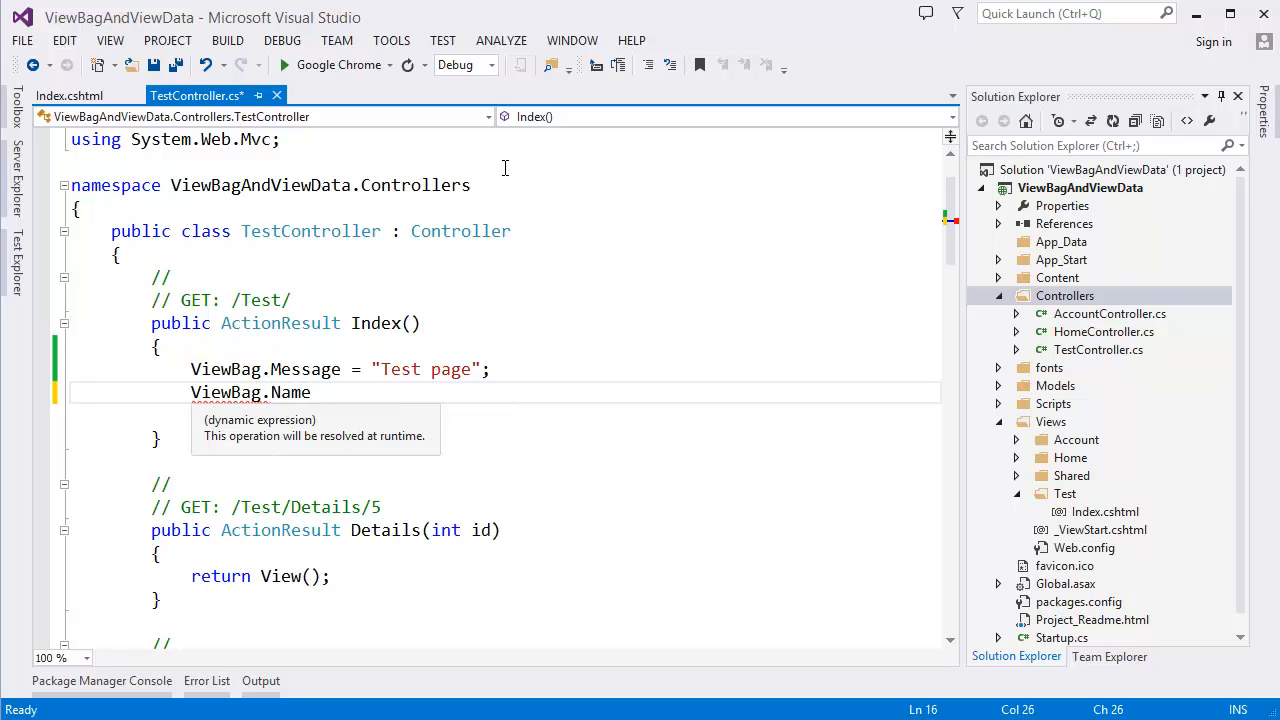
pyautogui.write('= "R"')
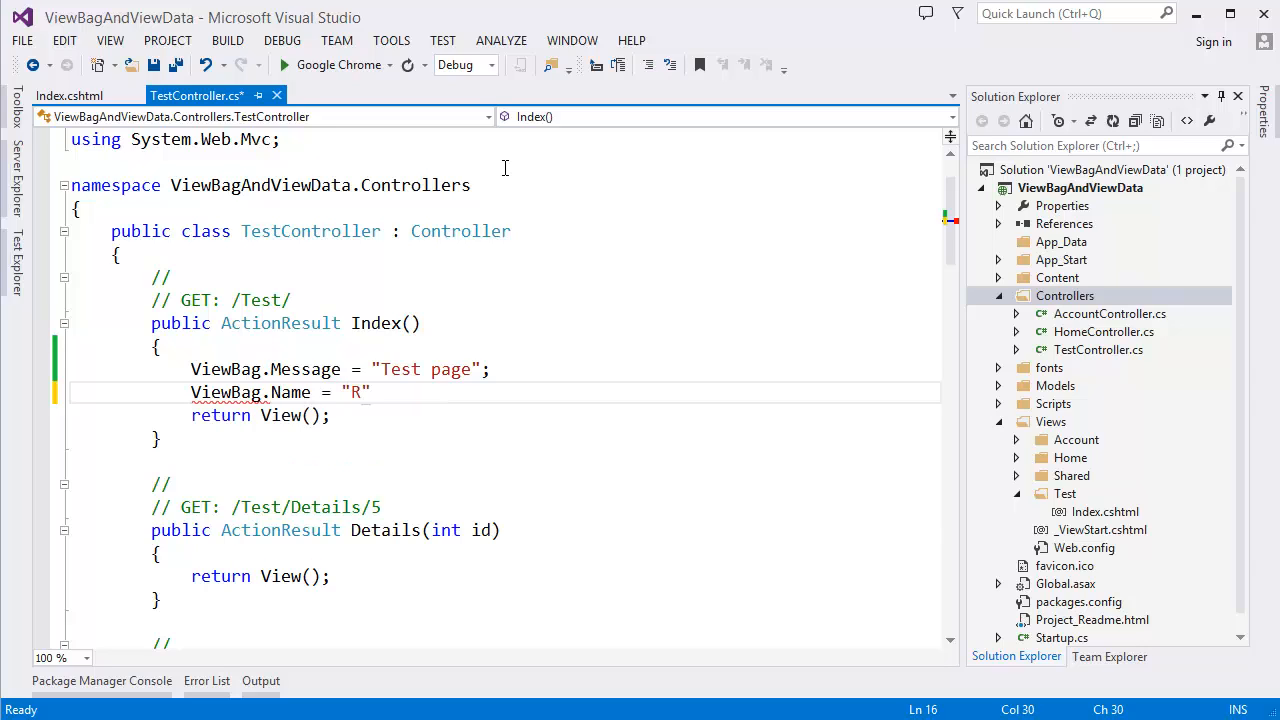
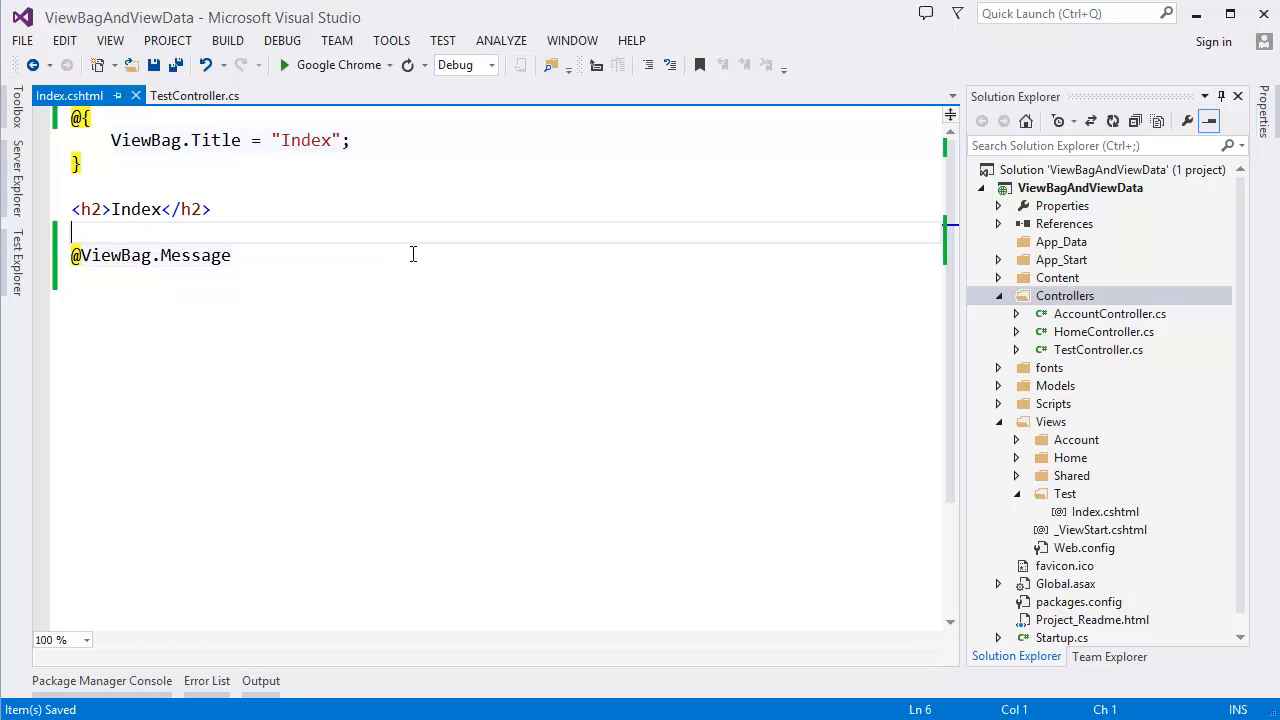
pyautogui.write('<h3></h3>')
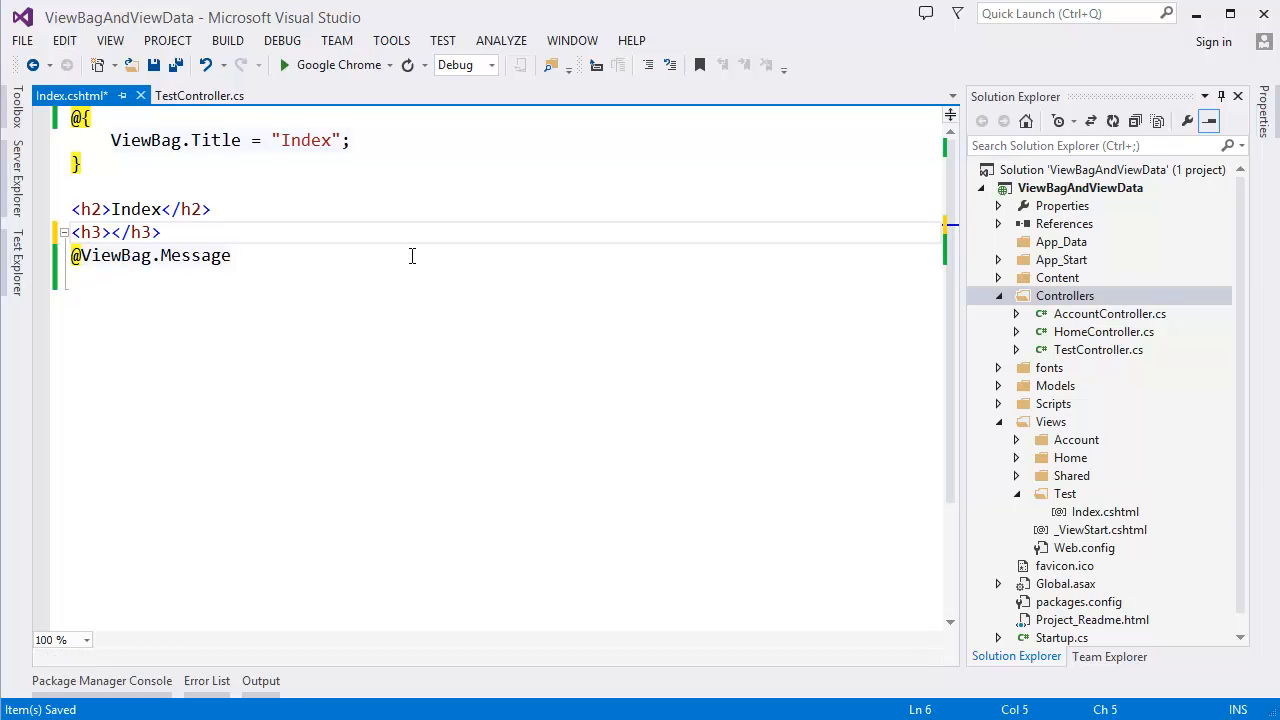
pyautogui.write('Name:')
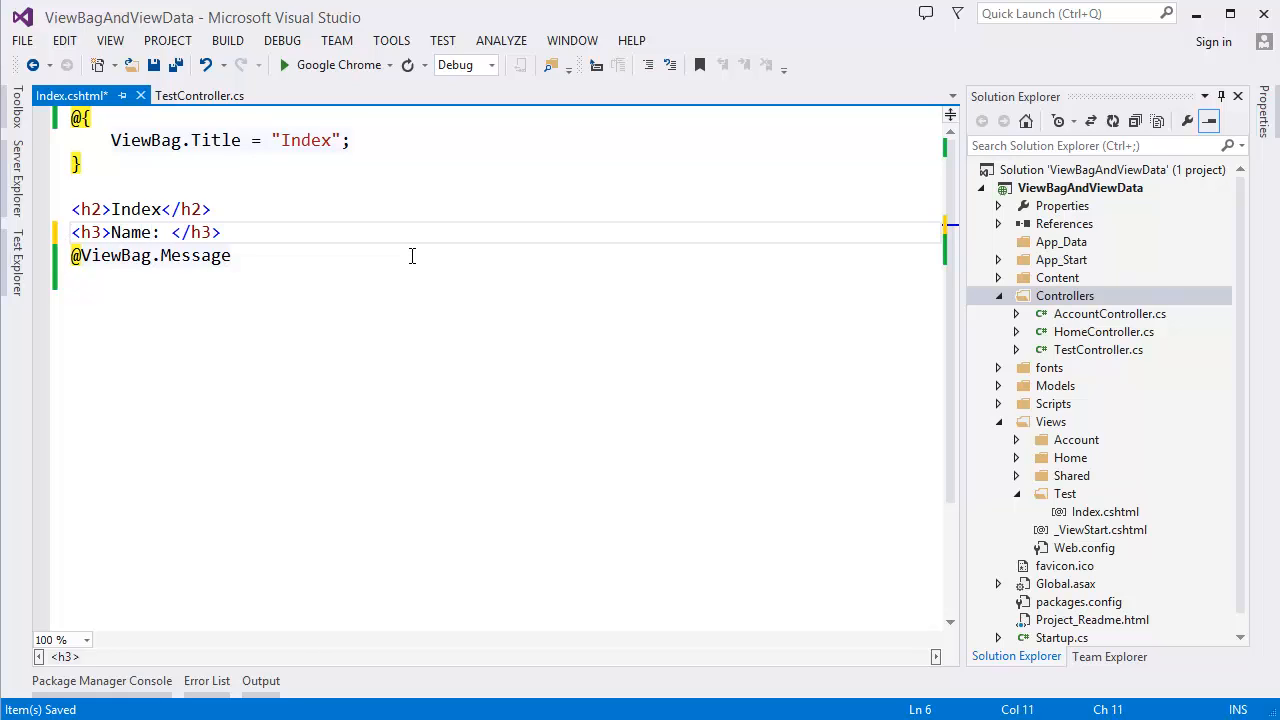
pyautogui.write('@ViewBag.Na')
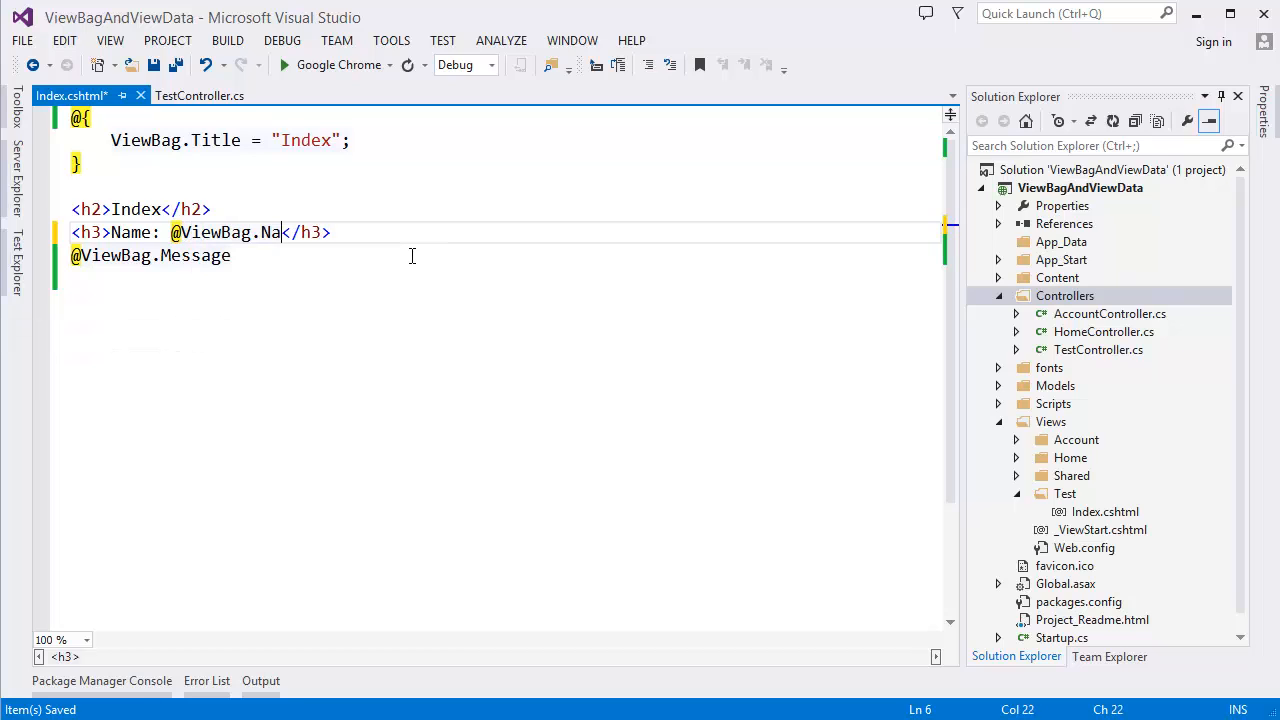
pyautogui.write('me')
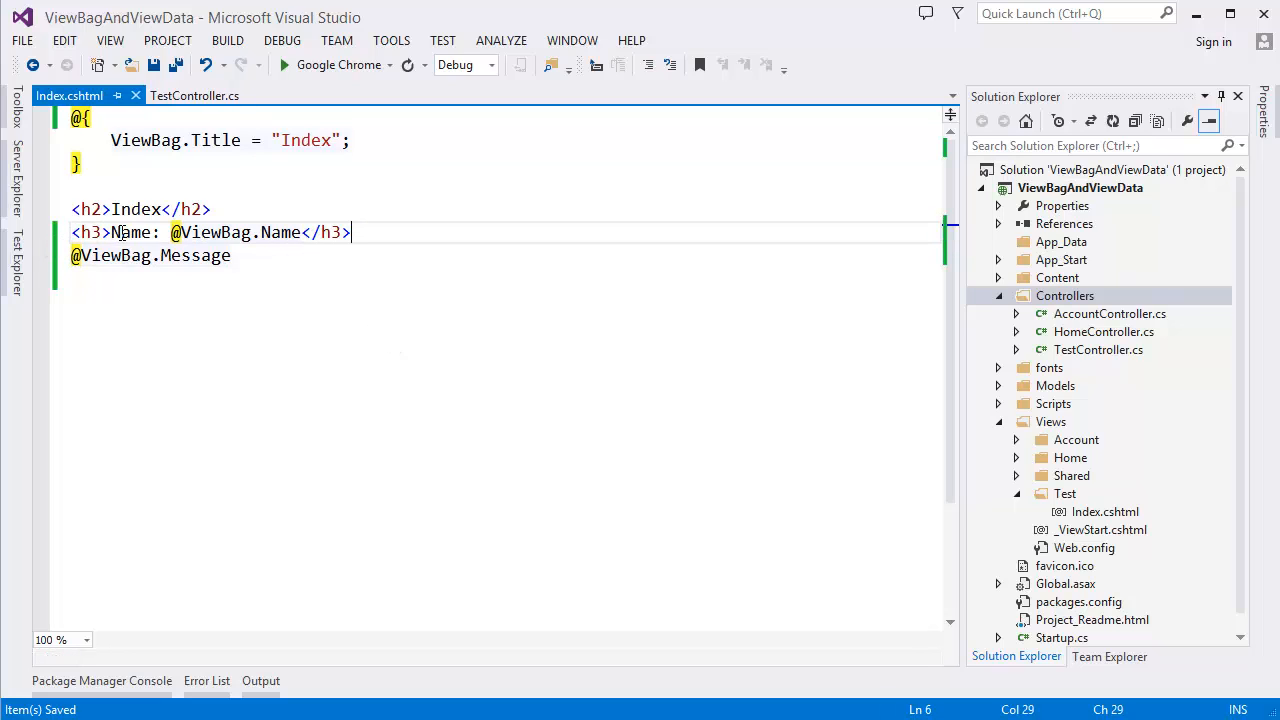
pyautogui.doubleClick(280, 232)
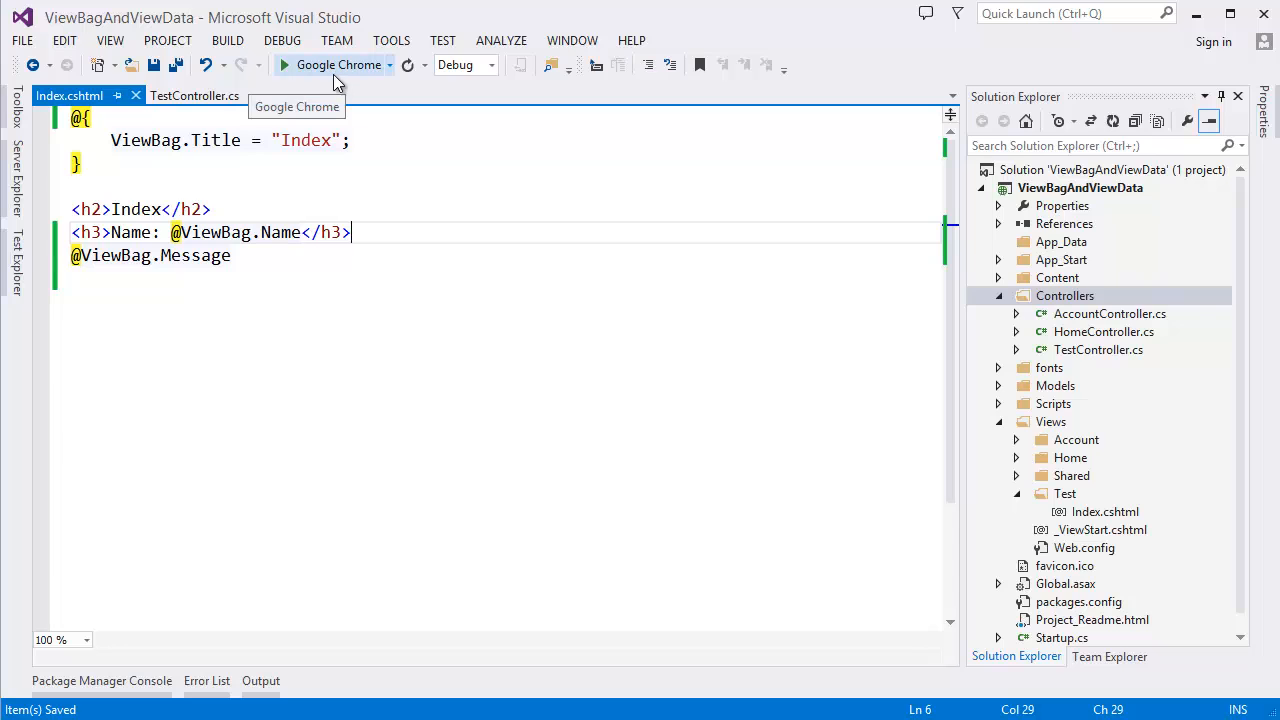
# Start the site without debugging and return to the TestController code.
pyautogui.click(282, 40)
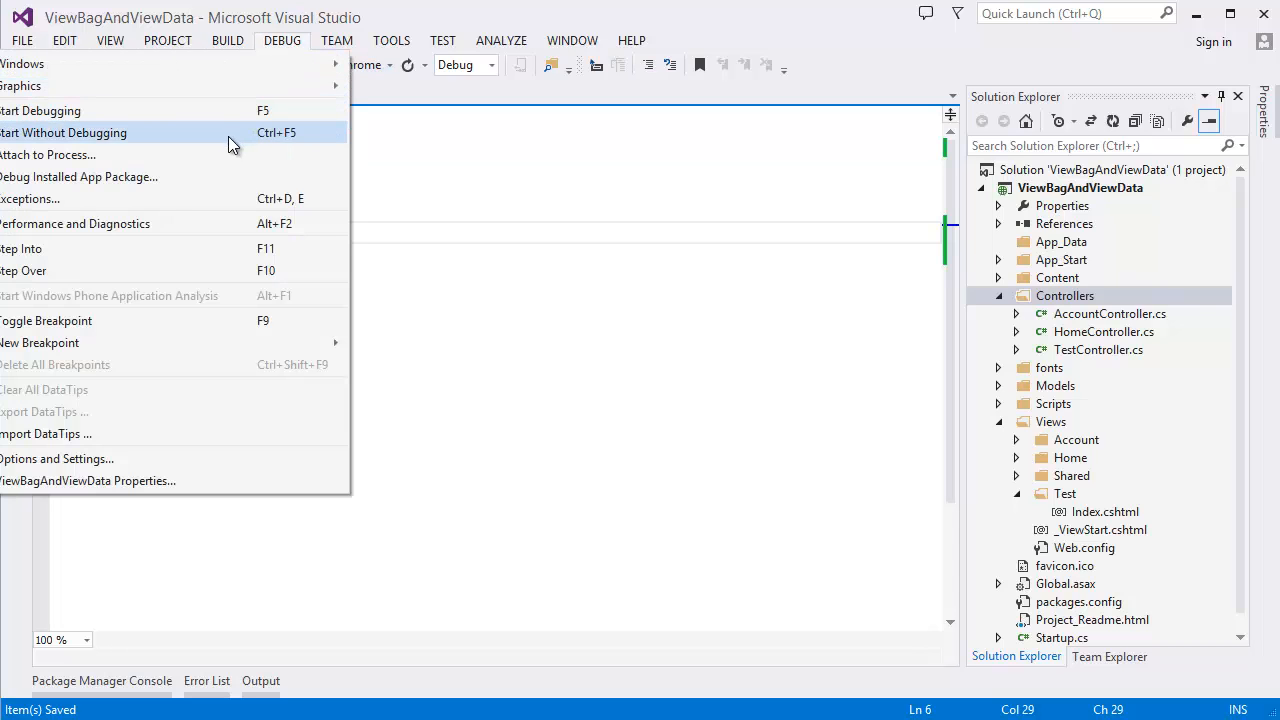
pyautogui.click(64, 132)
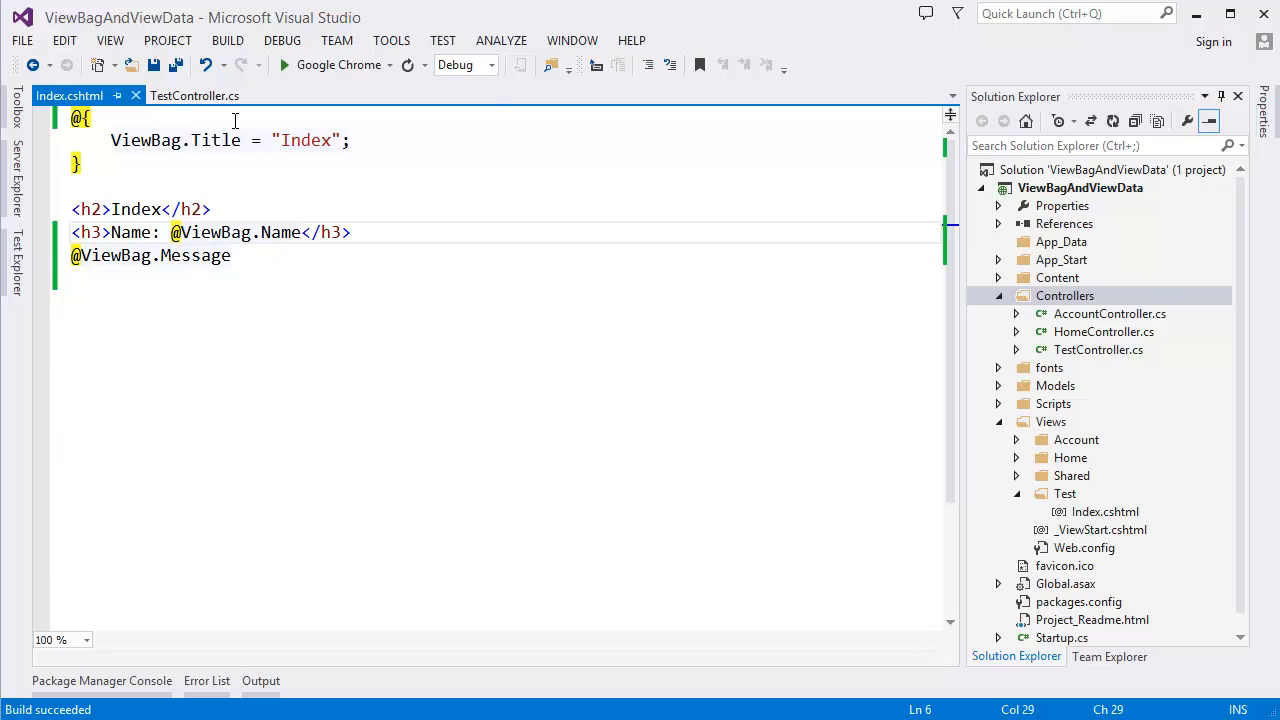
pyautogui.click(194, 96)
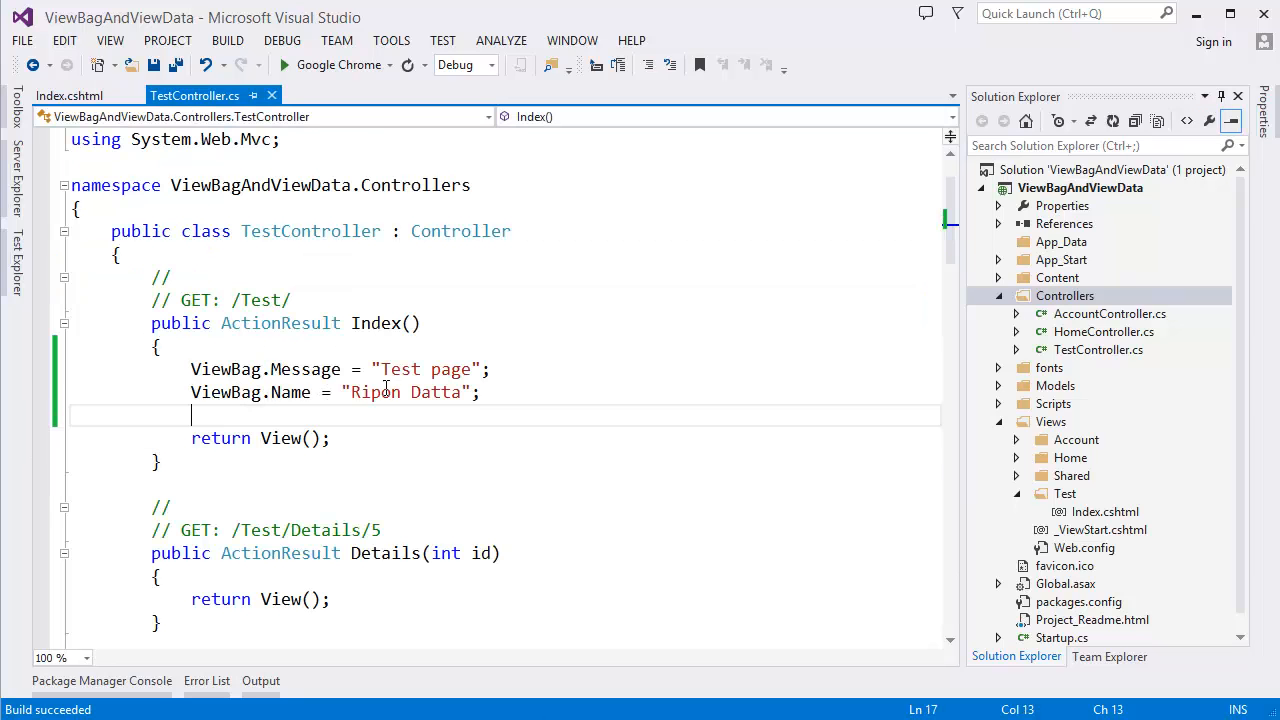
pyautogui.click(68, 96)
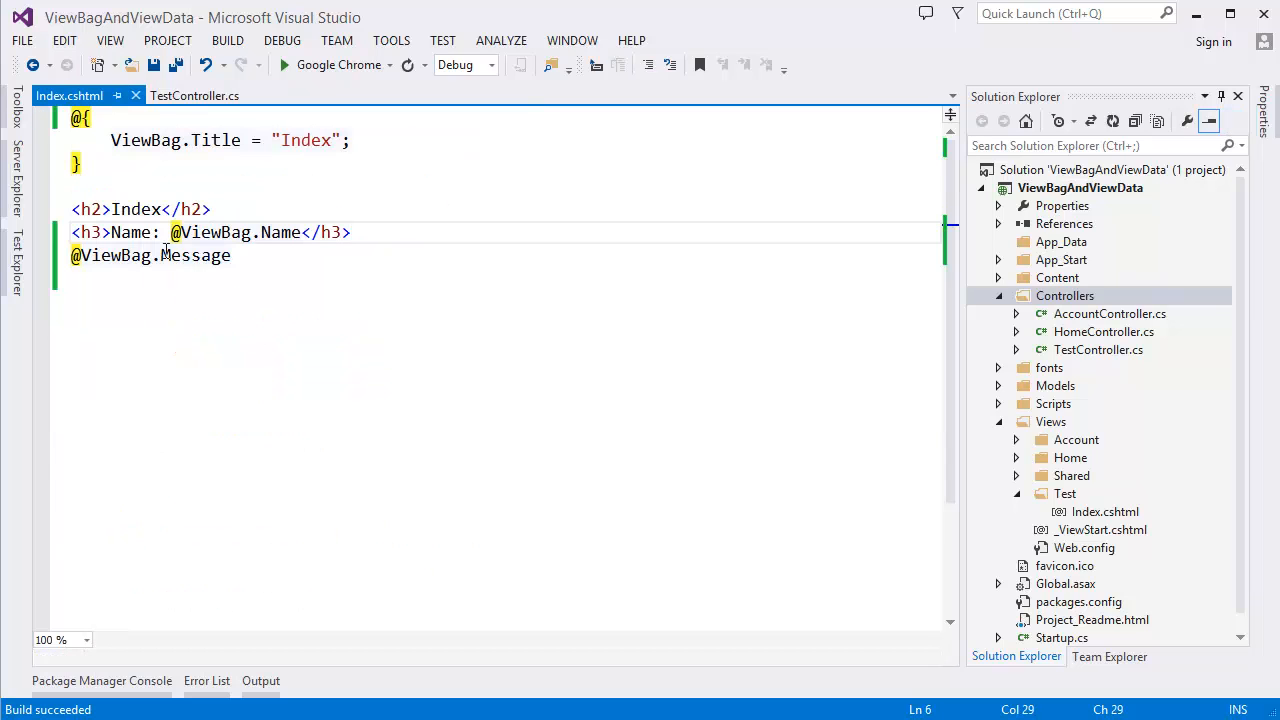
pyautogui.click(194, 96)
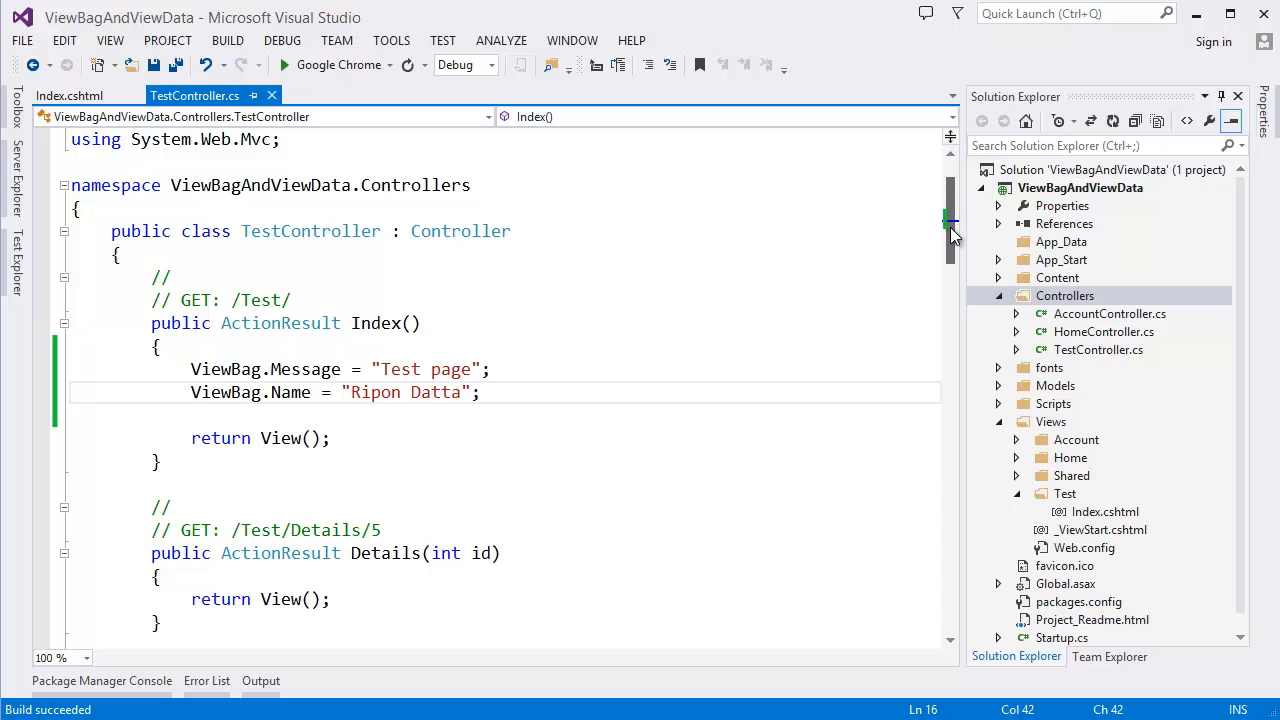
# Write a public ActionResult Test() action that returns View().
pyautogui.scroll(-3)
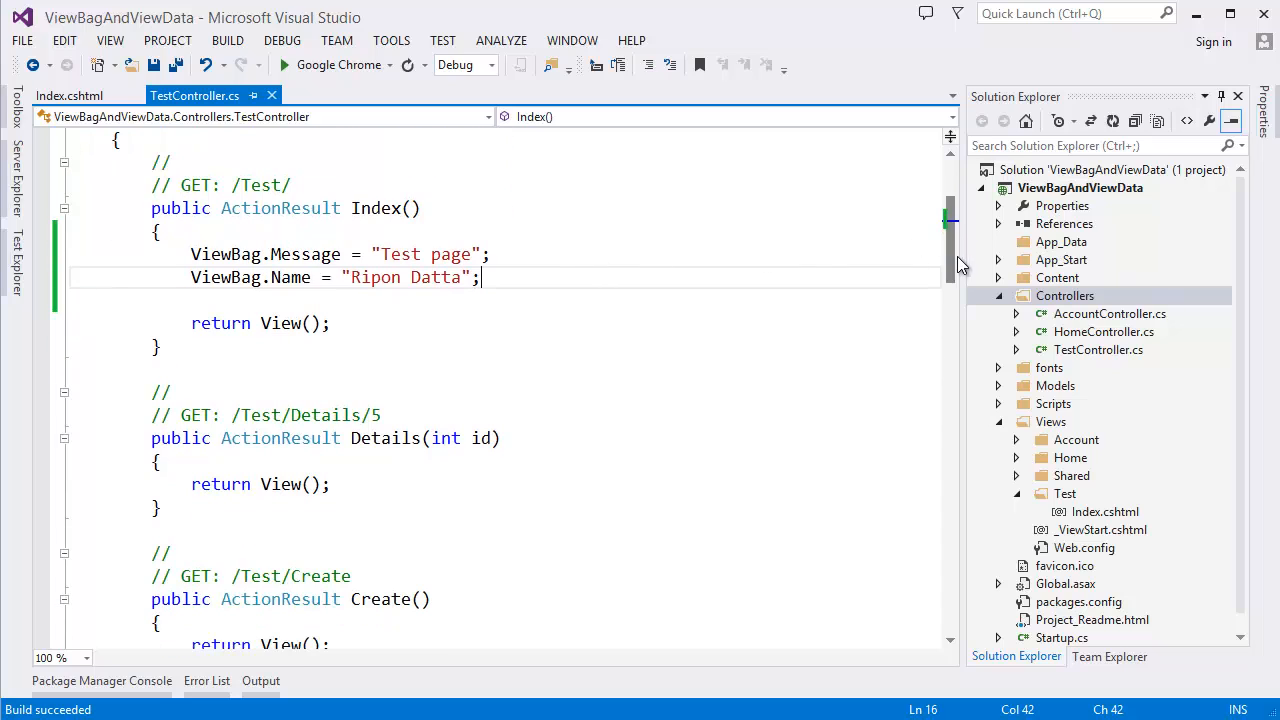
pyautogui.scroll(3)
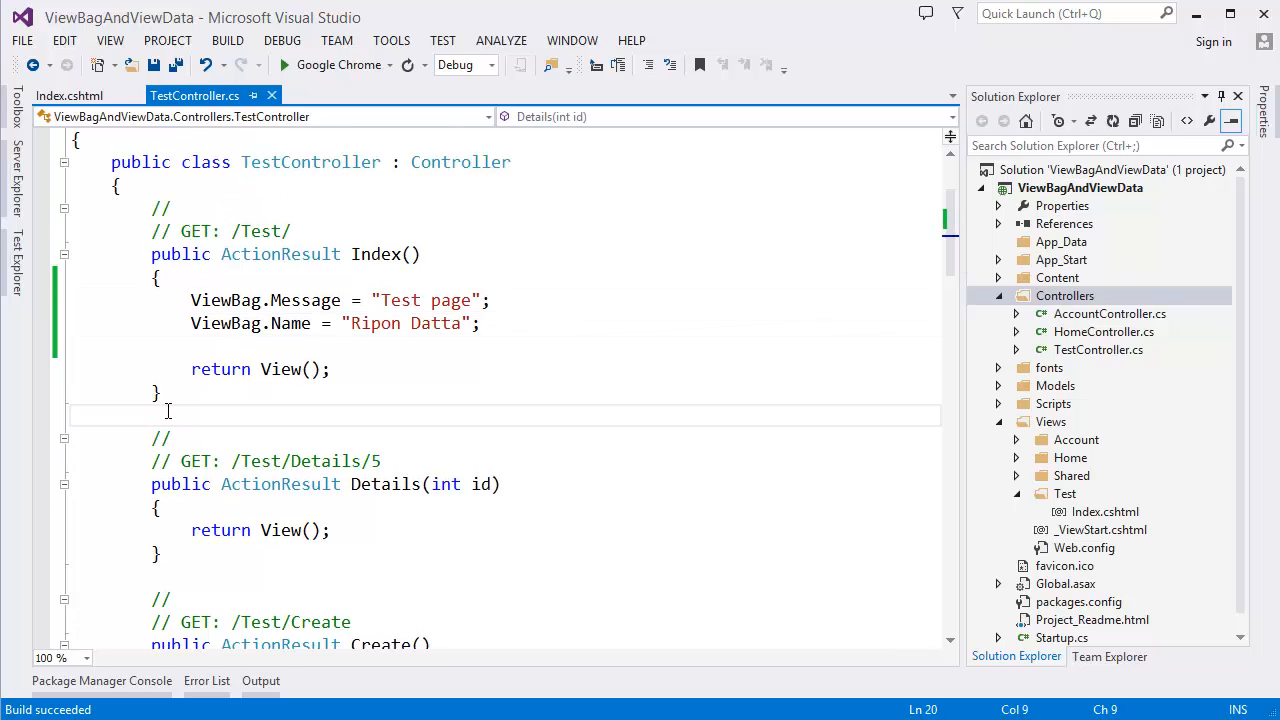
pyautogui.write('public Ac')
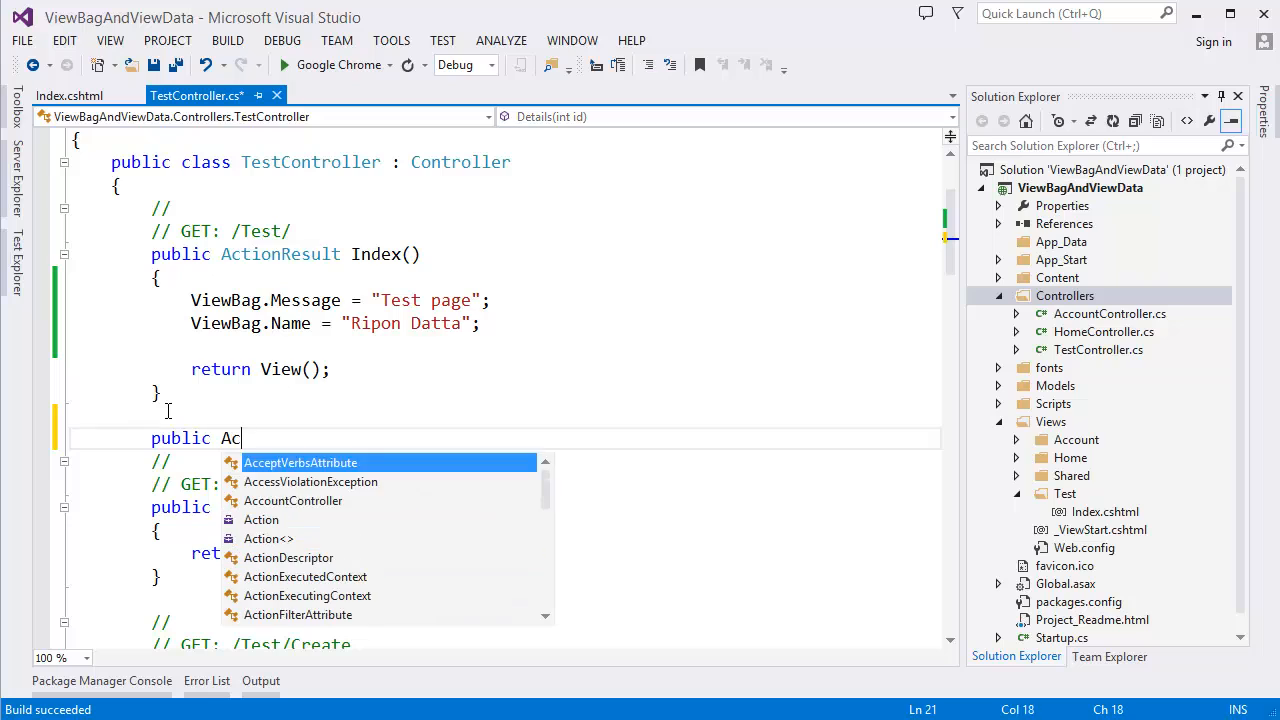
pyautogui.write('tionResult Test(')
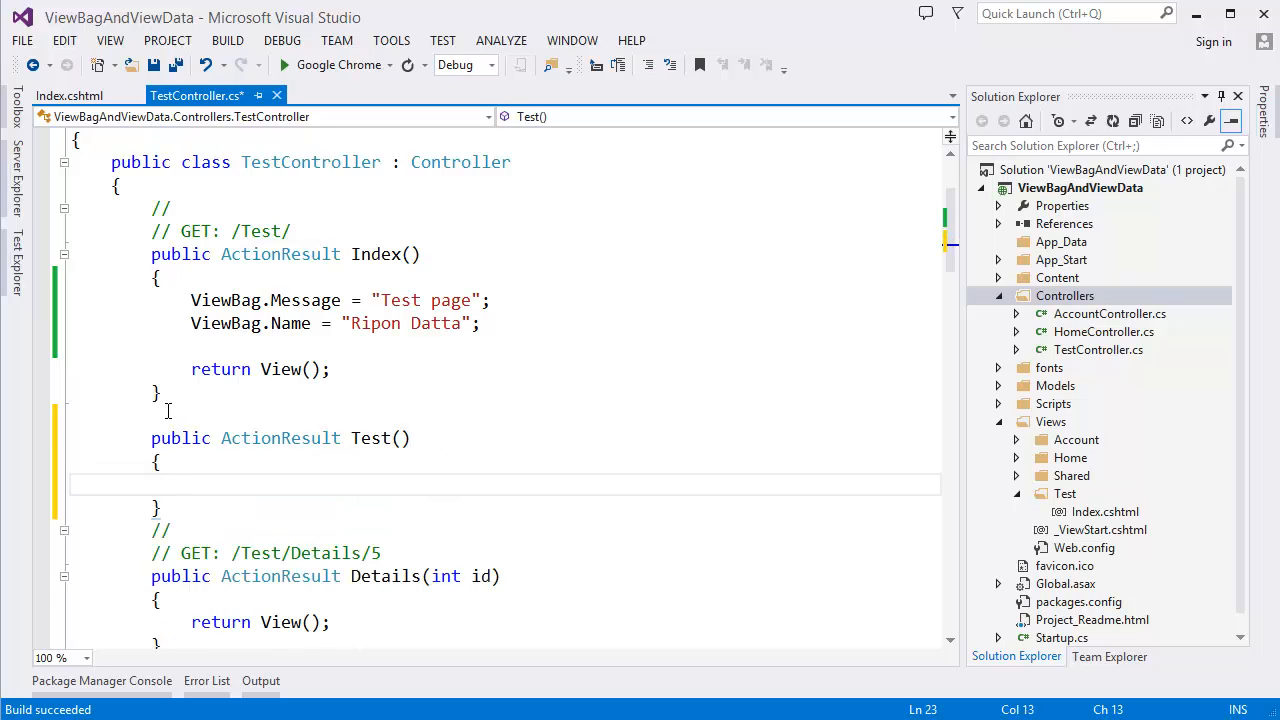
pyautogui.write('return View();')
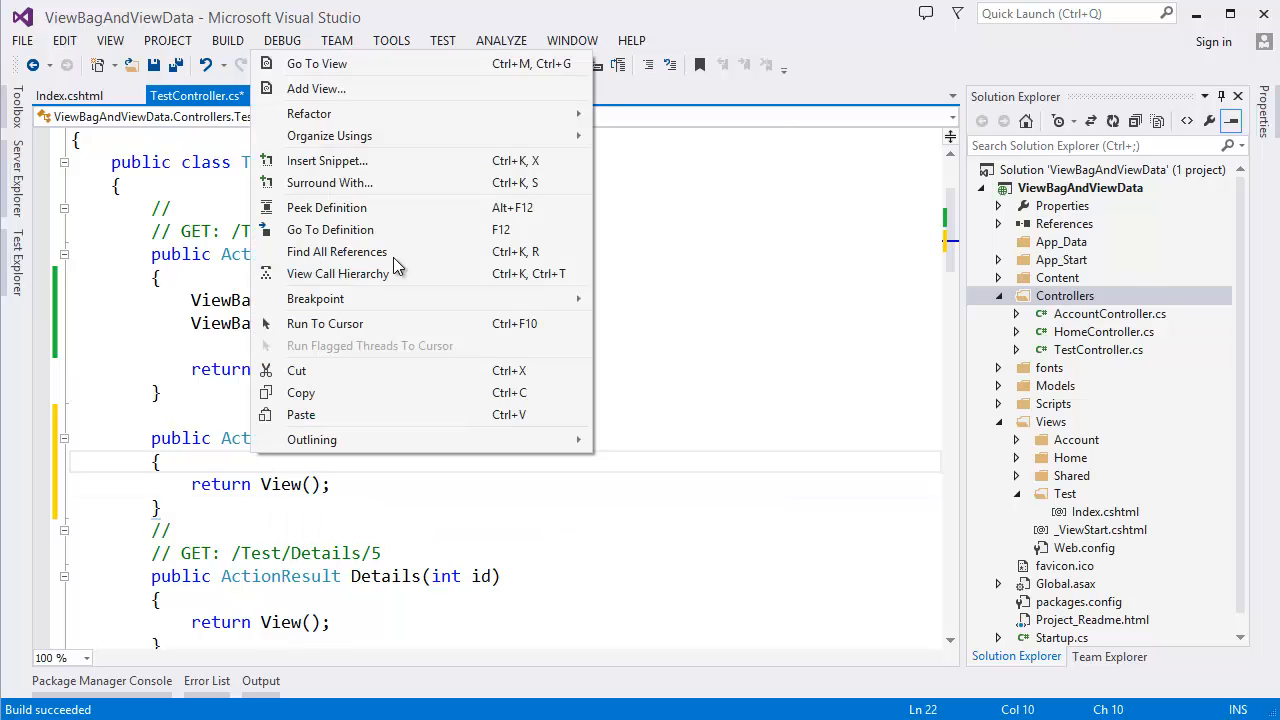
# Add an empty view named Test for the Test action and open it.
pyautogui.click(316, 88)
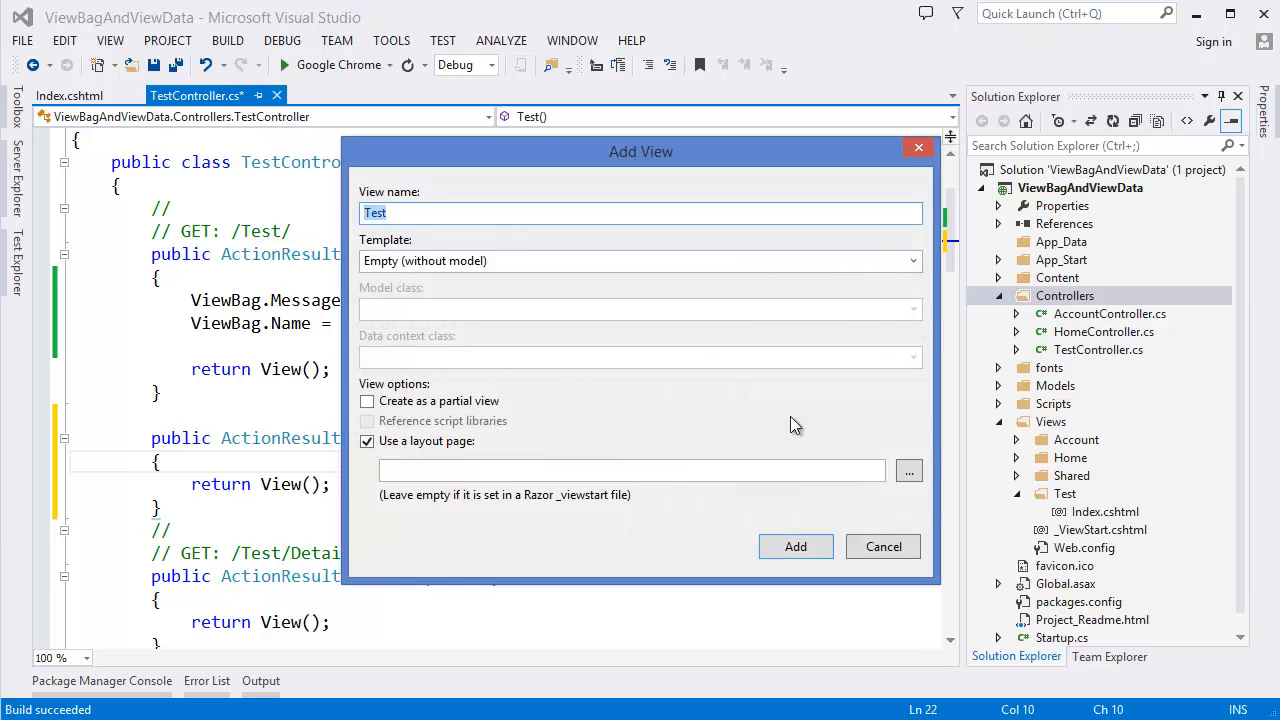
pyautogui.click(796, 546)
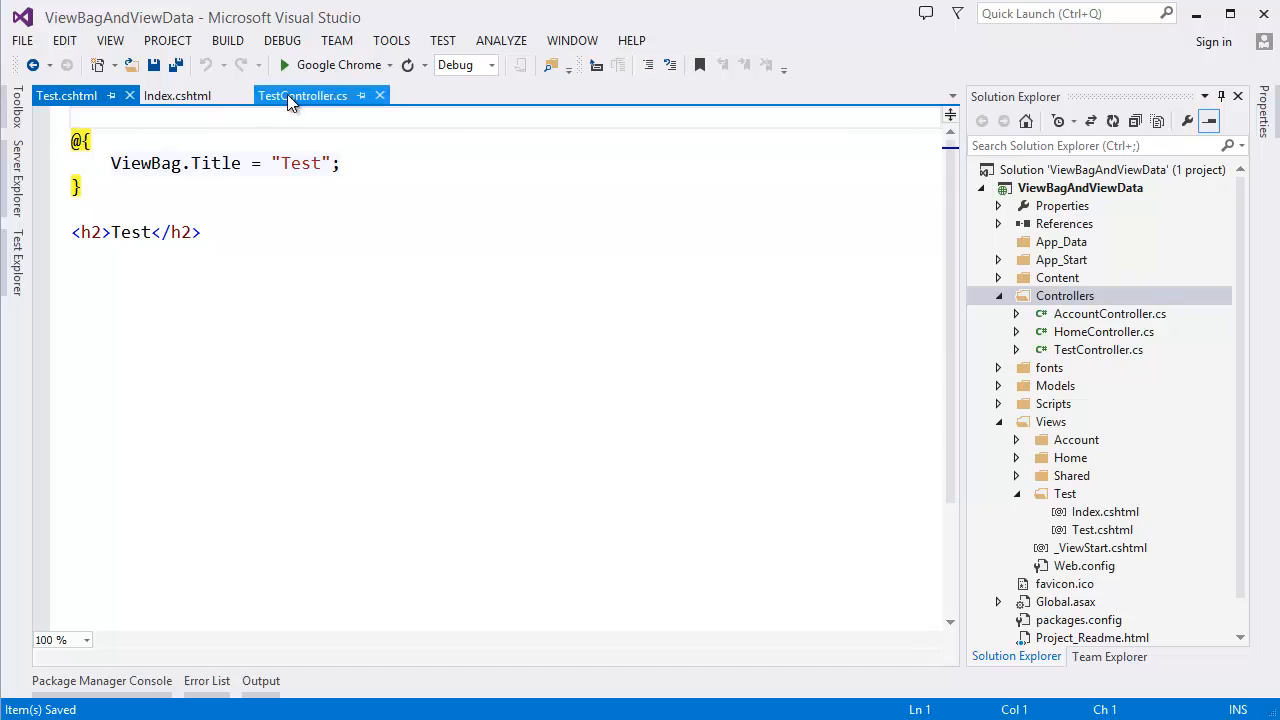
# In the Test action, set ViewData["message"] = "Test Page".
pyautogui.click(302, 96)
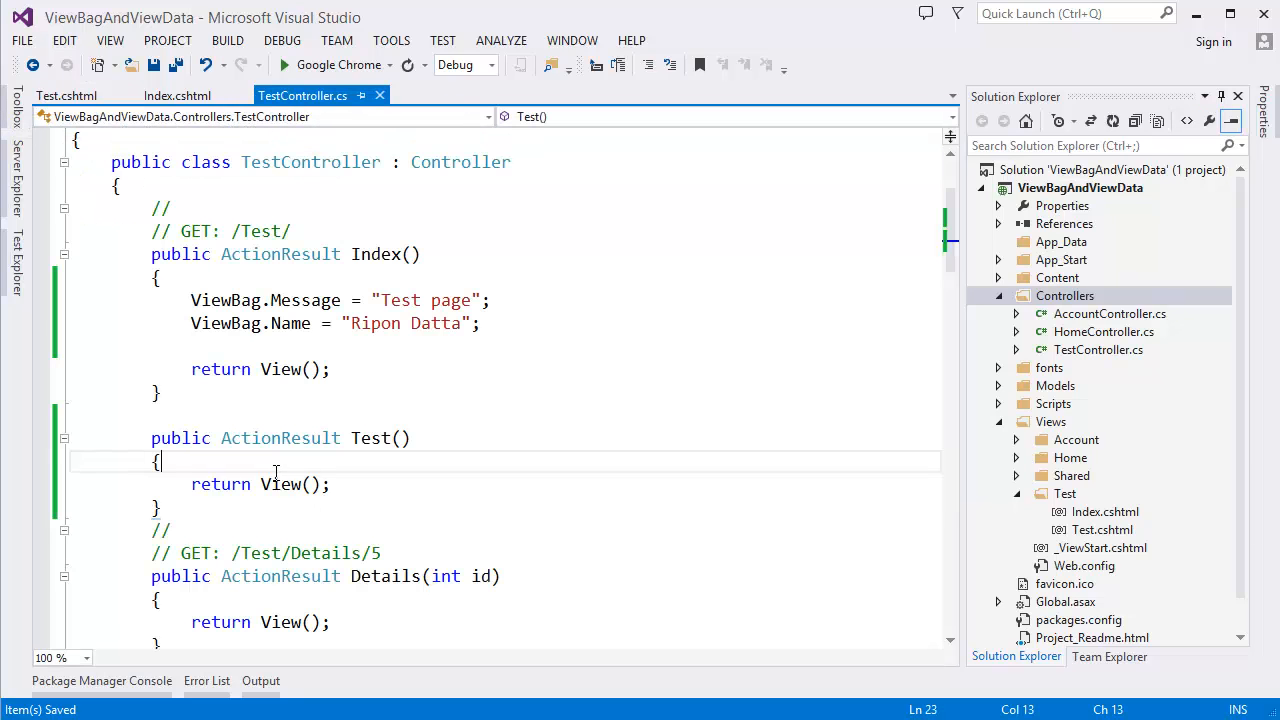
pyautogui.write('Vi')
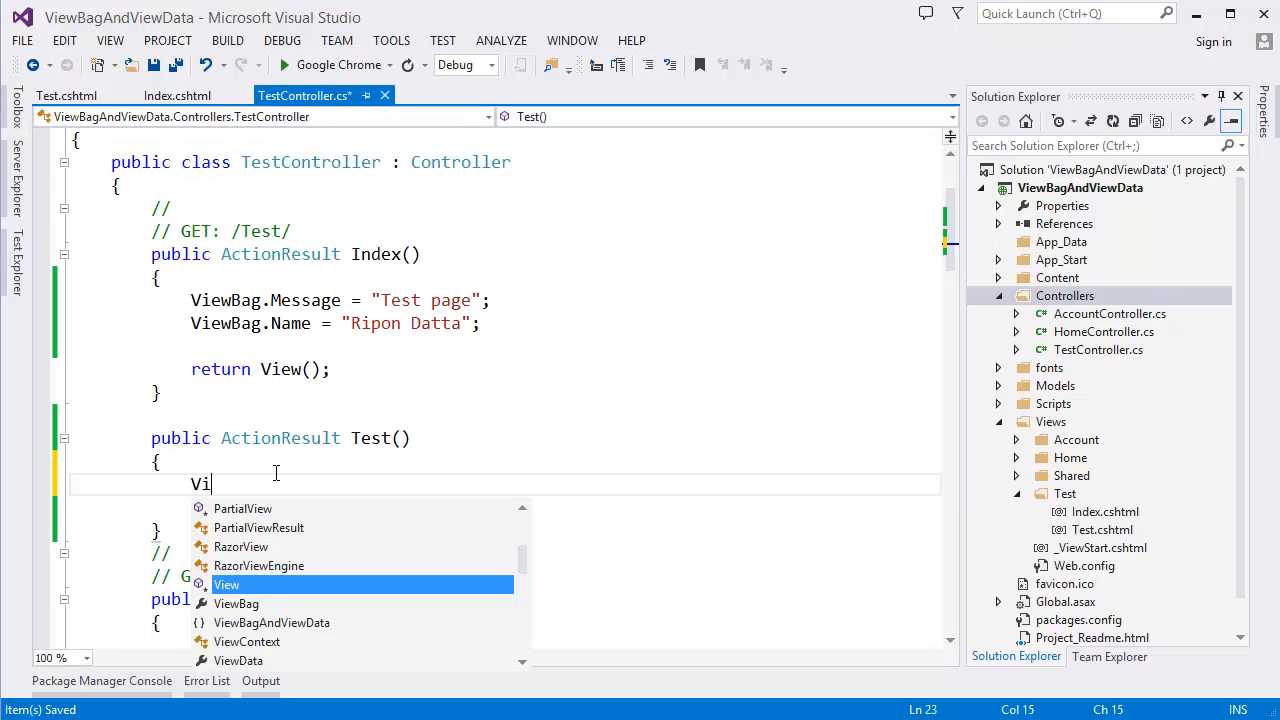
pyautogui.write('ewData["message"] =')
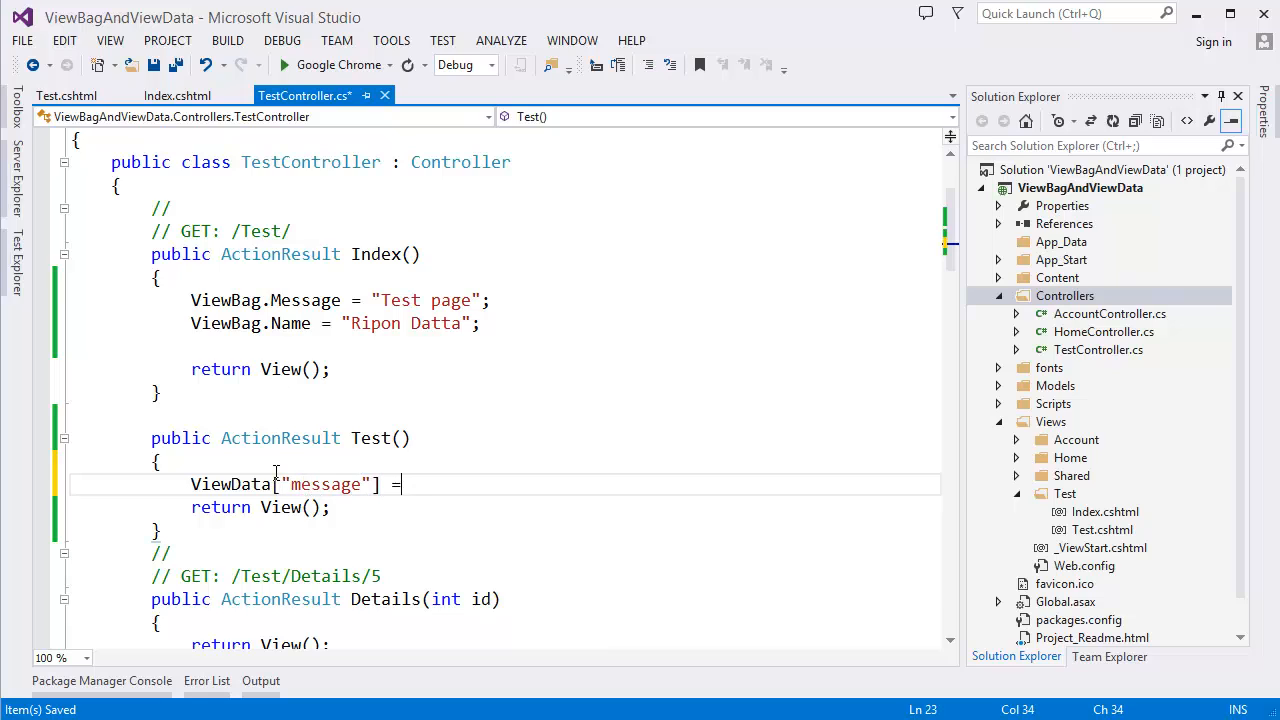
pyautogui.write('"Te')
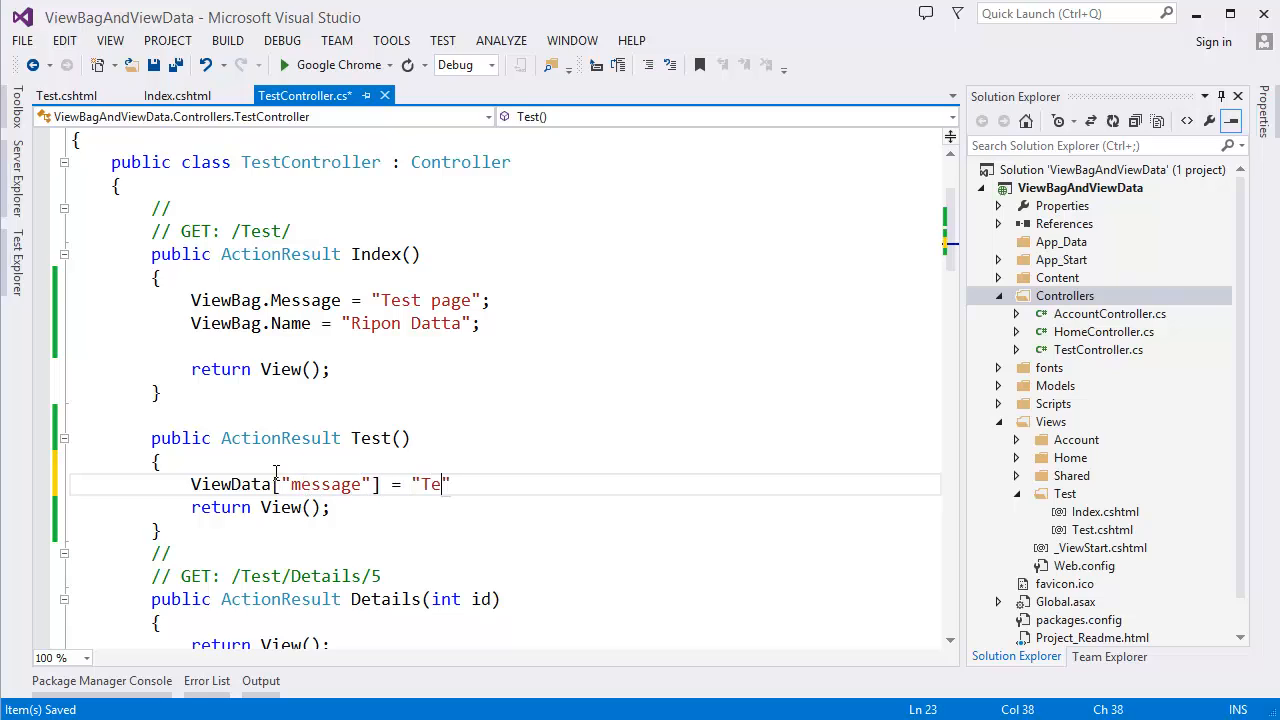
pyautogui.write('st Page')
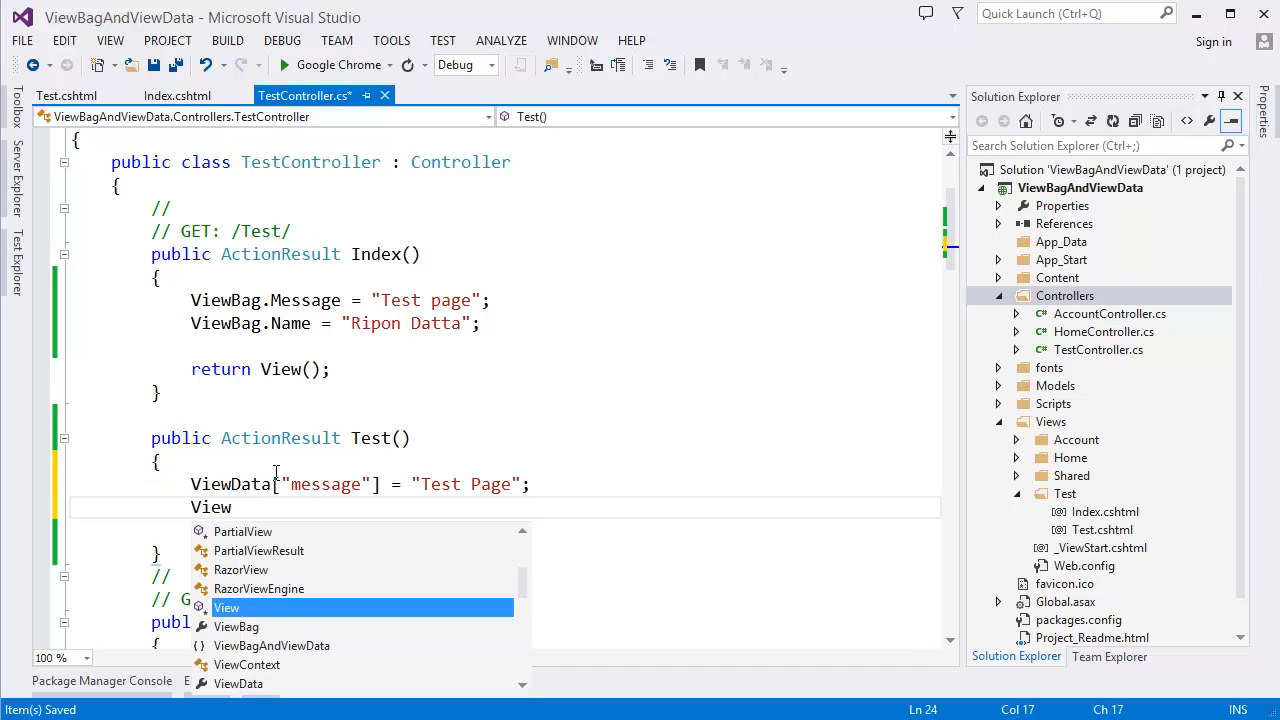
pyautogui.write('Data[')
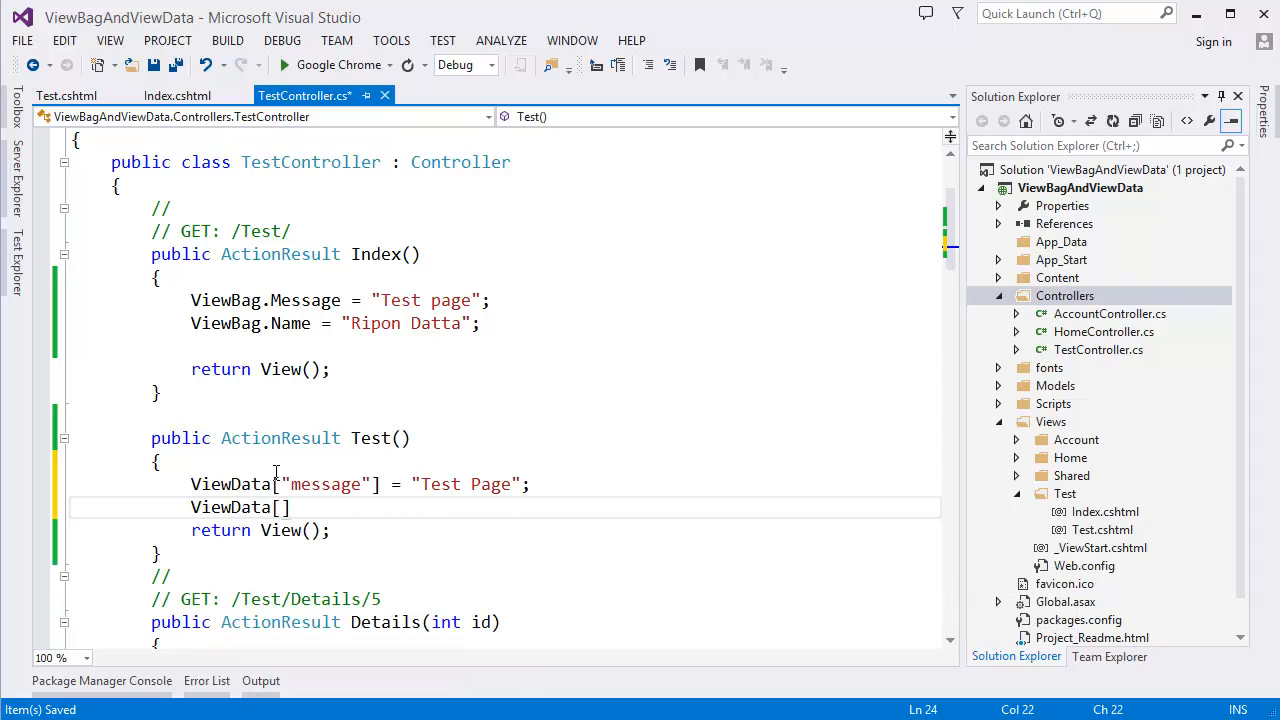
pyautogui.write('""')
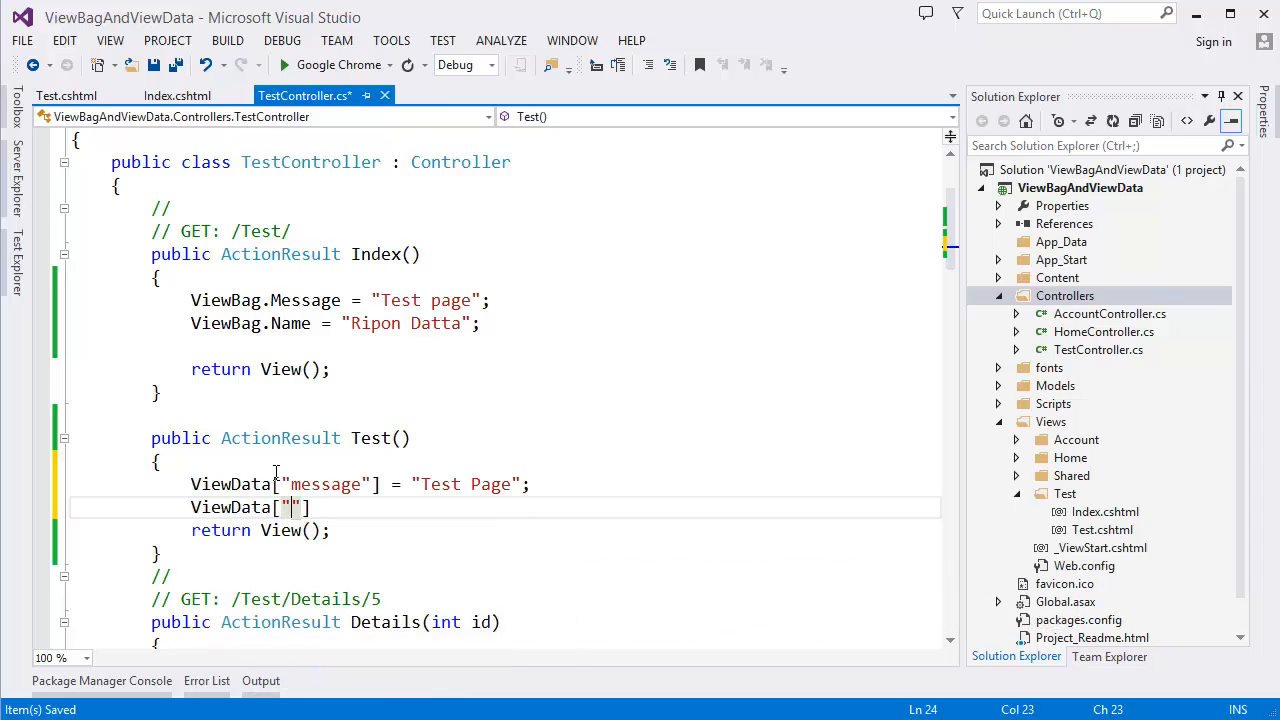
pyautogui.write('name')
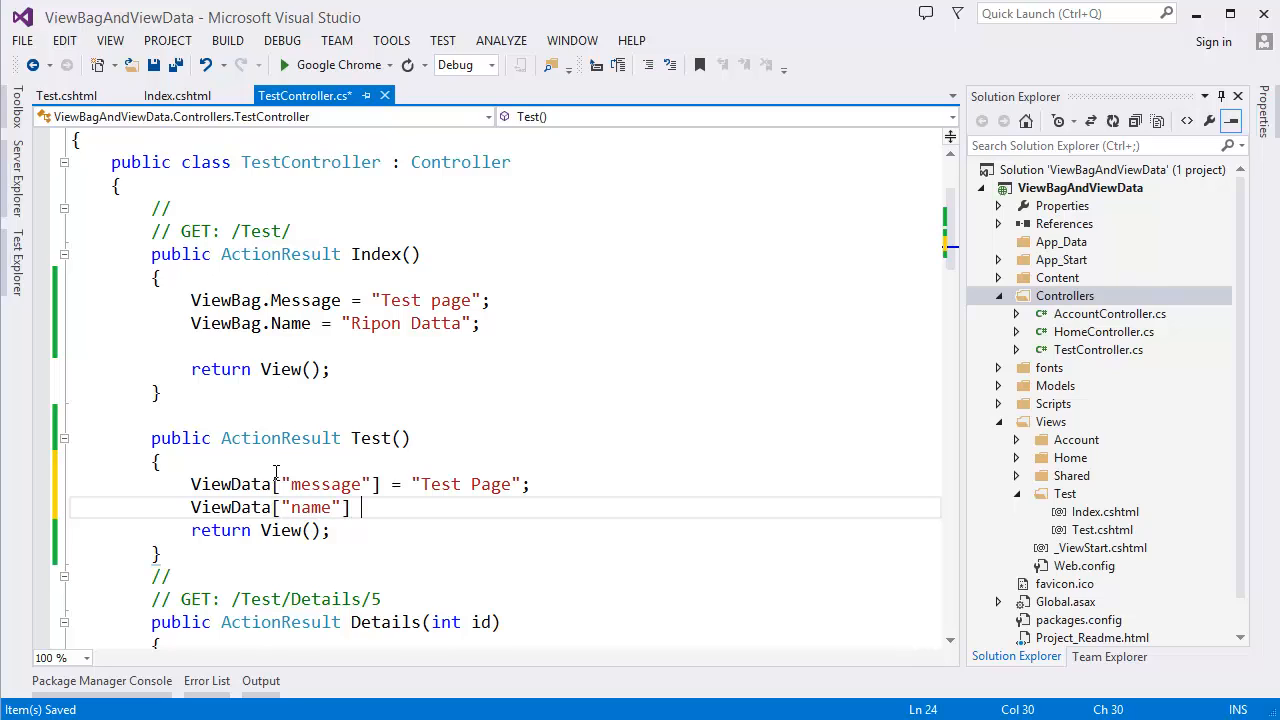
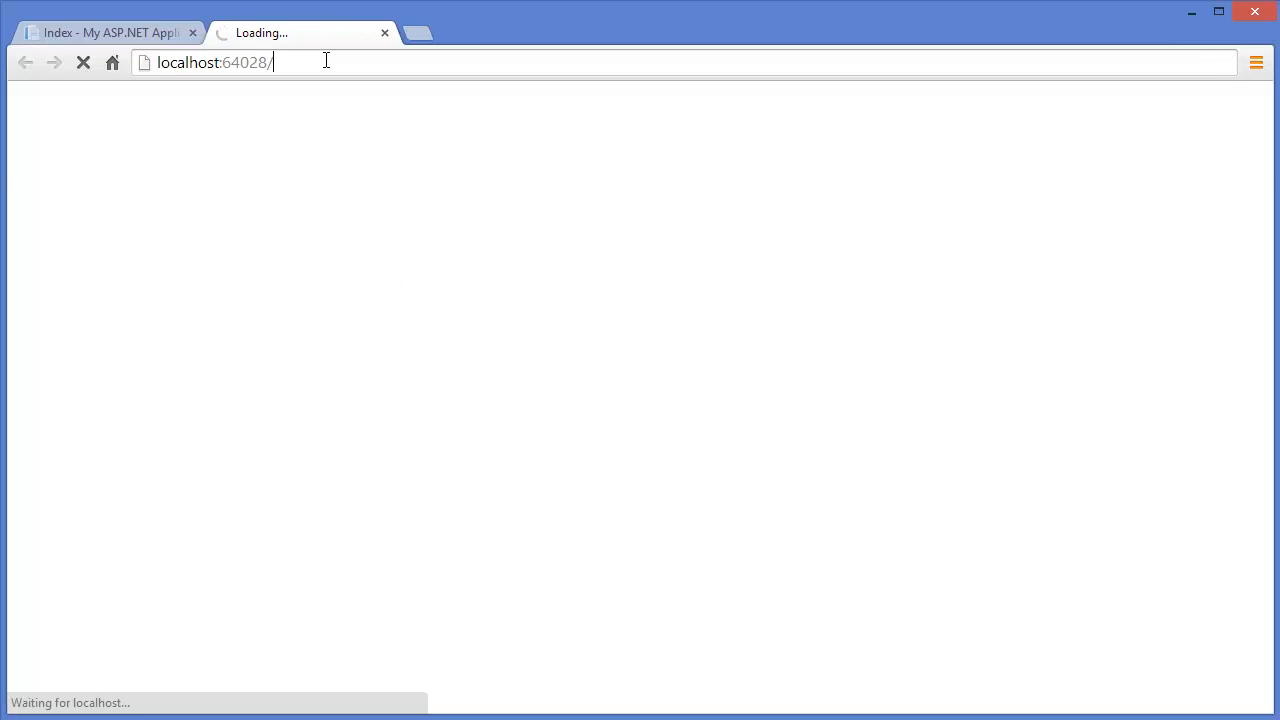
# Navigate Chrome to localhost:64028/Test/Test, showing only the Test heading.
pyautogui.write('T')
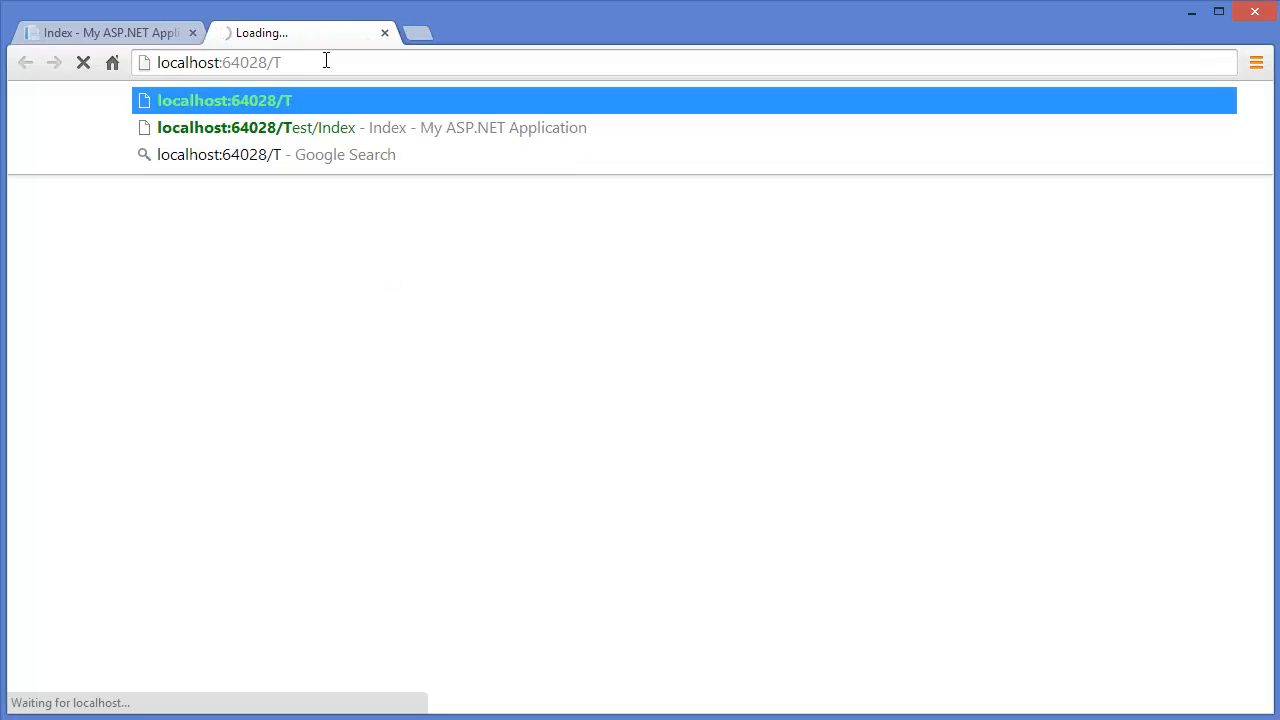
pyautogui.write('est/')
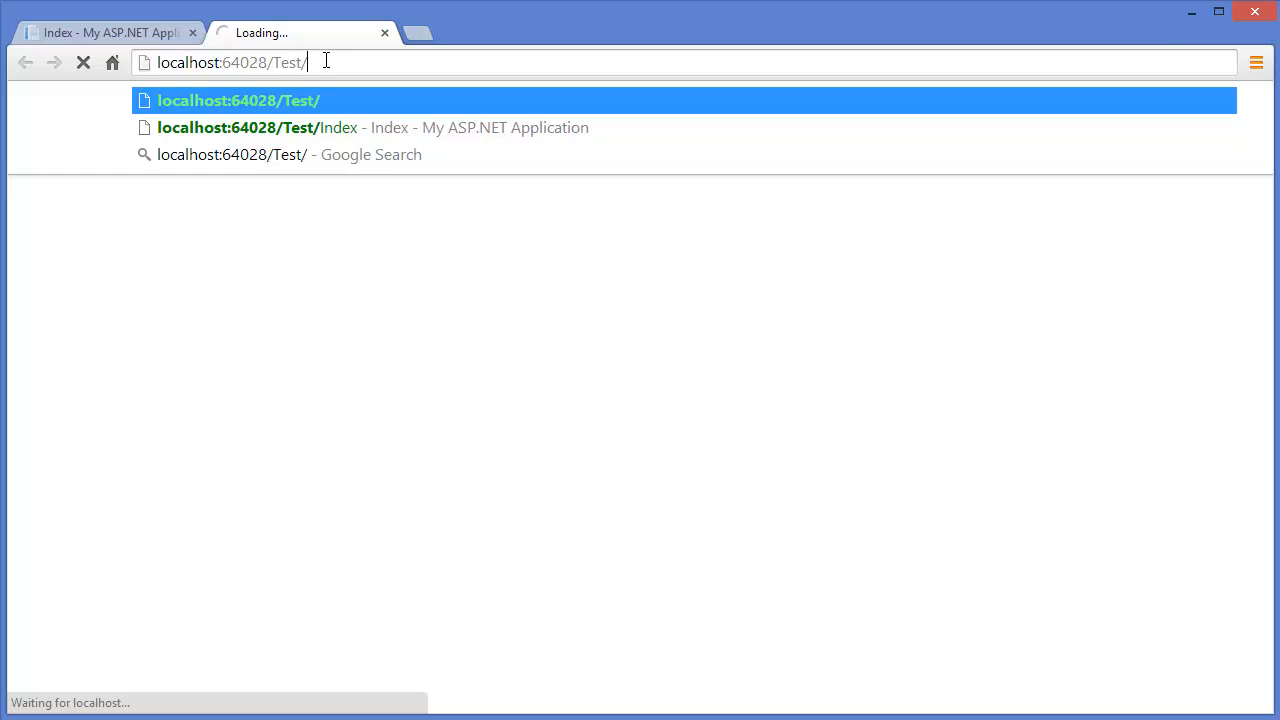
pyautogui.write('Test')
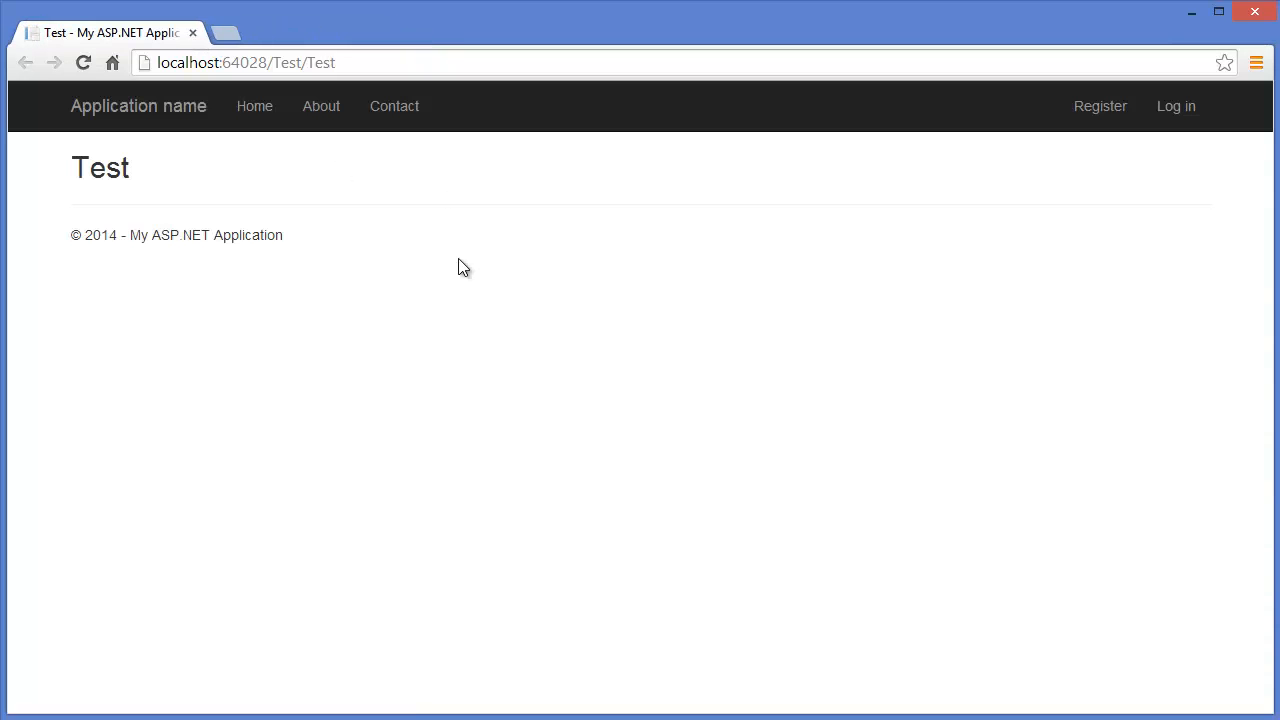
pyautogui.moveTo(154, 192)
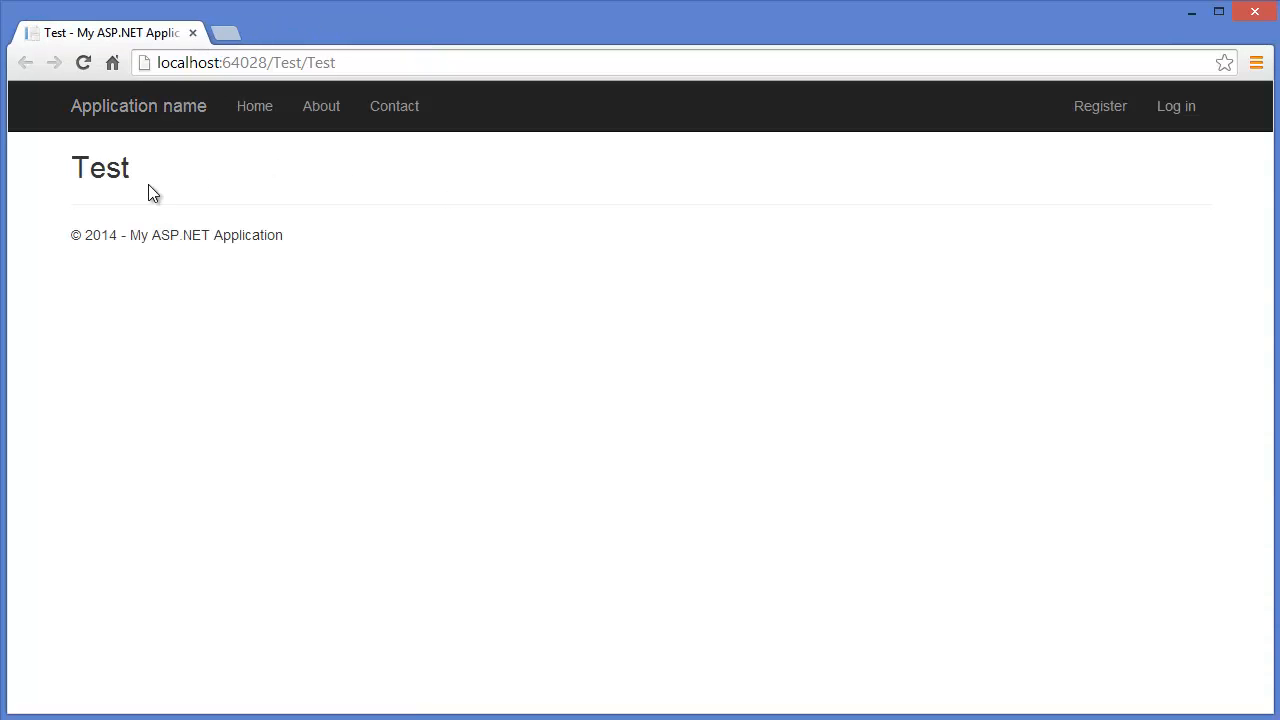
pyautogui.moveTo(530, 676)
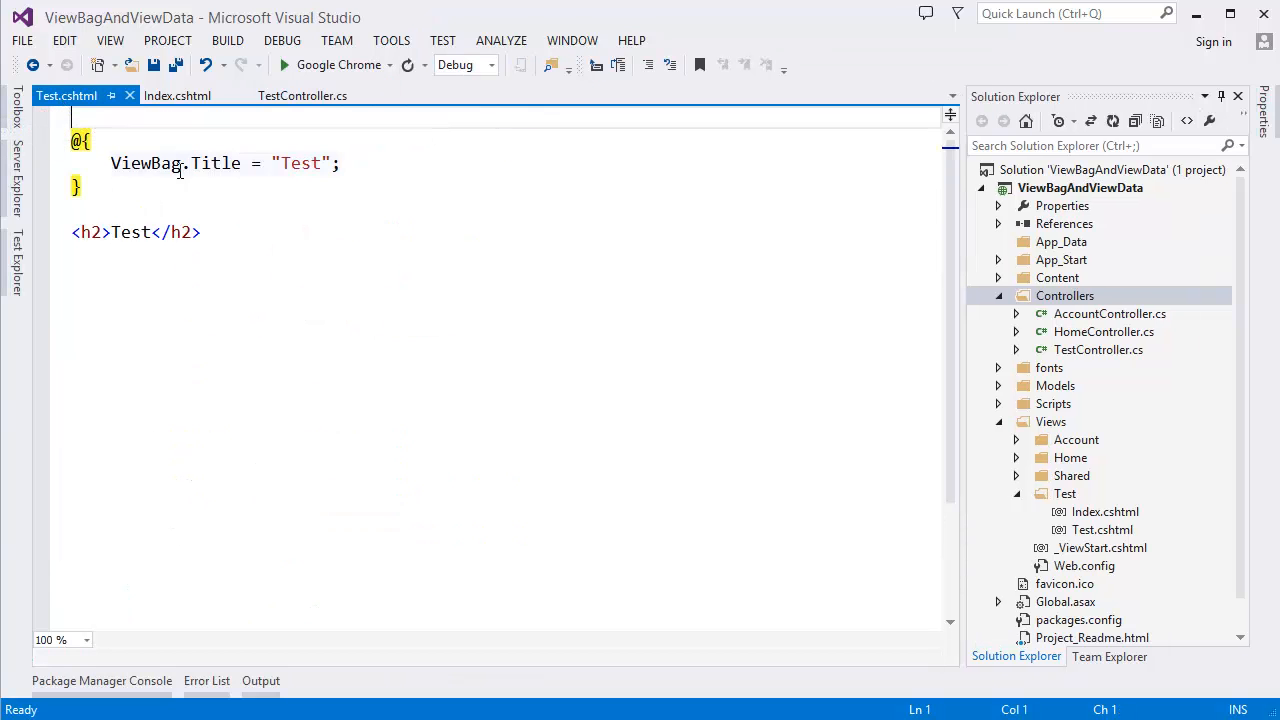
pyautogui.click(148, 232)
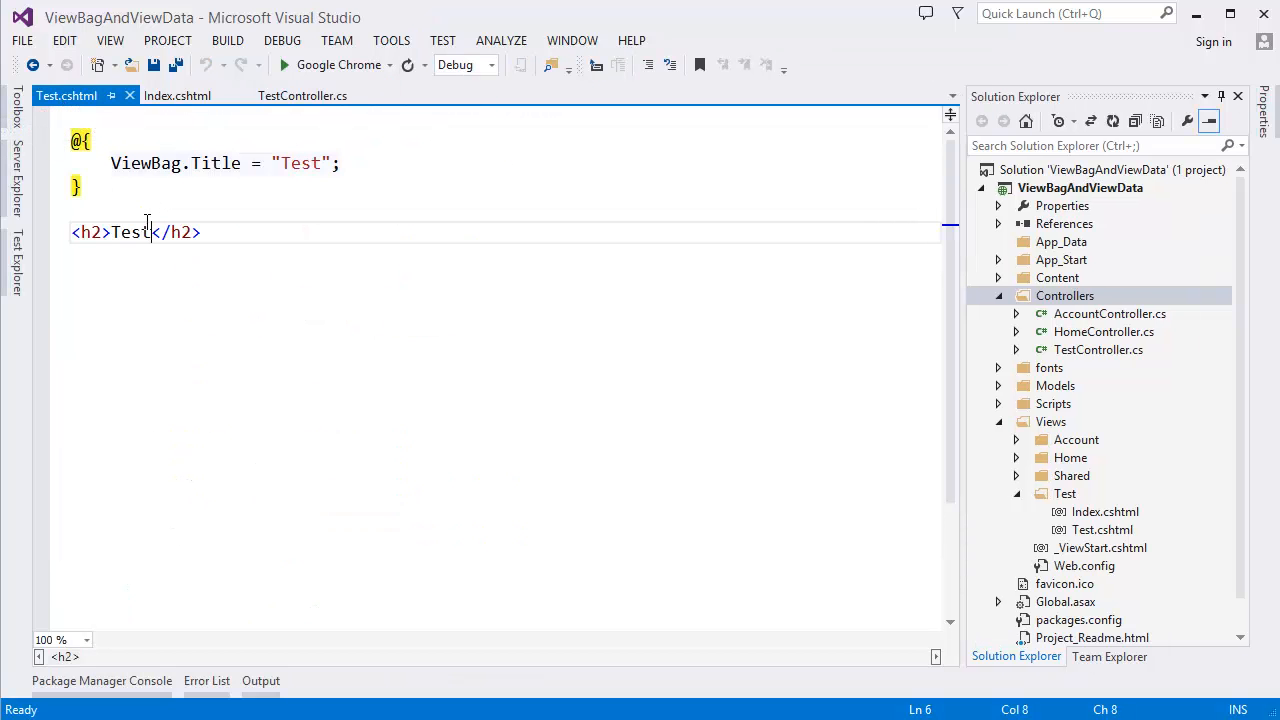
pyautogui.write('N')
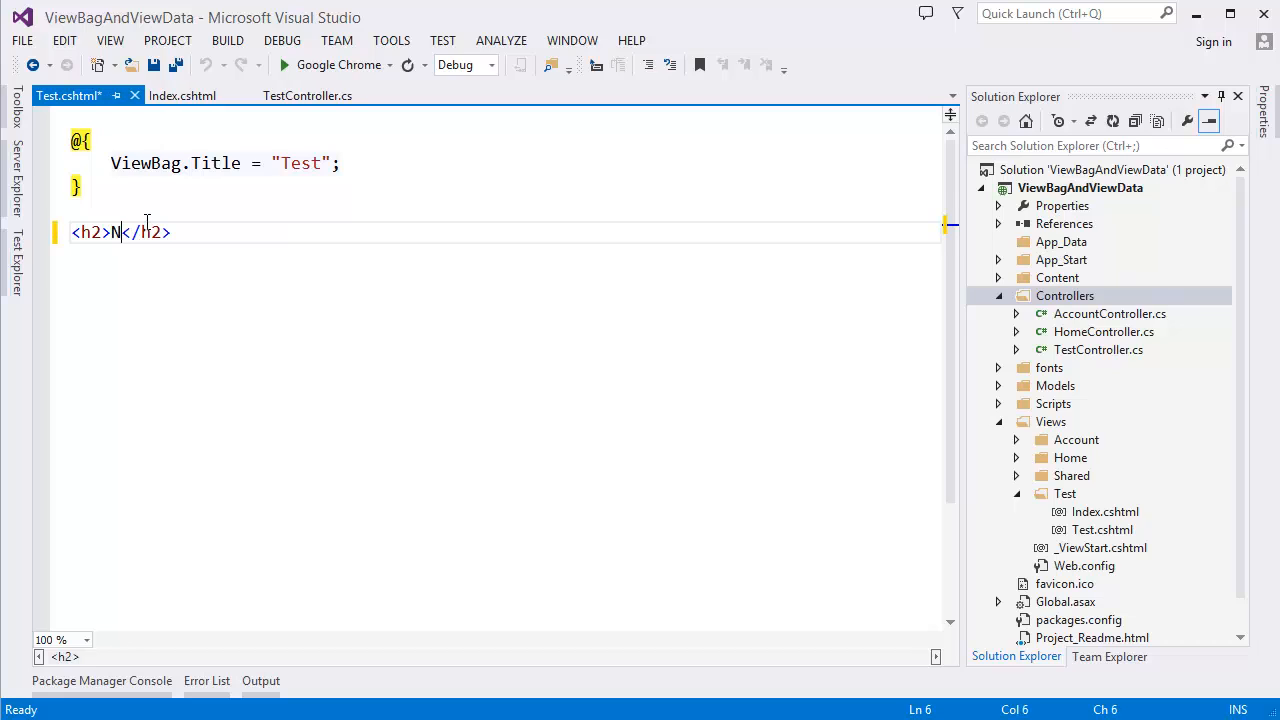
pyautogui.write('ame:')
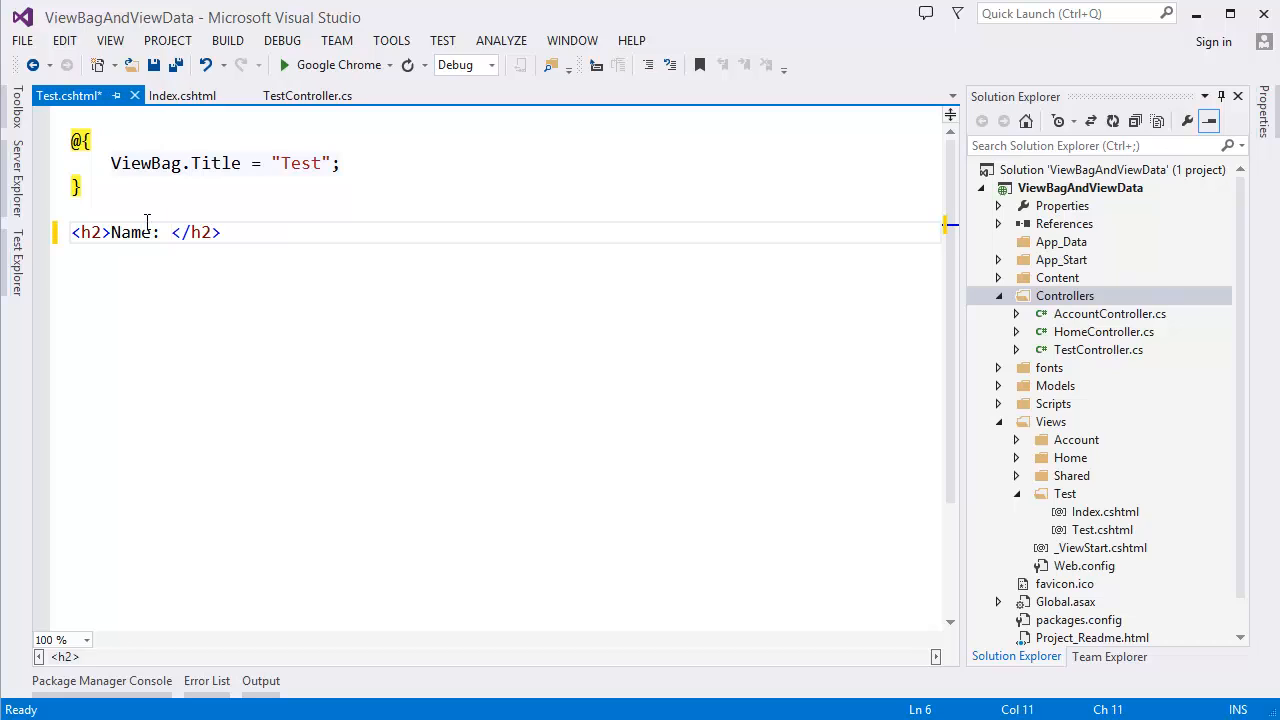
pyautogui.write('@VIe')
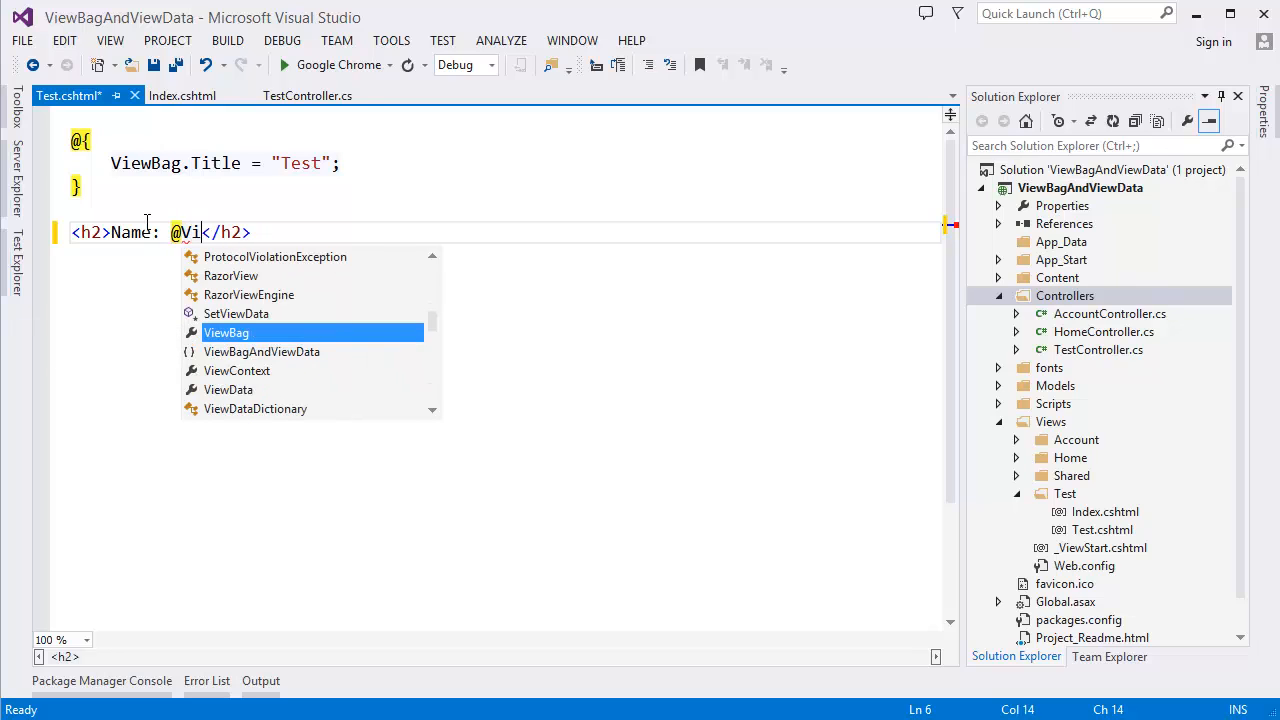
pyautogui.write('ewData')
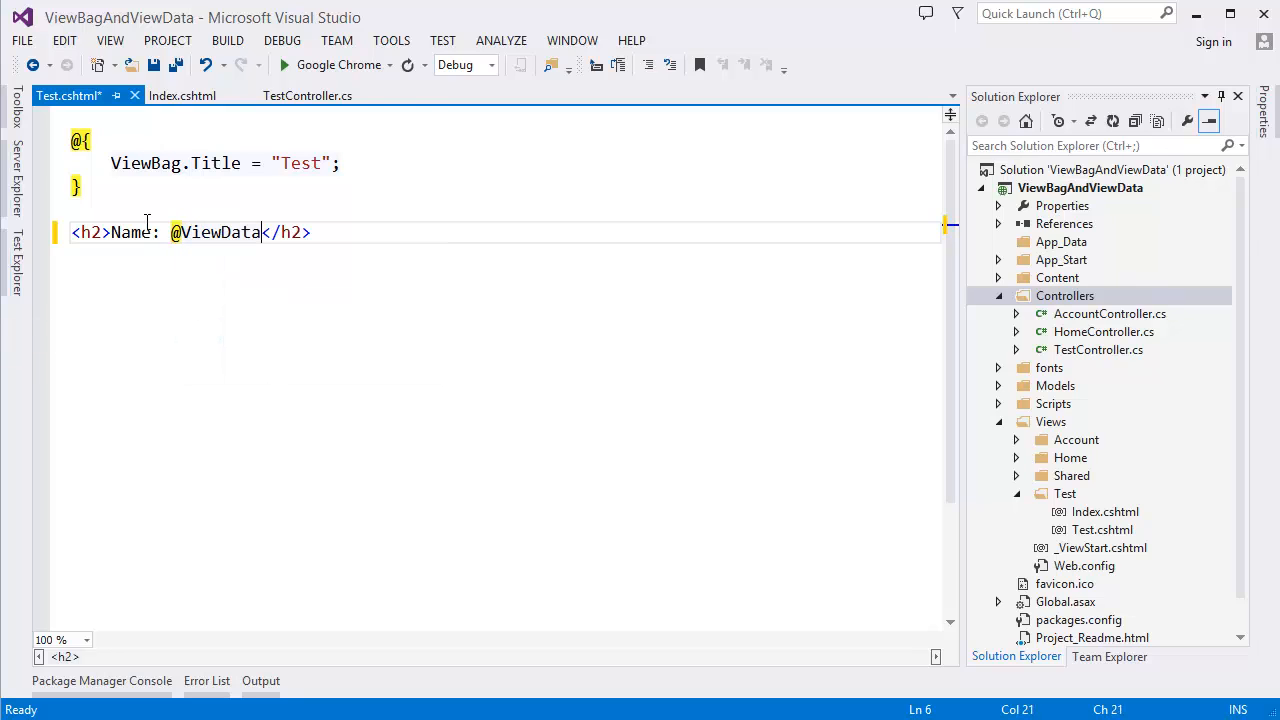
pyautogui.write('["name')
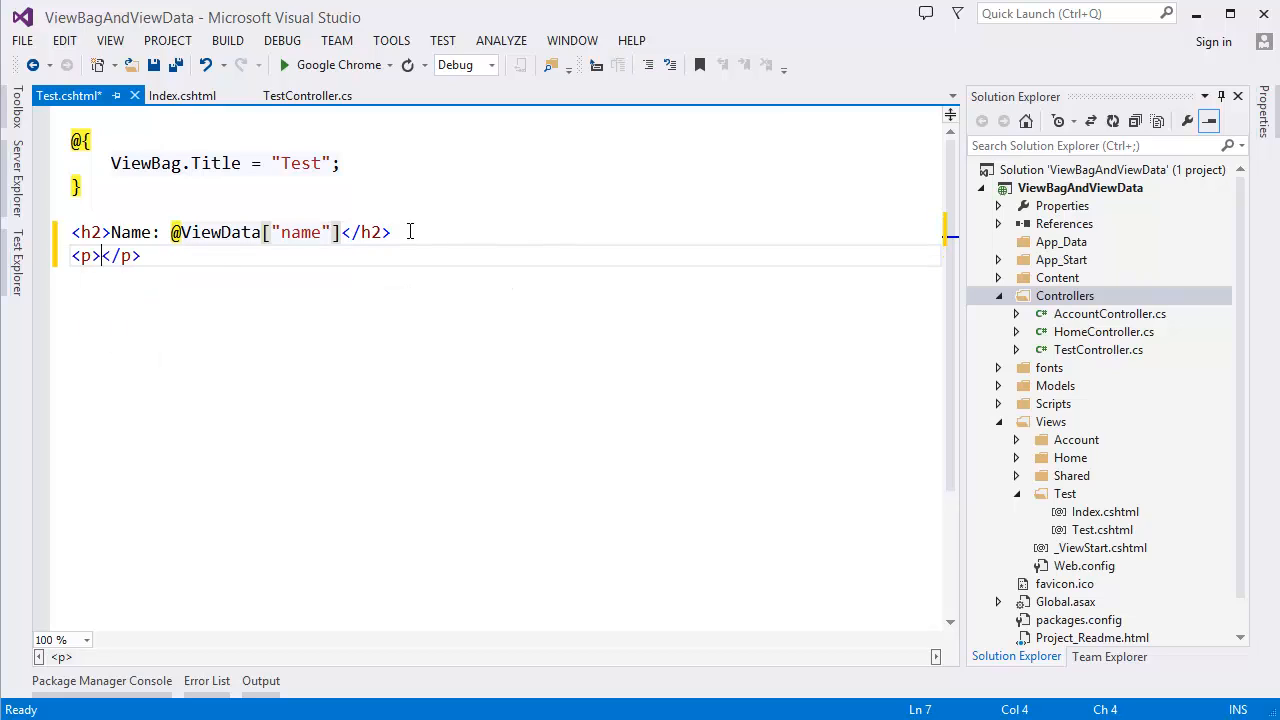
pyautogui.write('@')
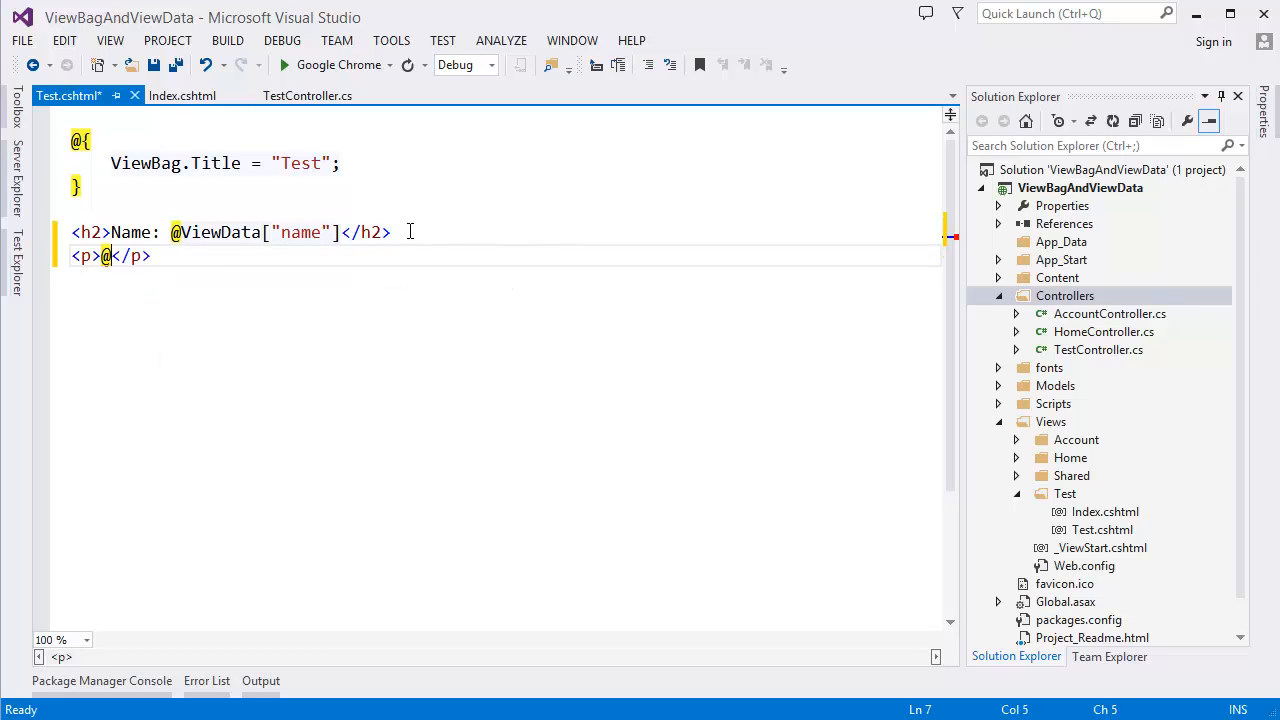
pyautogui.write('Viewd')
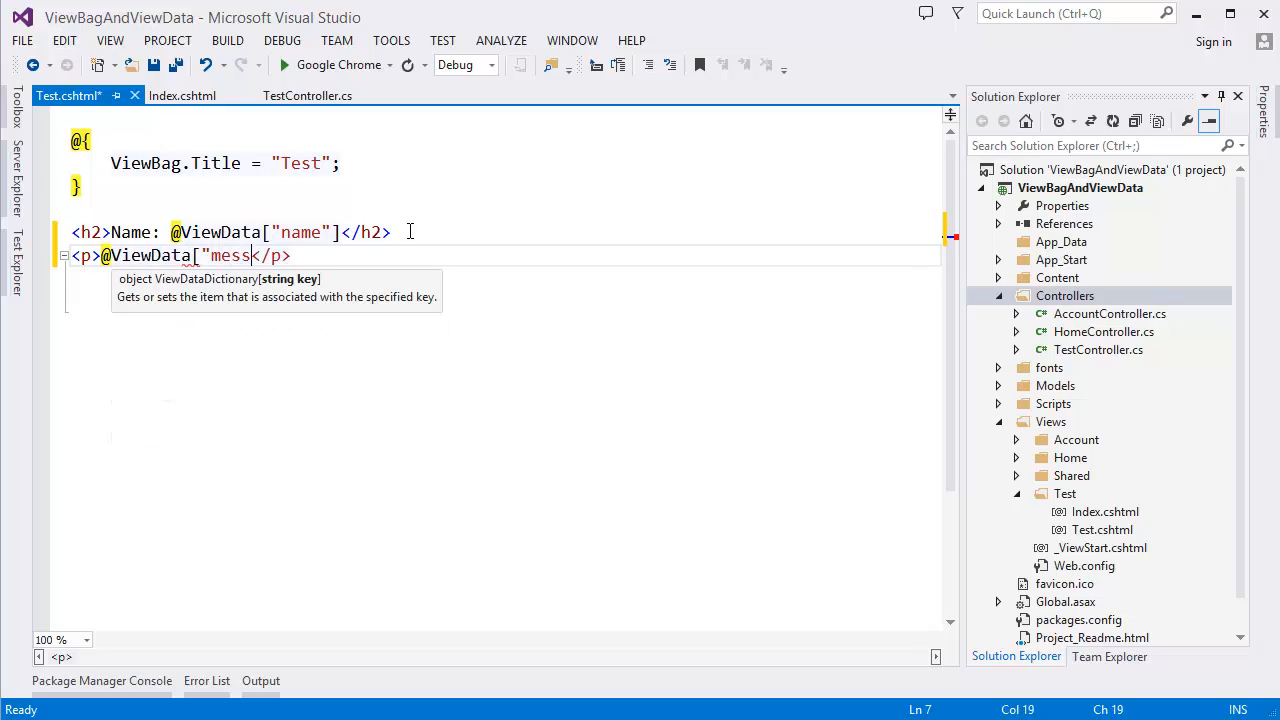
pyautogui.write('age')
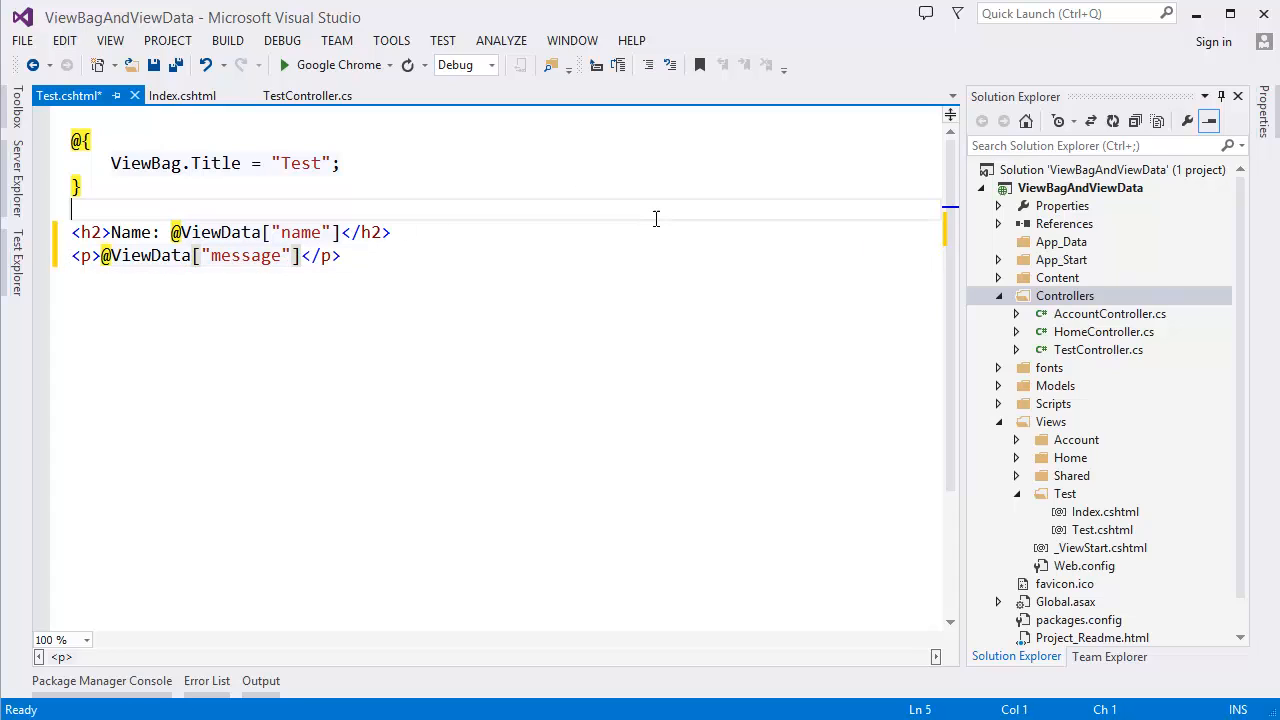
pyautogui.click(282, 40)
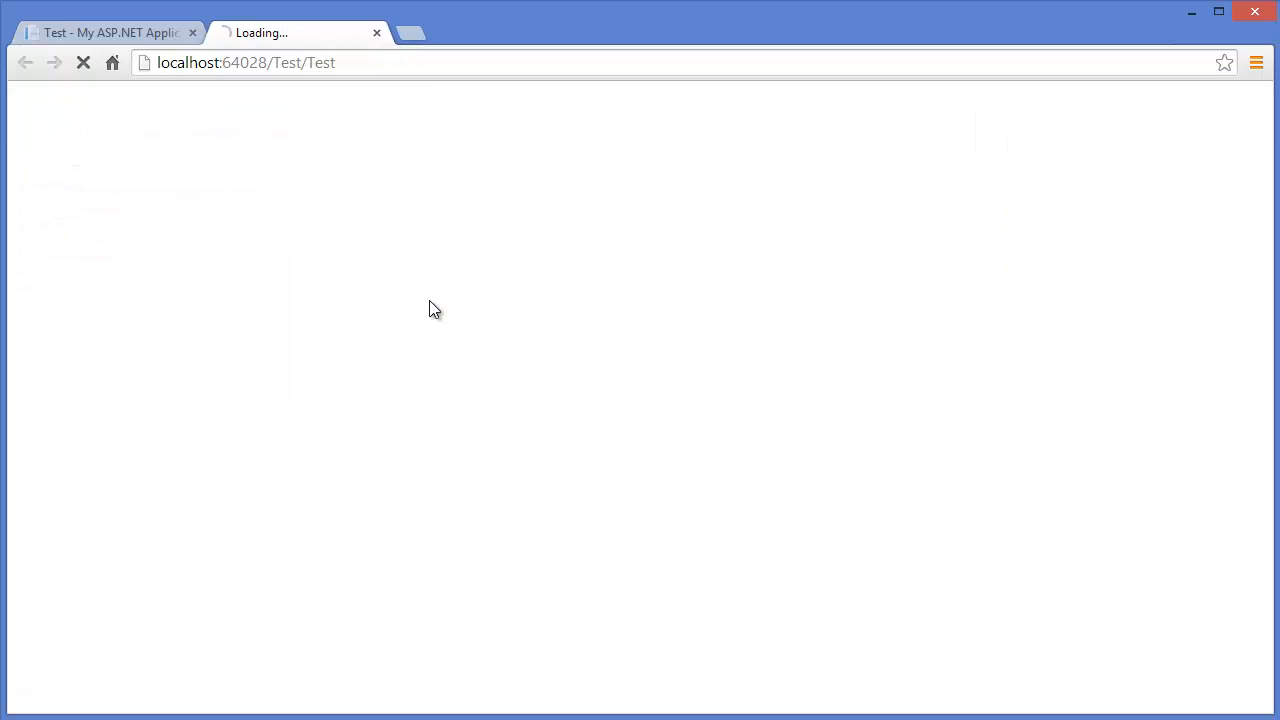
pyautogui.click(110, 32)
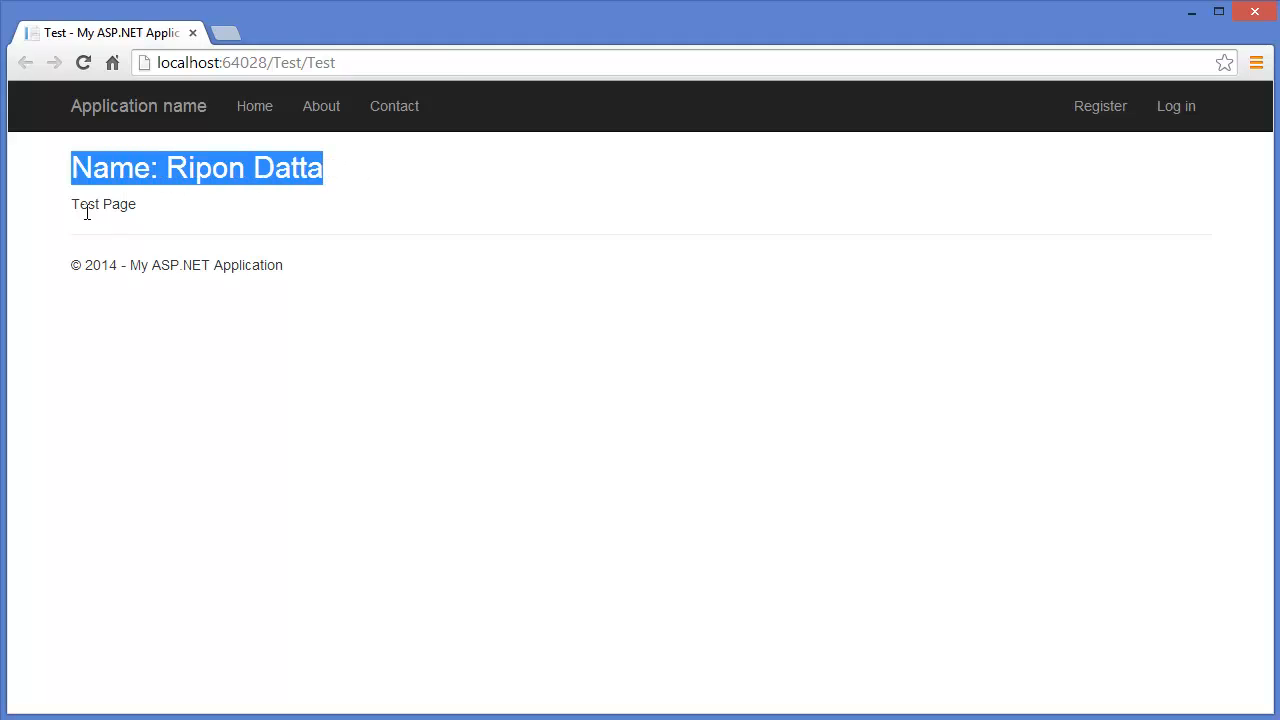
pyautogui.click(488, 604)
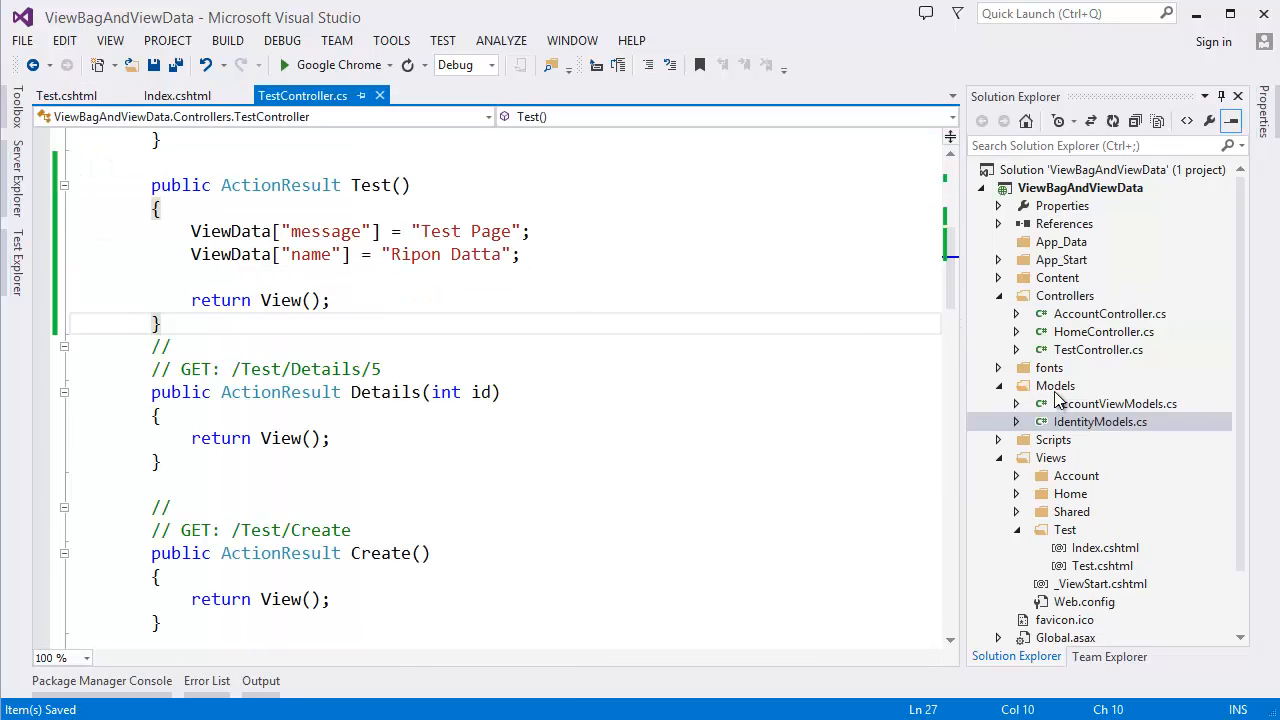
# Add an Employee class under Models with Id, string Name and decimal Salary properties.
pyautogui.rightClick(1056, 384)
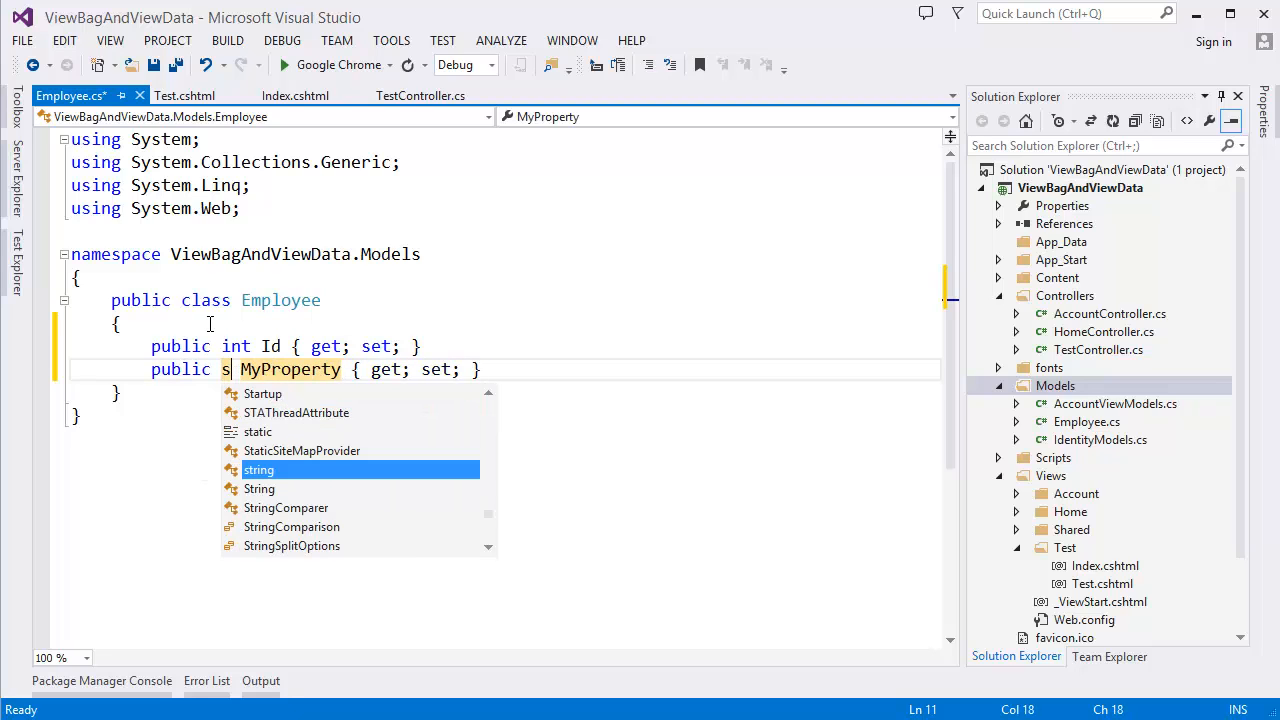
pyautogui.write('tring Nam')
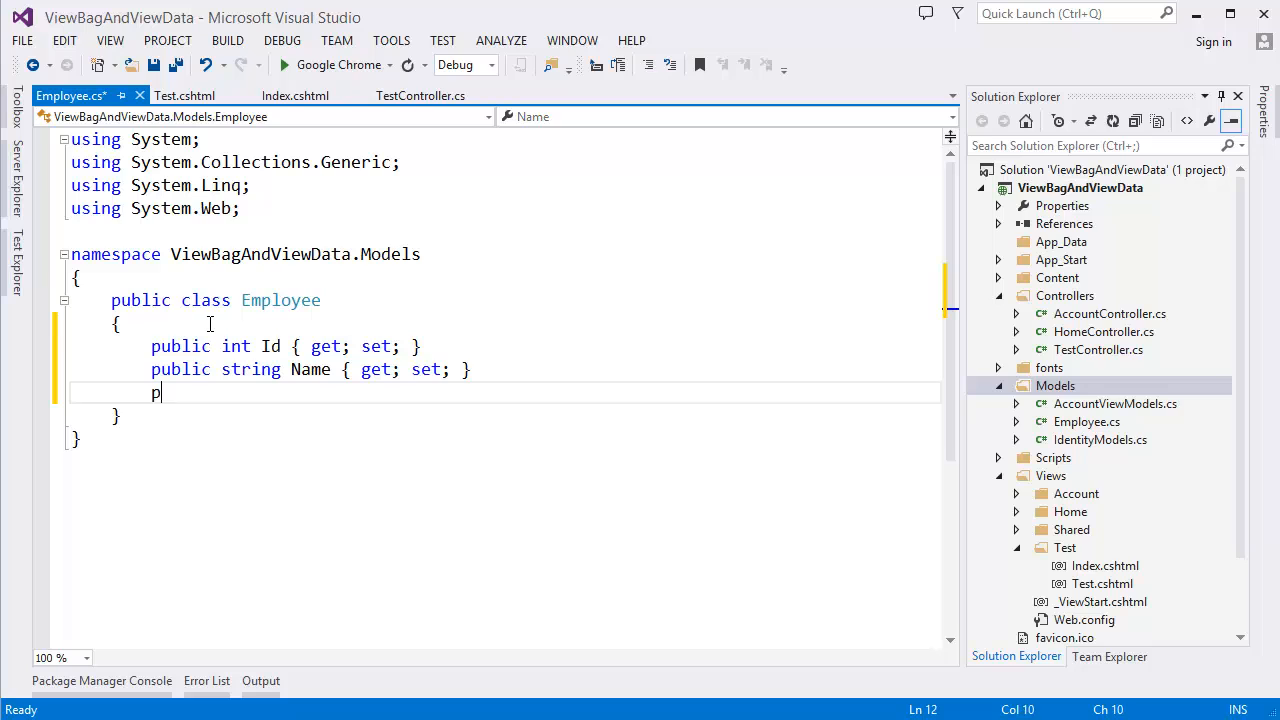
pyautogui.write('d')
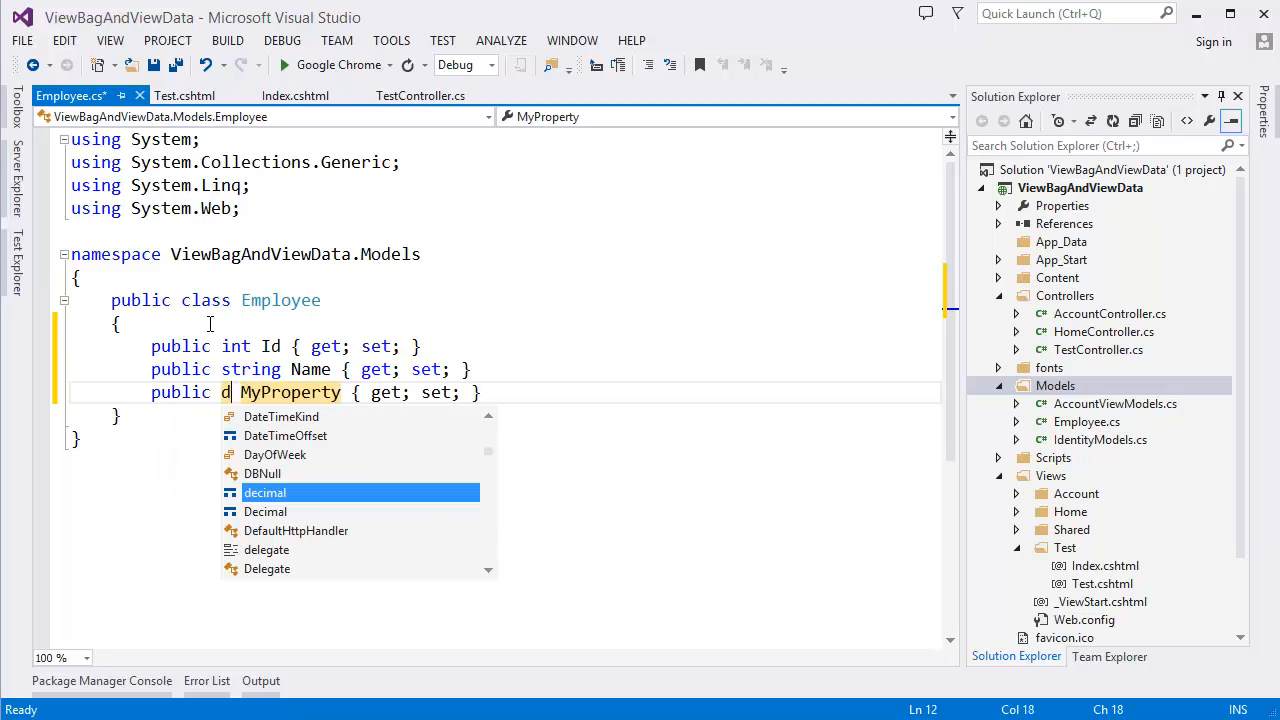
pyautogui.write('ecimal Sala')
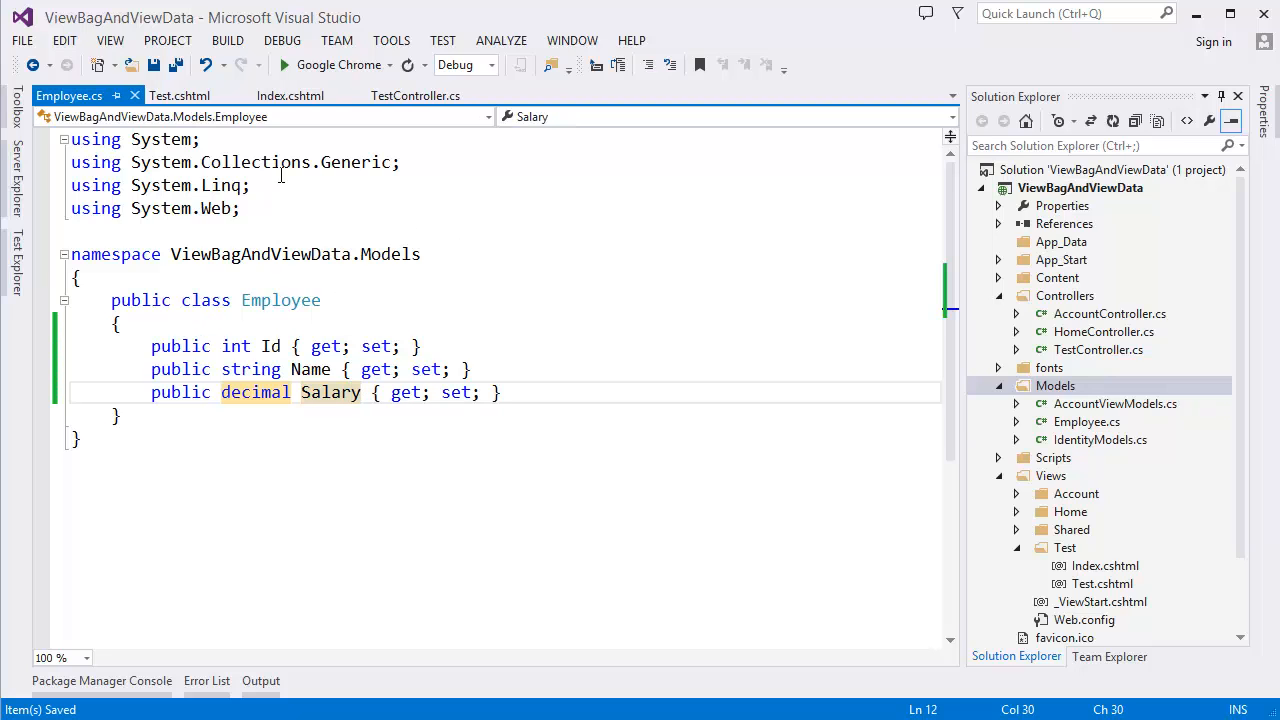
pyautogui.click(416, 96)
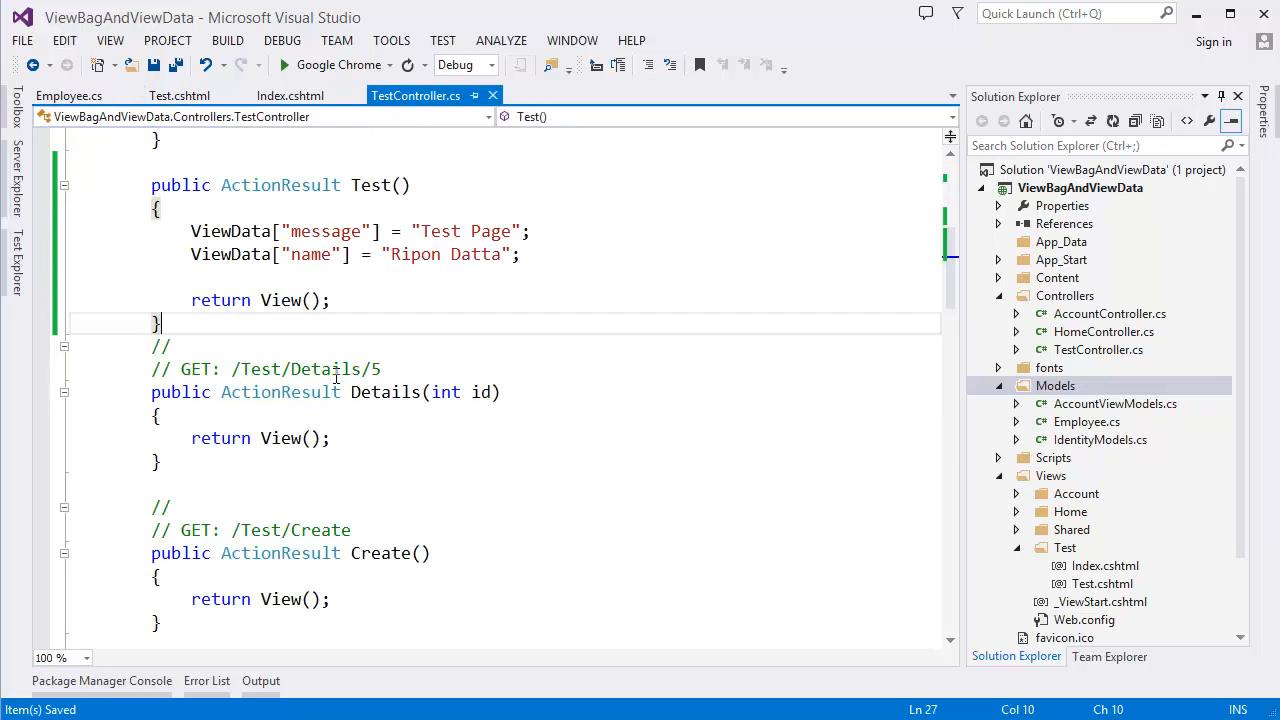
pyautogui.moveTo(428, 254)
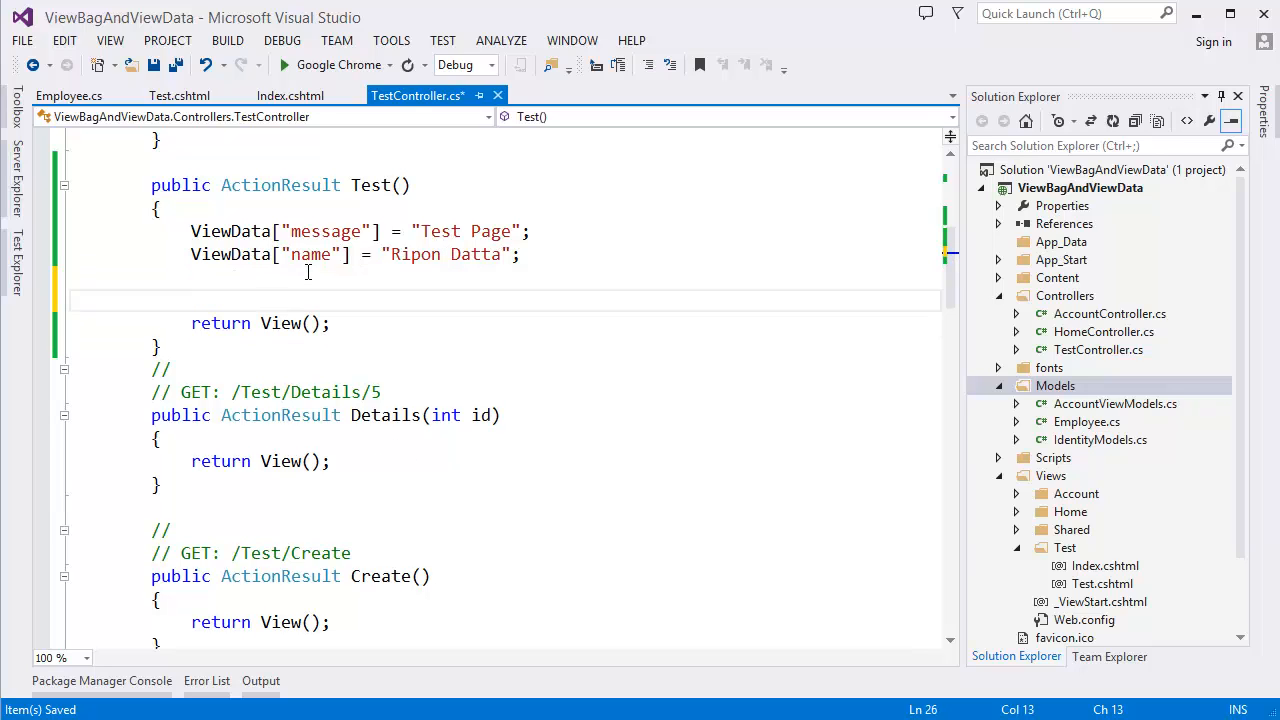
# Declare Employee employee = new Employee() in Test() and resolve its namespace.
pyautogui.write('Em')
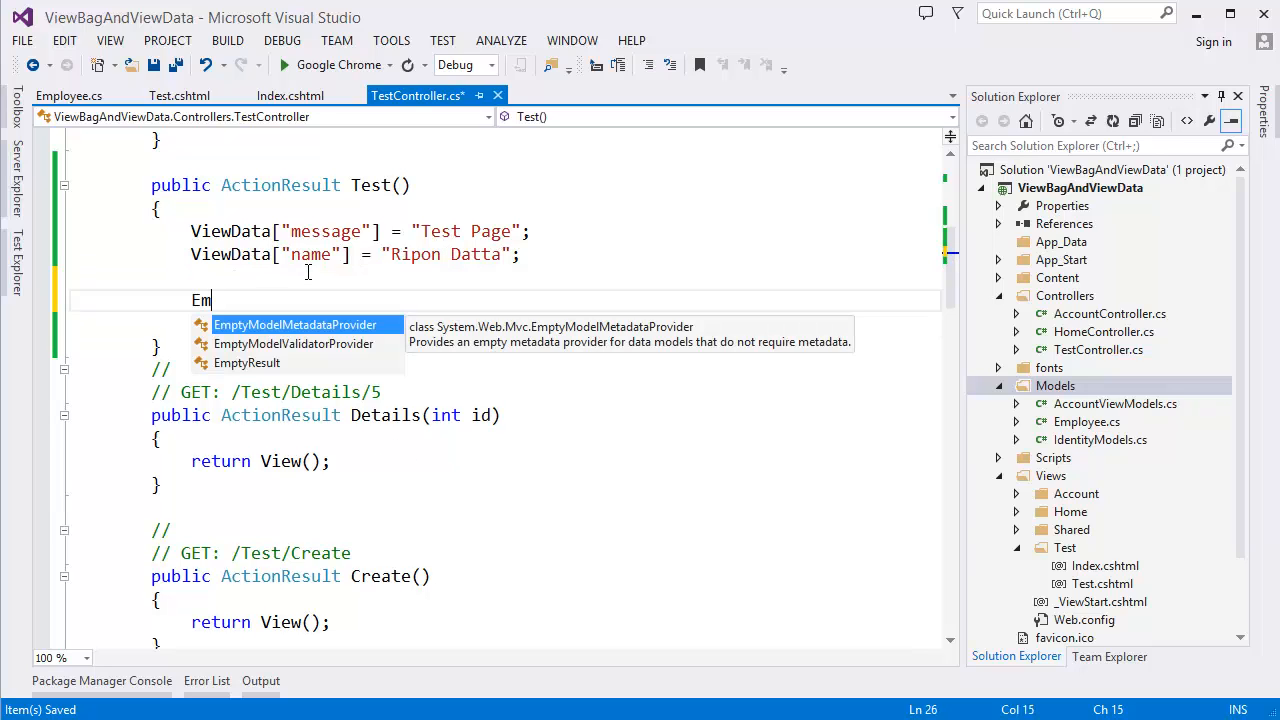
pyautogui.write('ployee')
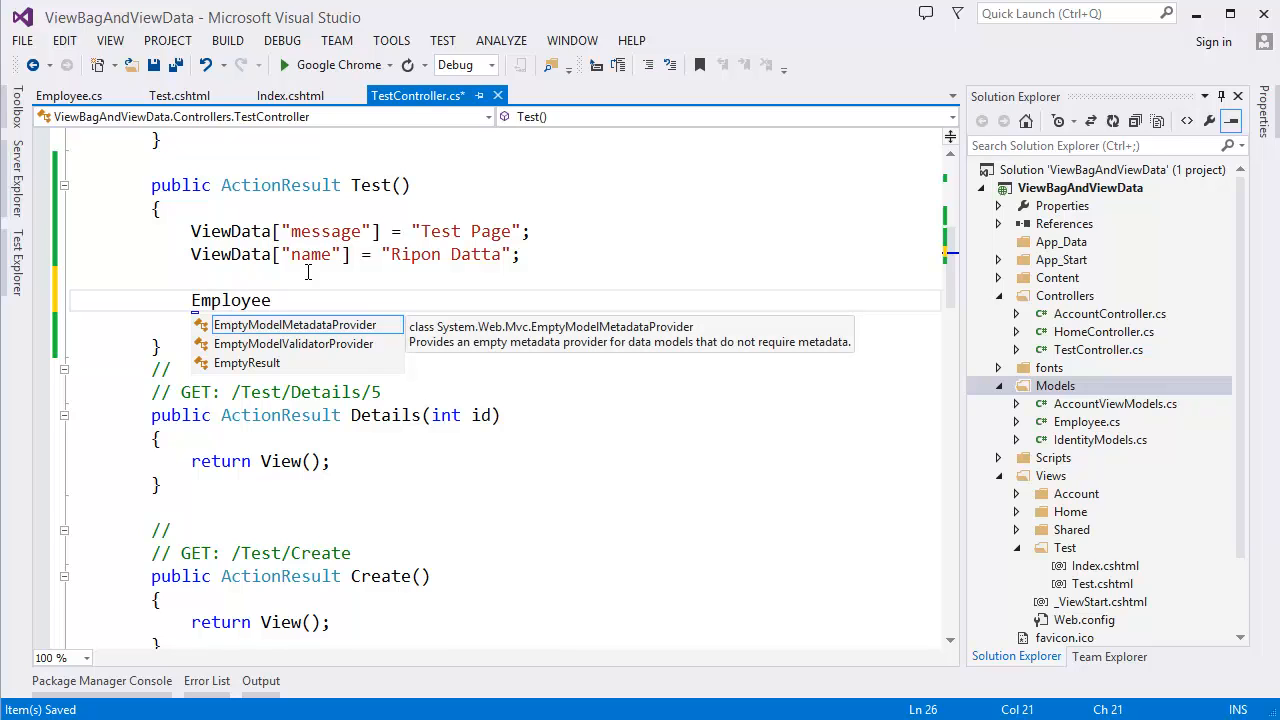
pyautogui.moveTo(330, 232)
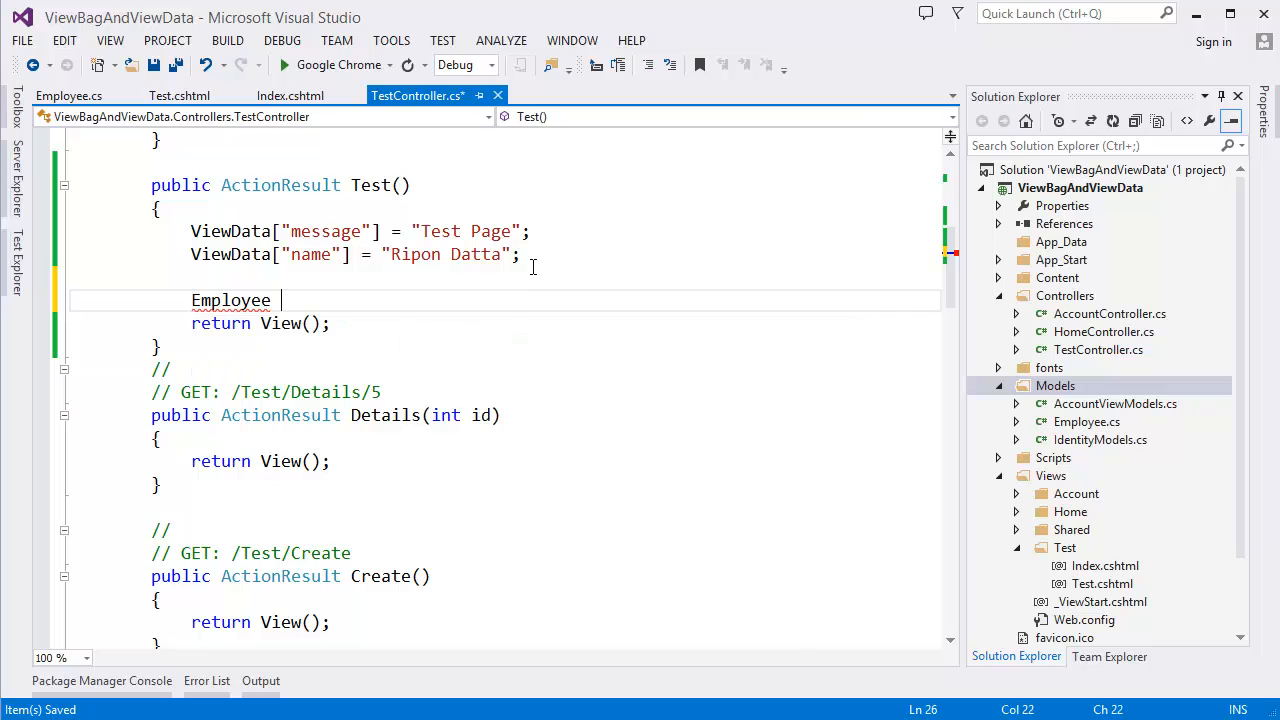
pyautogui.write('emp')
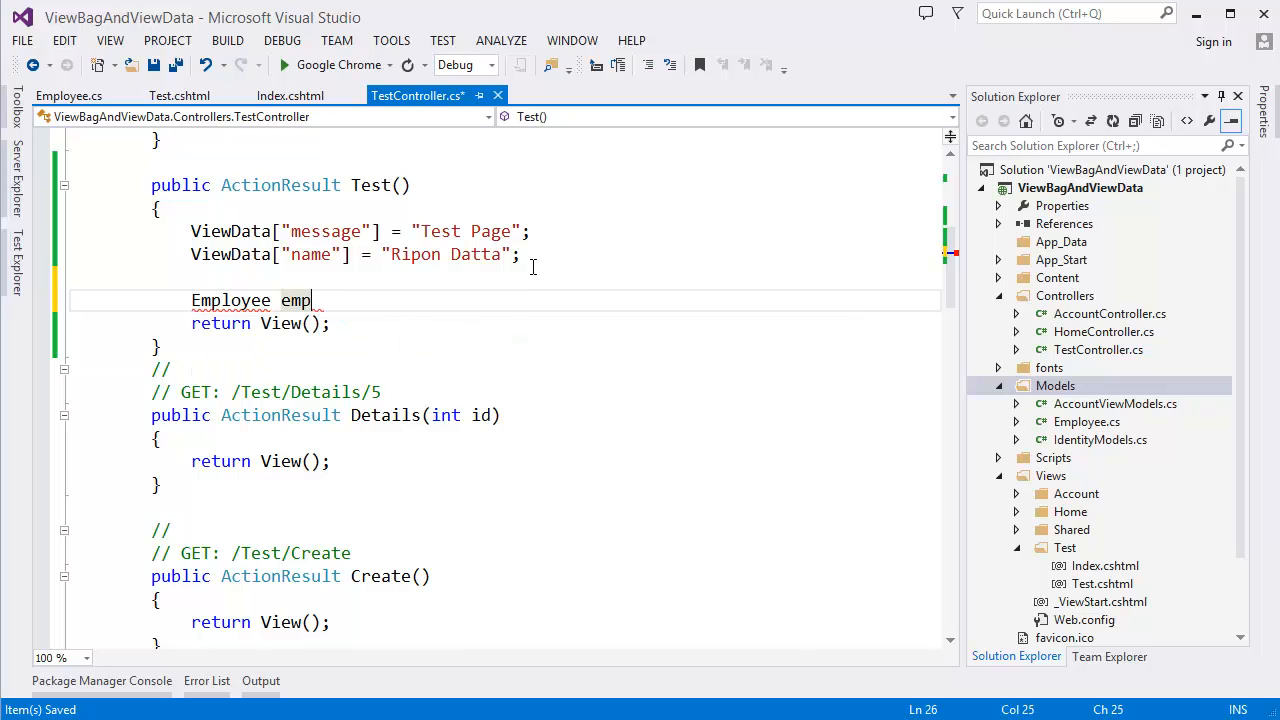
pyautogui.write('lo')
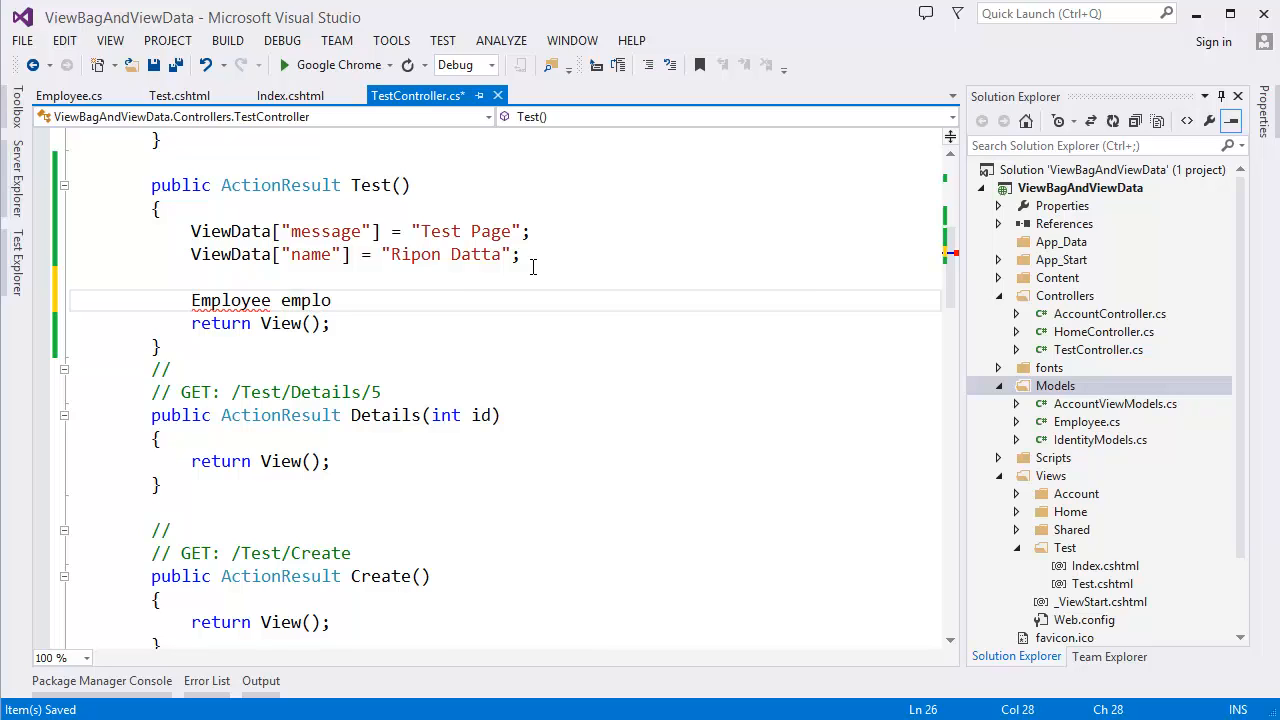
pyautogui.write('yee = ne')
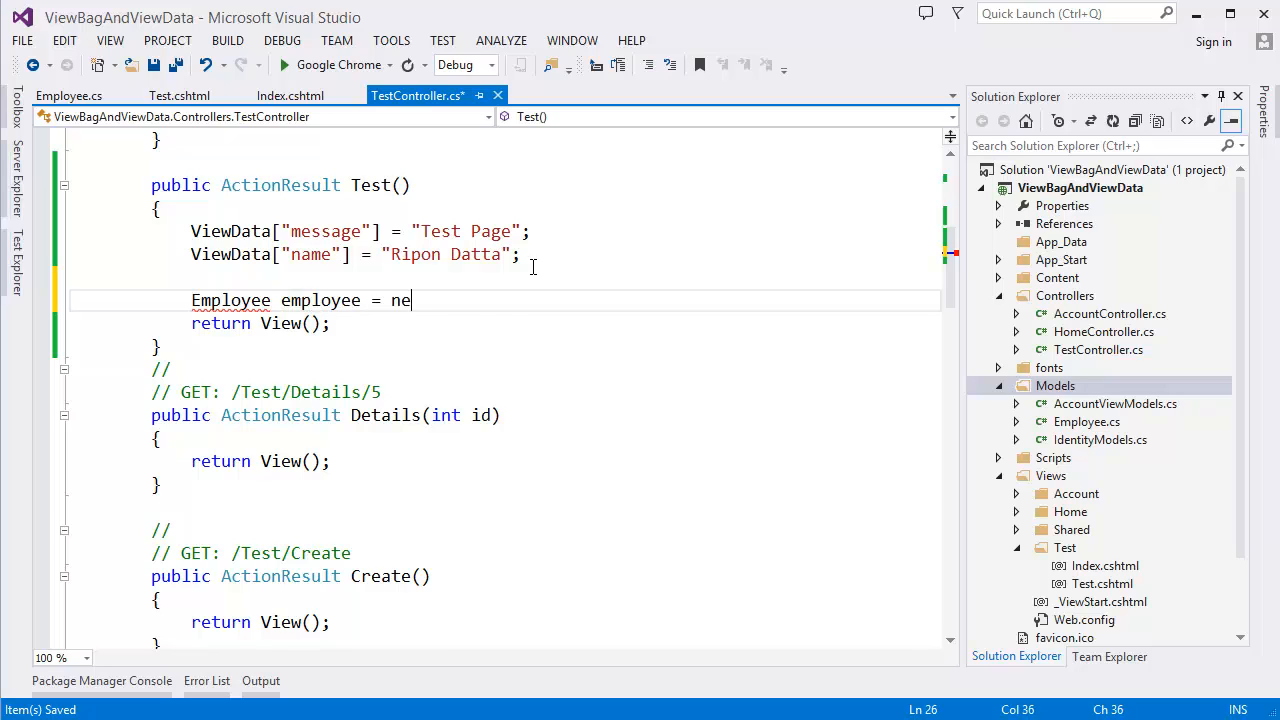
pyautogui.write('w Employee();')
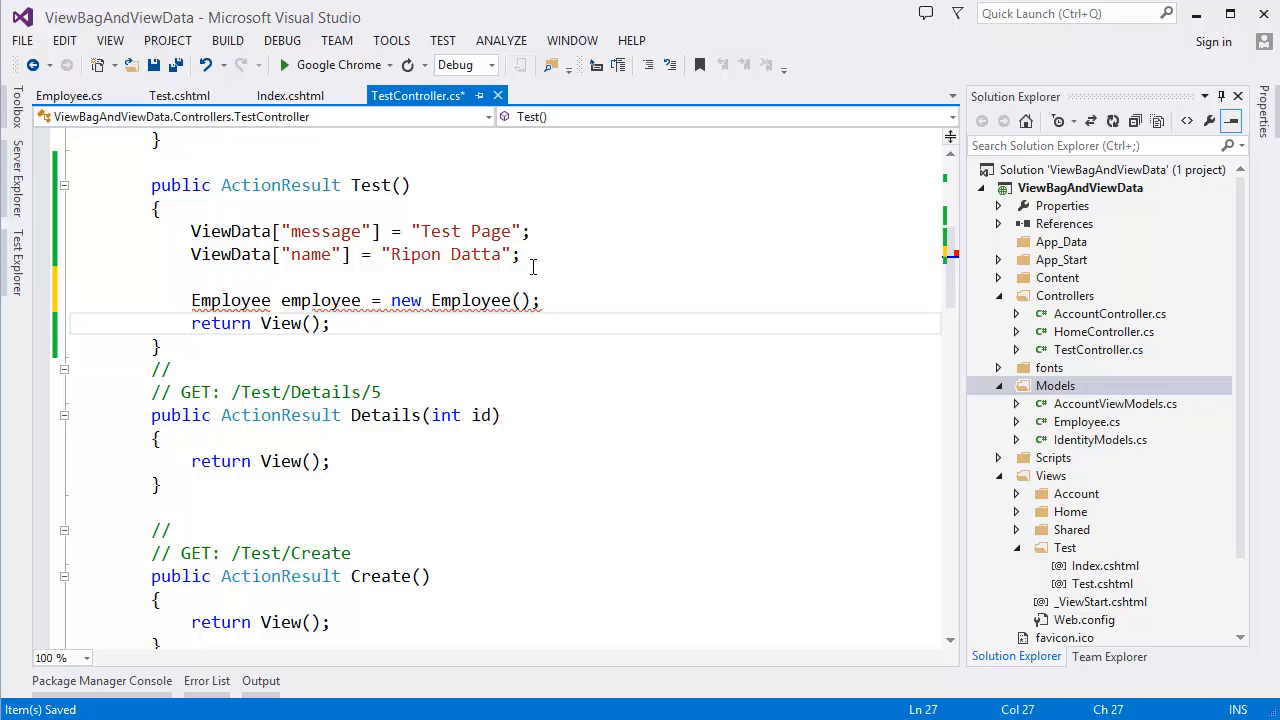
pyautogui.rightClick(480, 300)
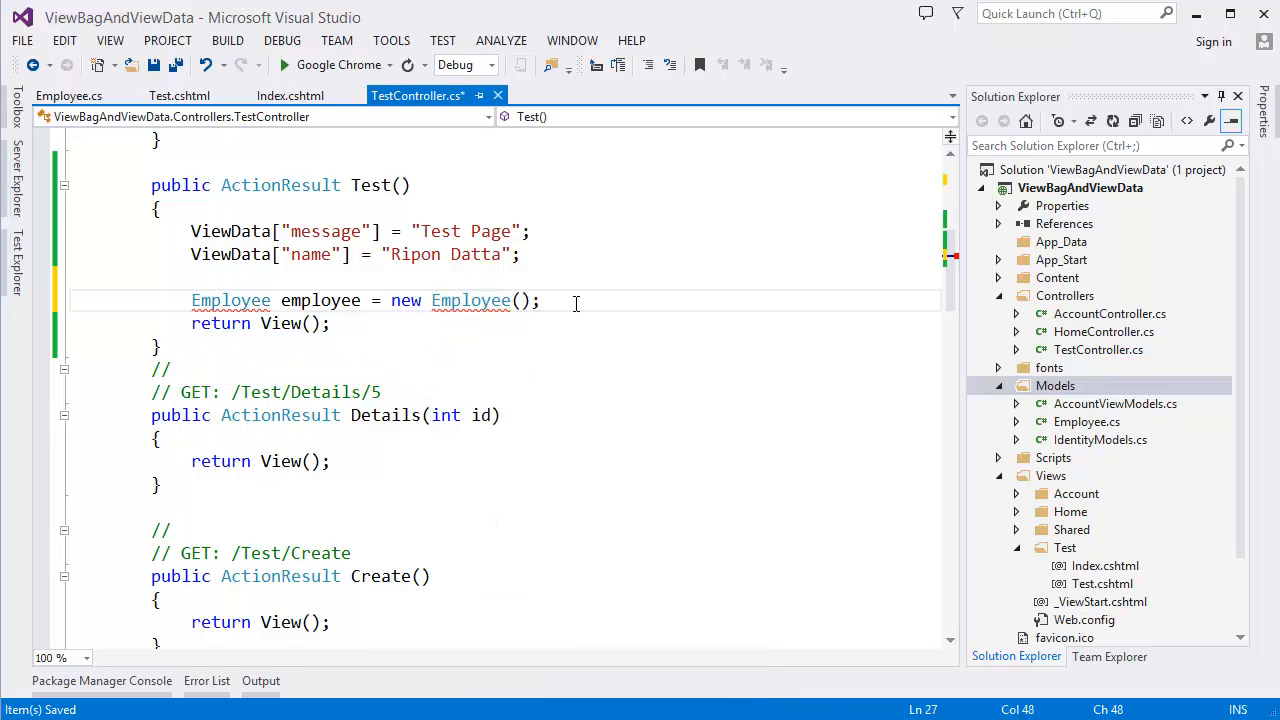
pyautogui.write('employee.')
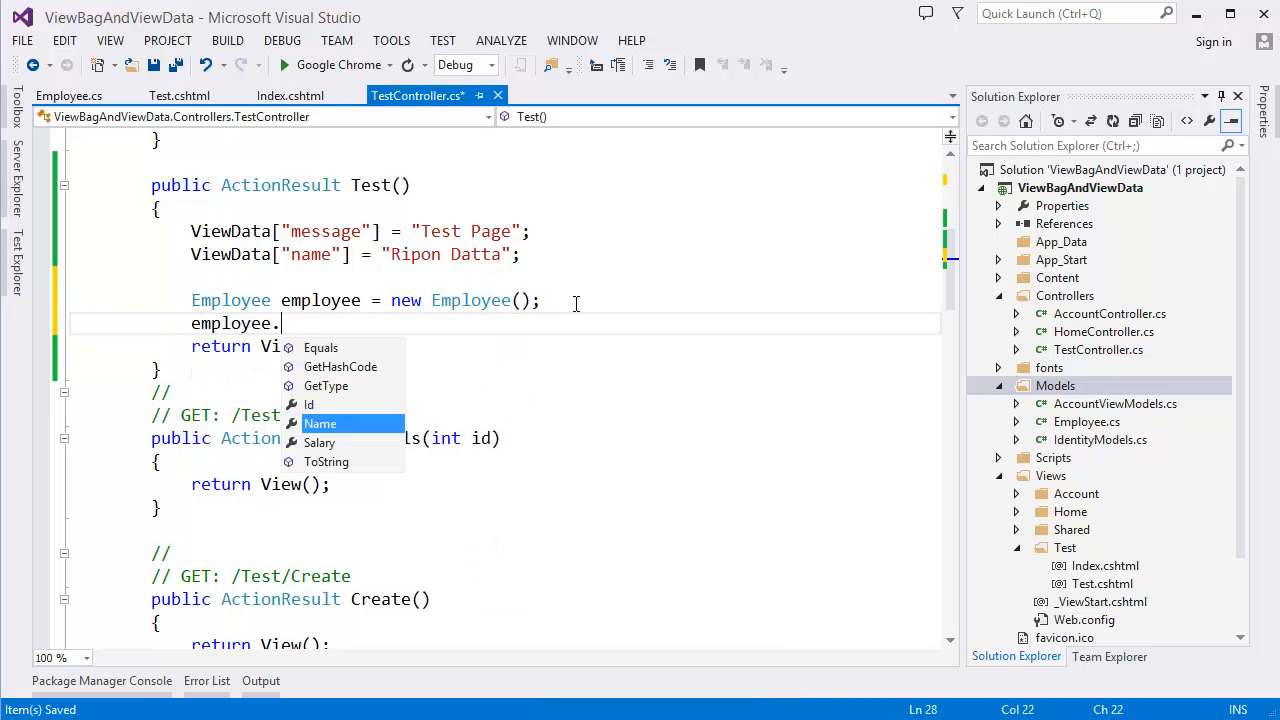
pyautogui.write('Id=1')
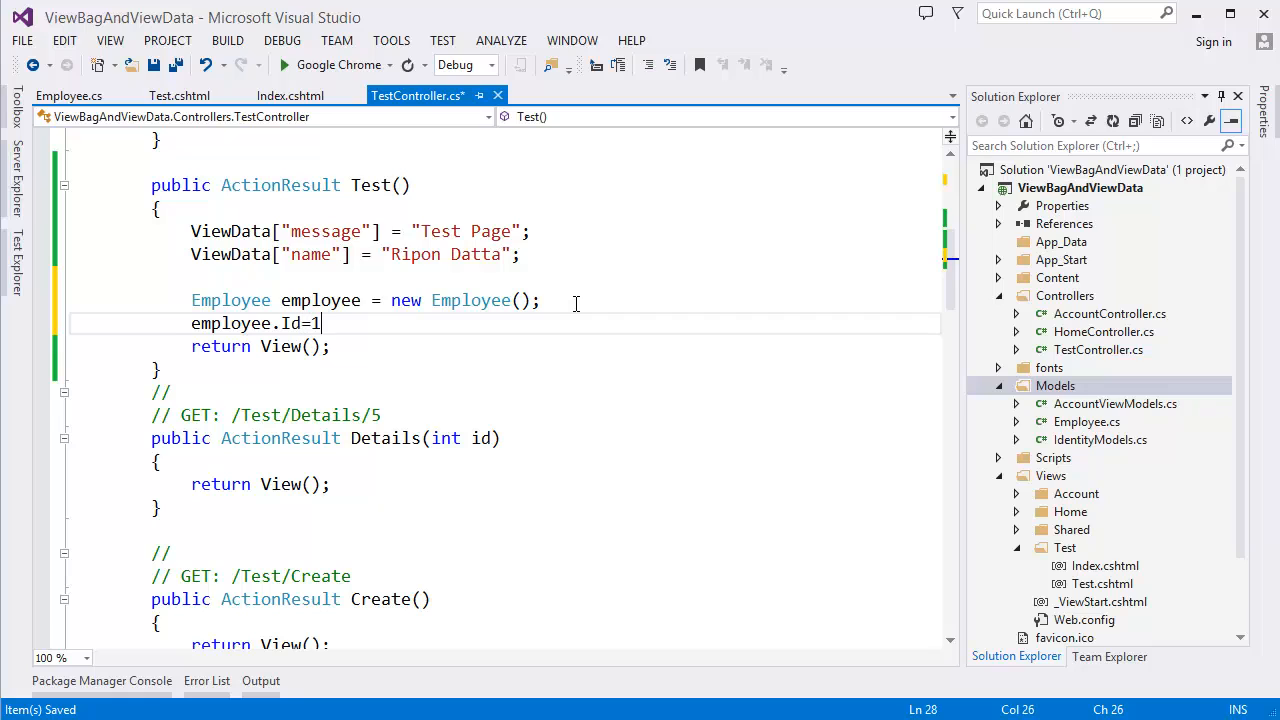
pyautogui.write('employee.na')
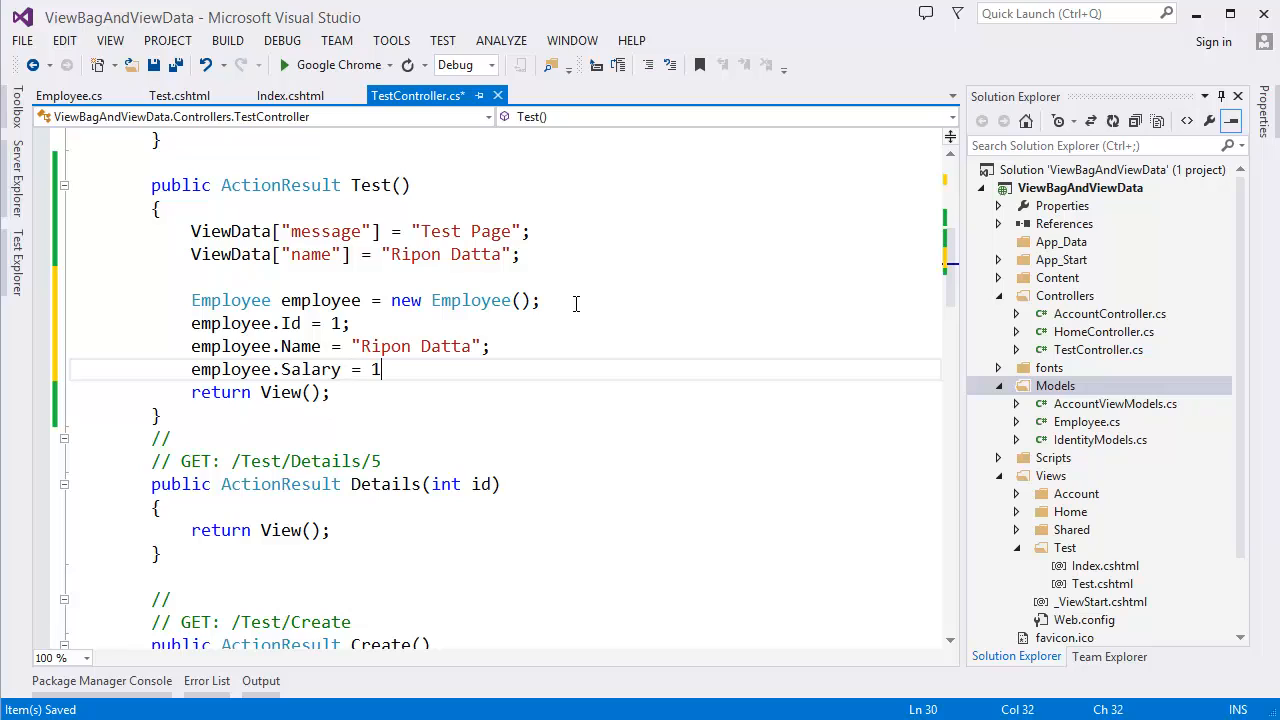
pyautogui.write('20000;')
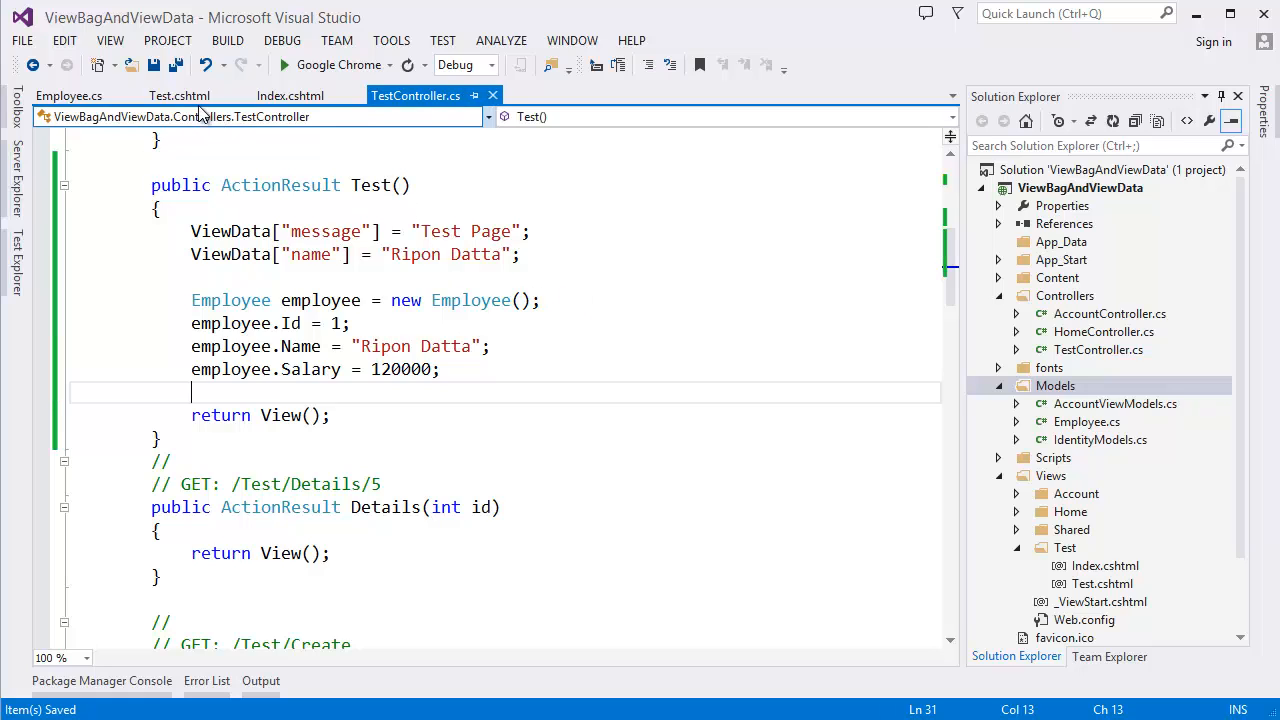
pyautogui.click(180, 96)
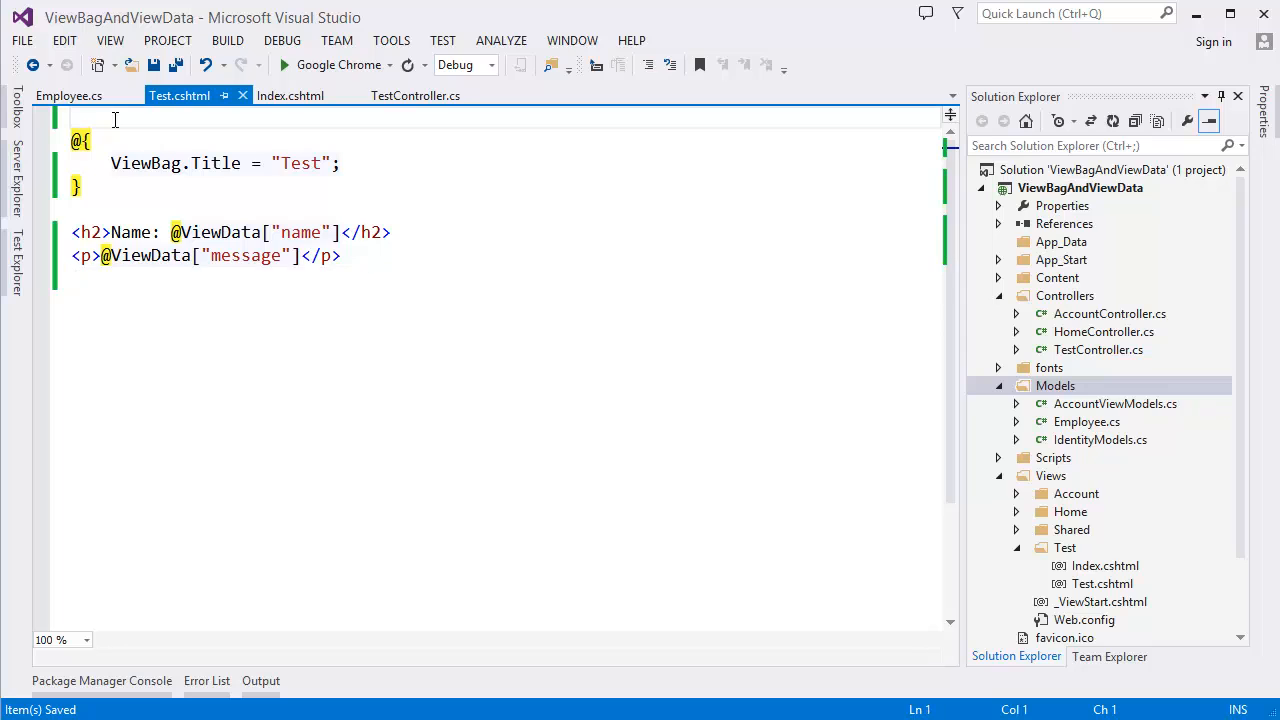
pyautogui.write('@modl')
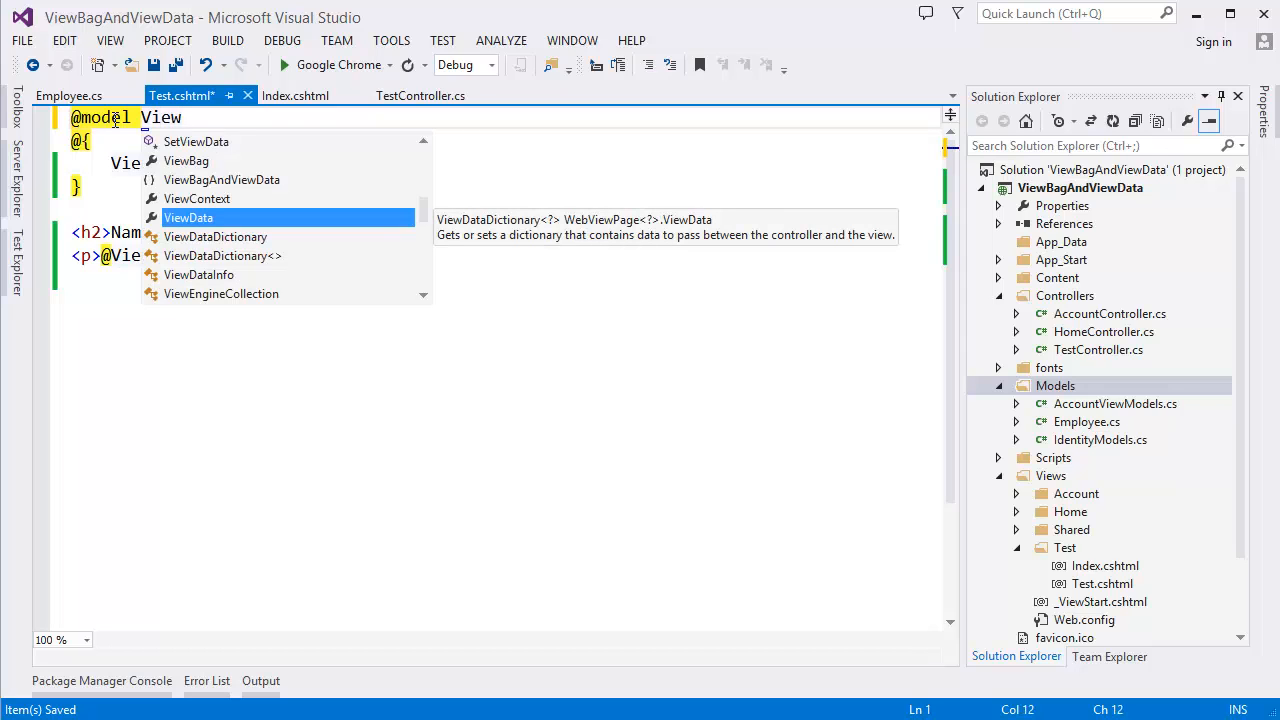
pyautogui.press('up')
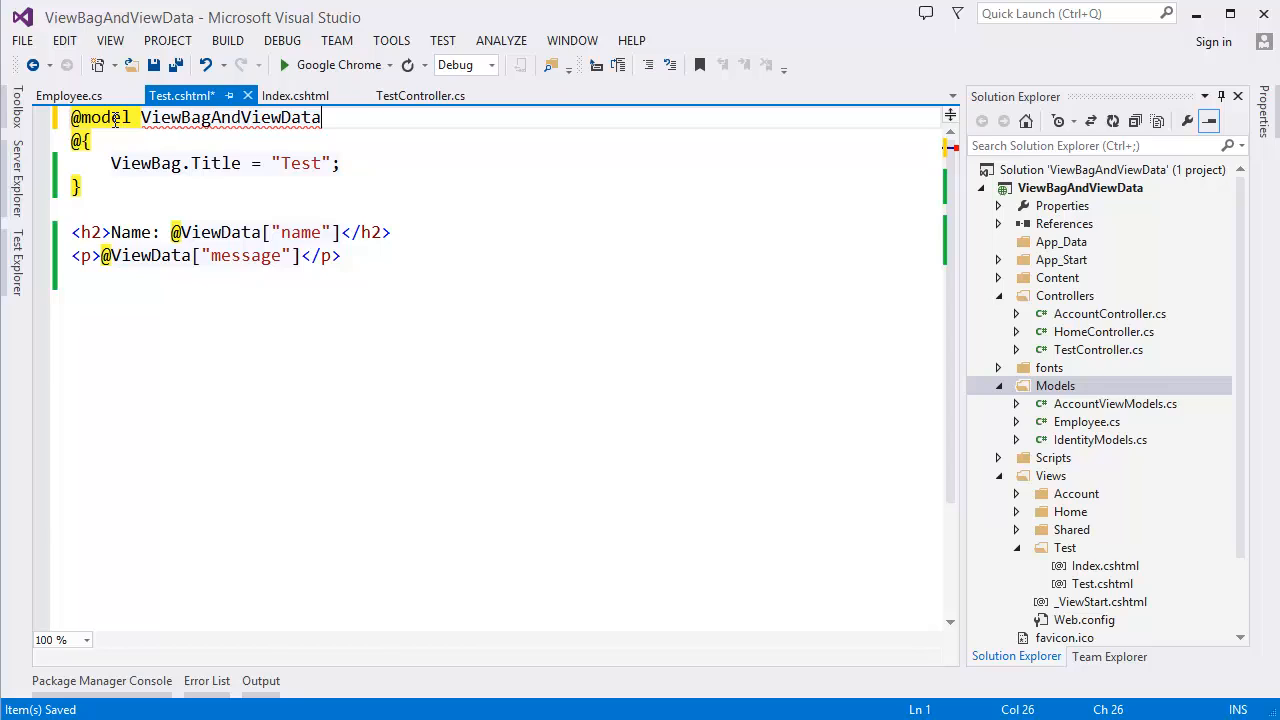
pyautogui.write('.Models.Employee')
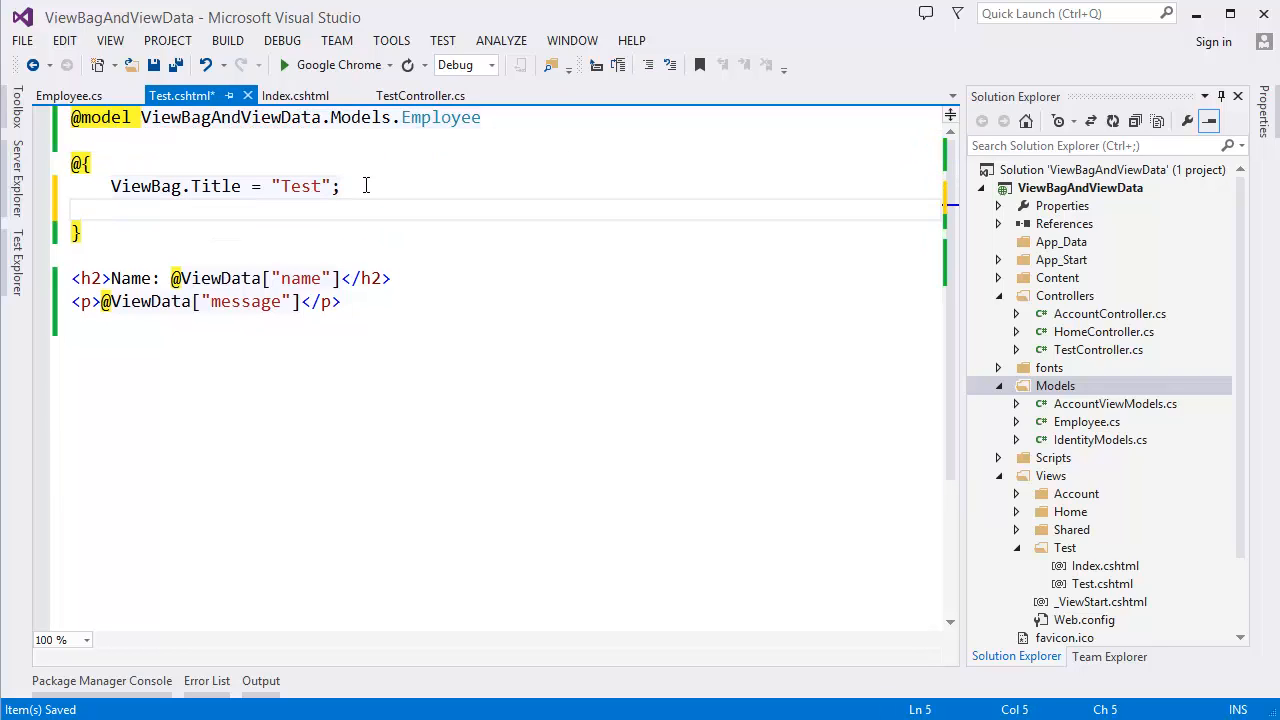
pyautogui.write('var')
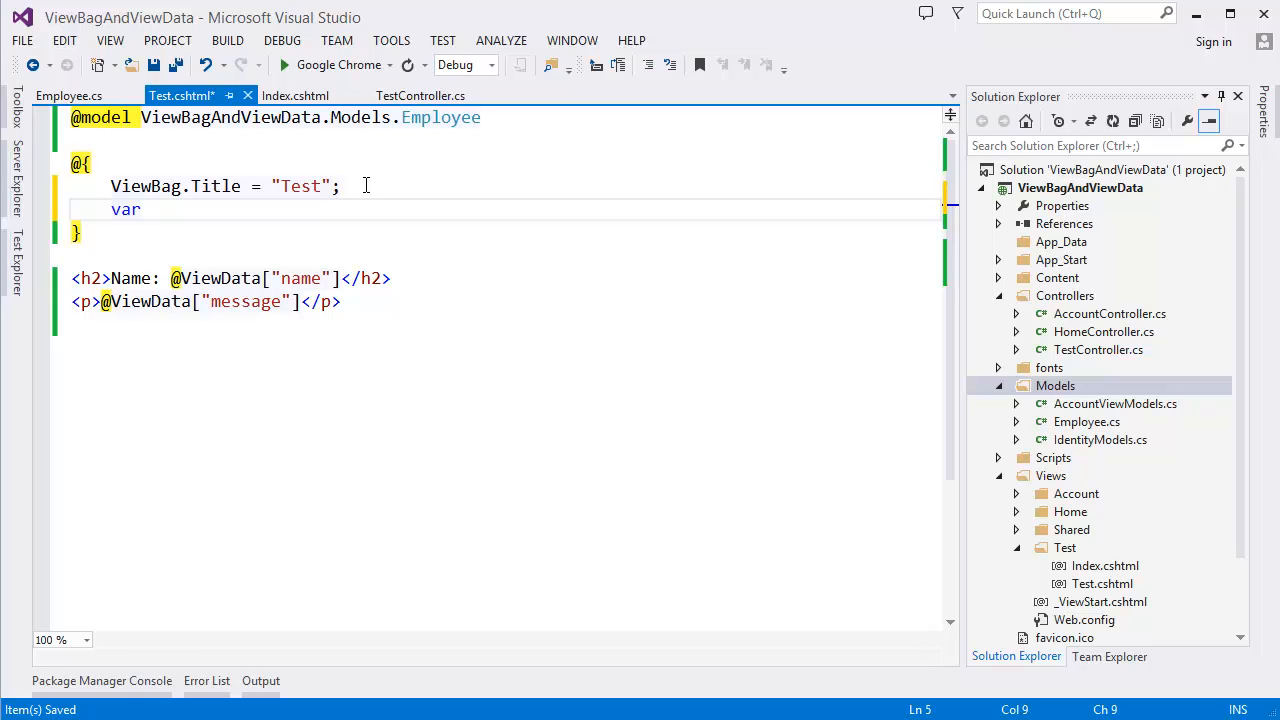
pyautogui.write('employee = ViewData')
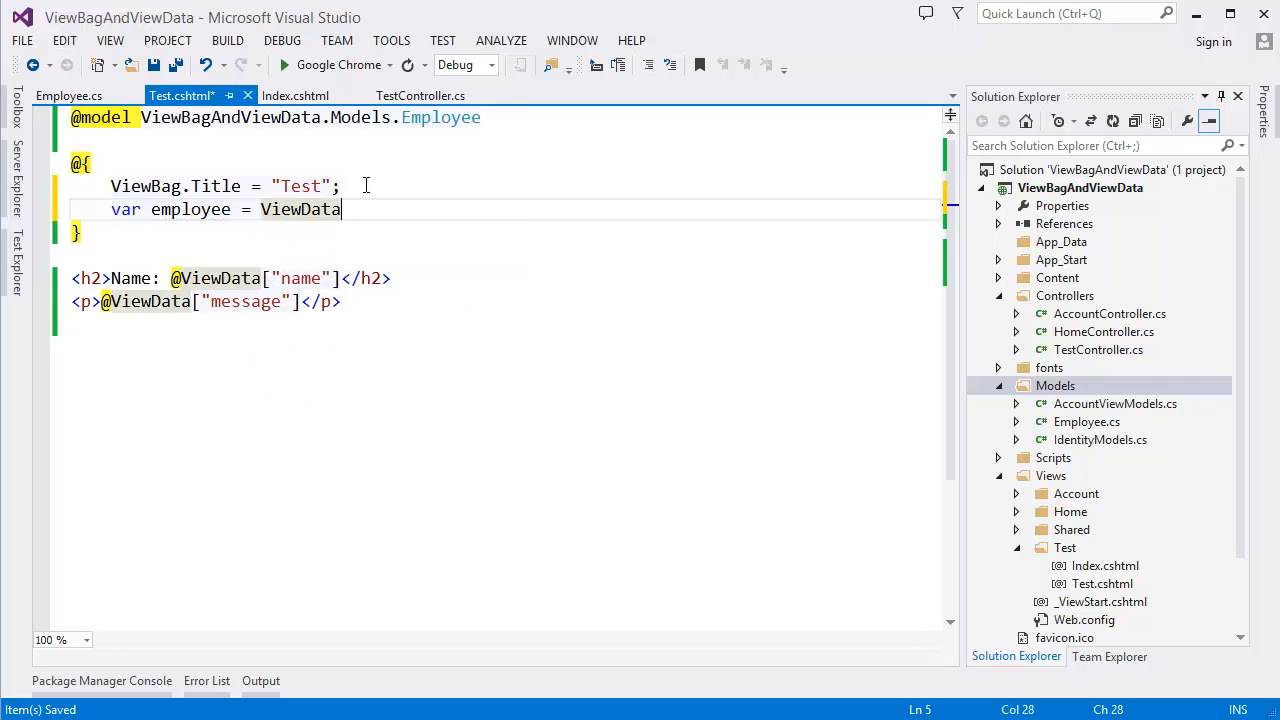
pyautogui.click(420, 96)
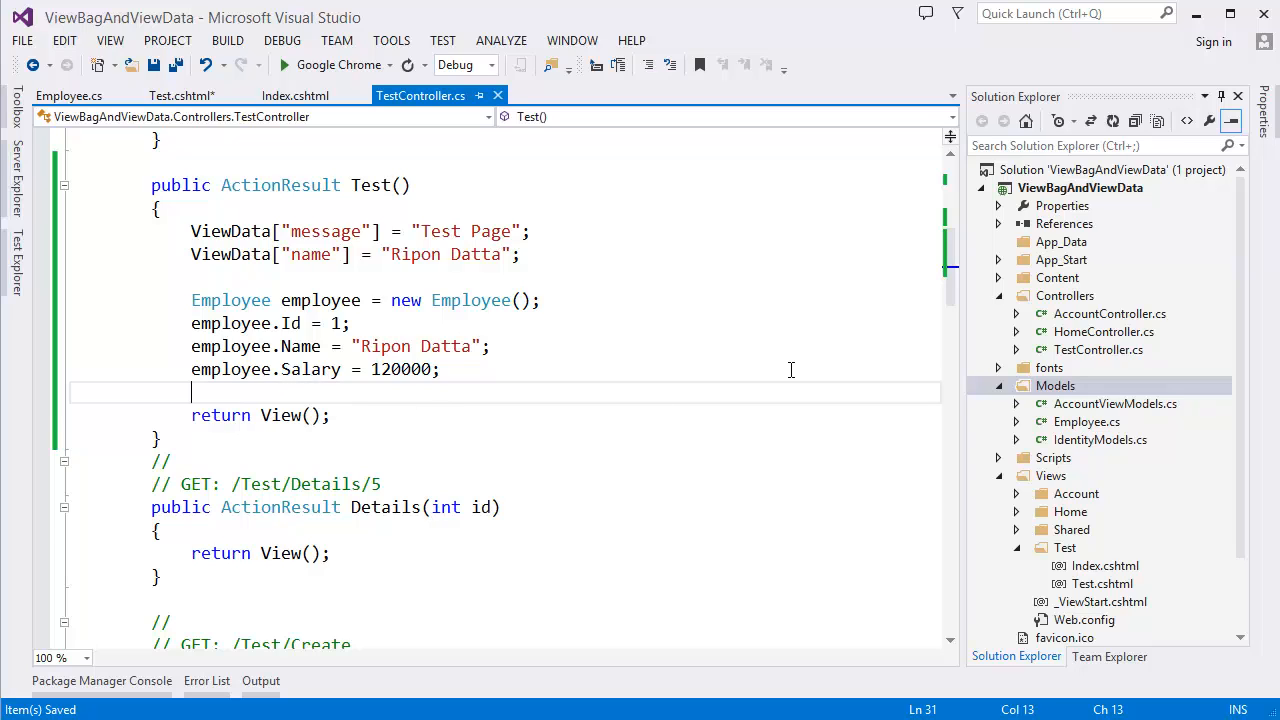
# In Test(), store the employee as ViewData["emp"] = employee;.
pyautogui.write('view')
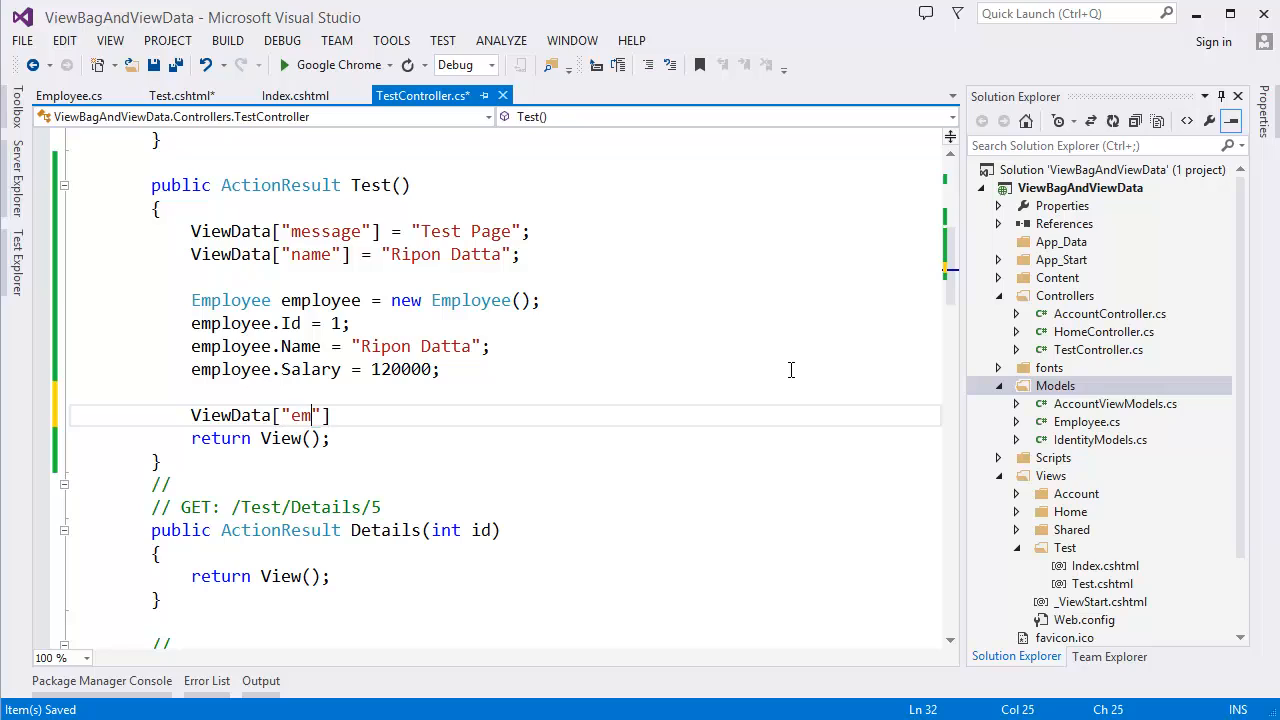
pyautogui.write('p')
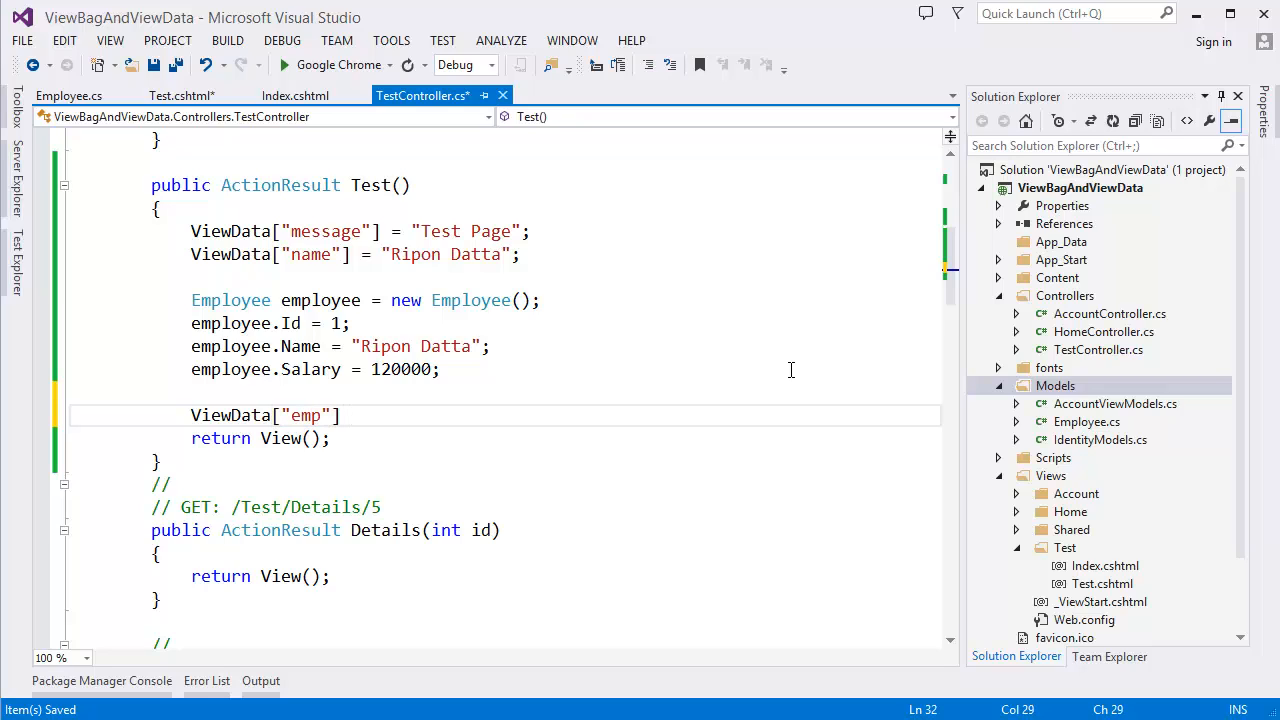
pyautogui.write('= em')
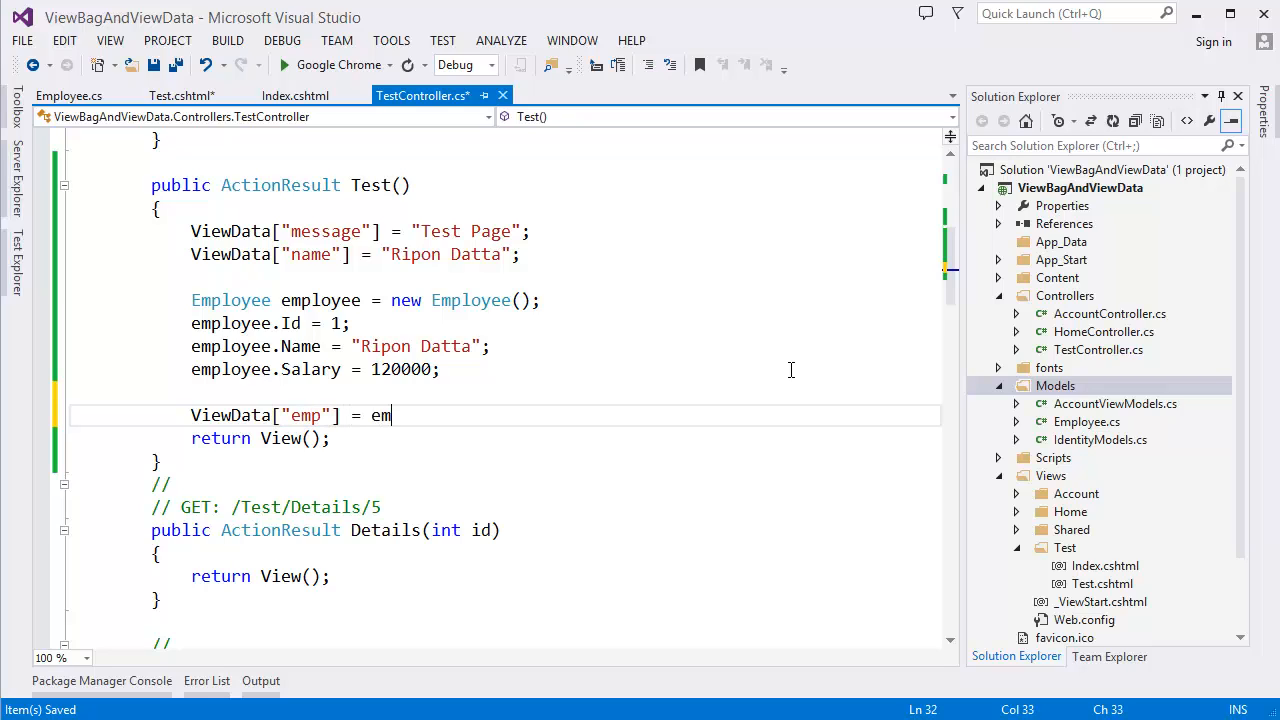
pyautogui.write('ployee;')
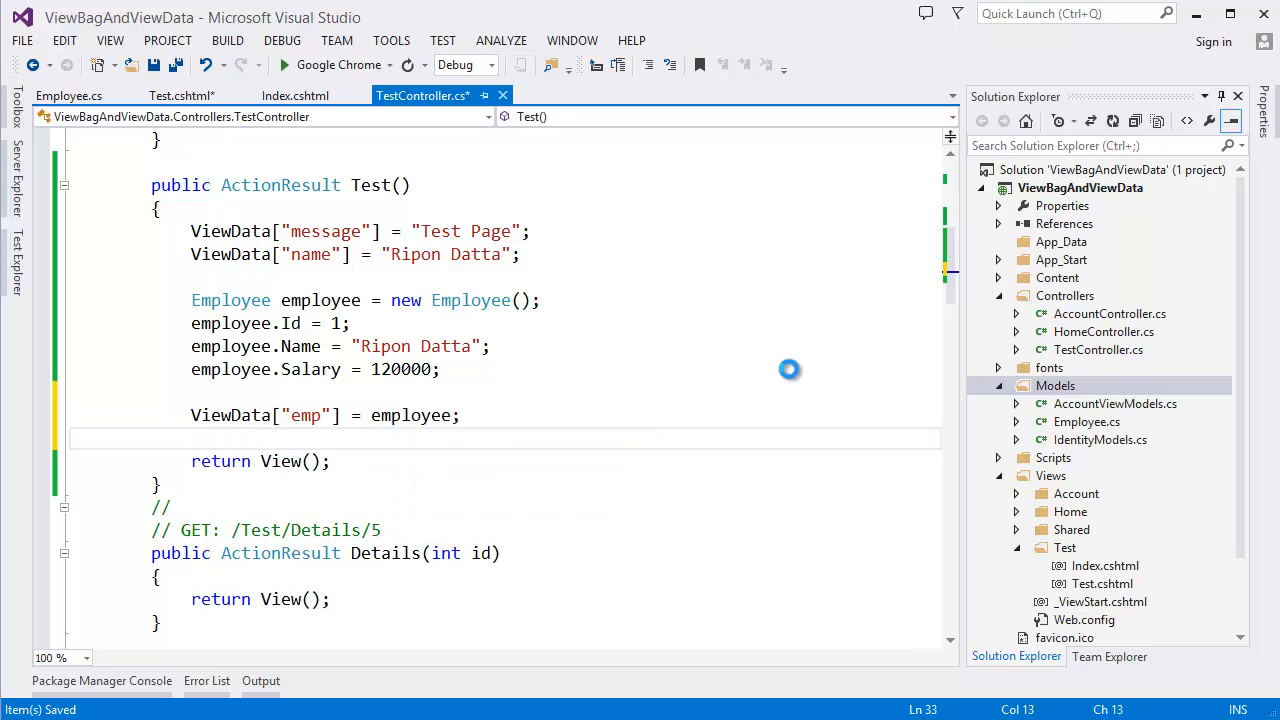
pyautogui.click(180, 96)
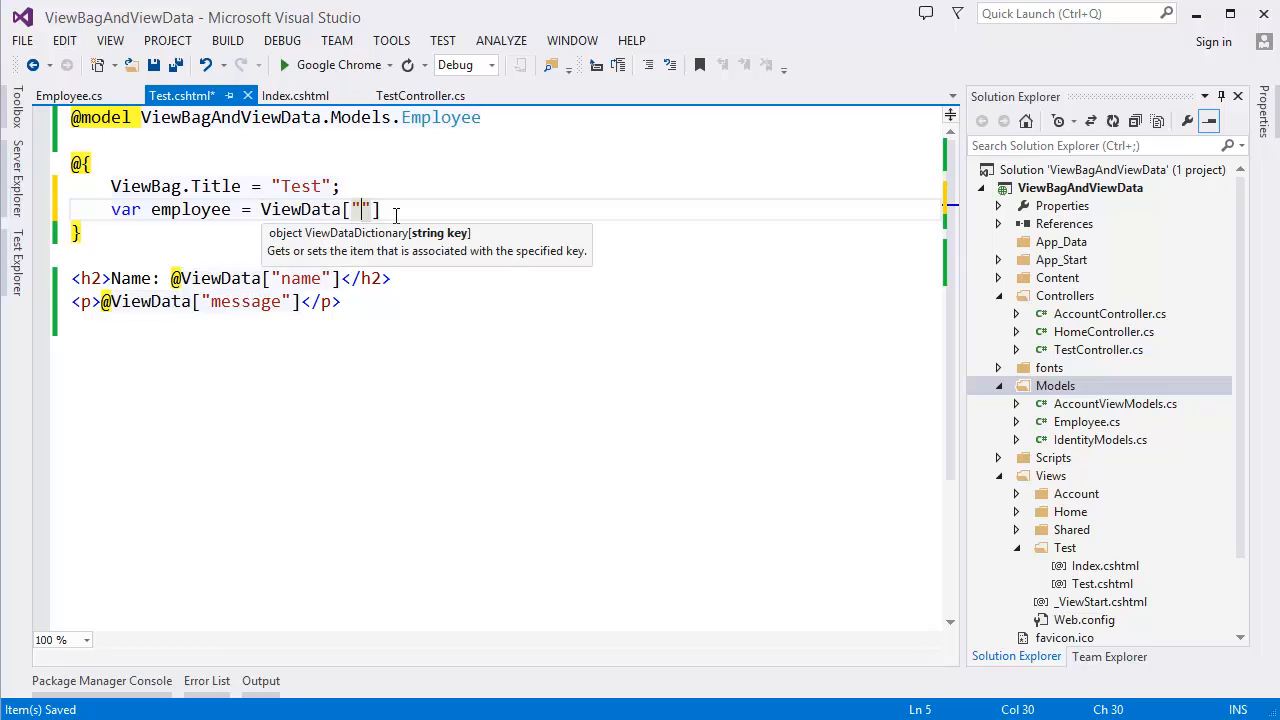
# Complete ViewData["emp"] as Employee and qualify it as ViewBagAndViewData.Models.Employee via the quick fix.
pyautogui.write('emp')
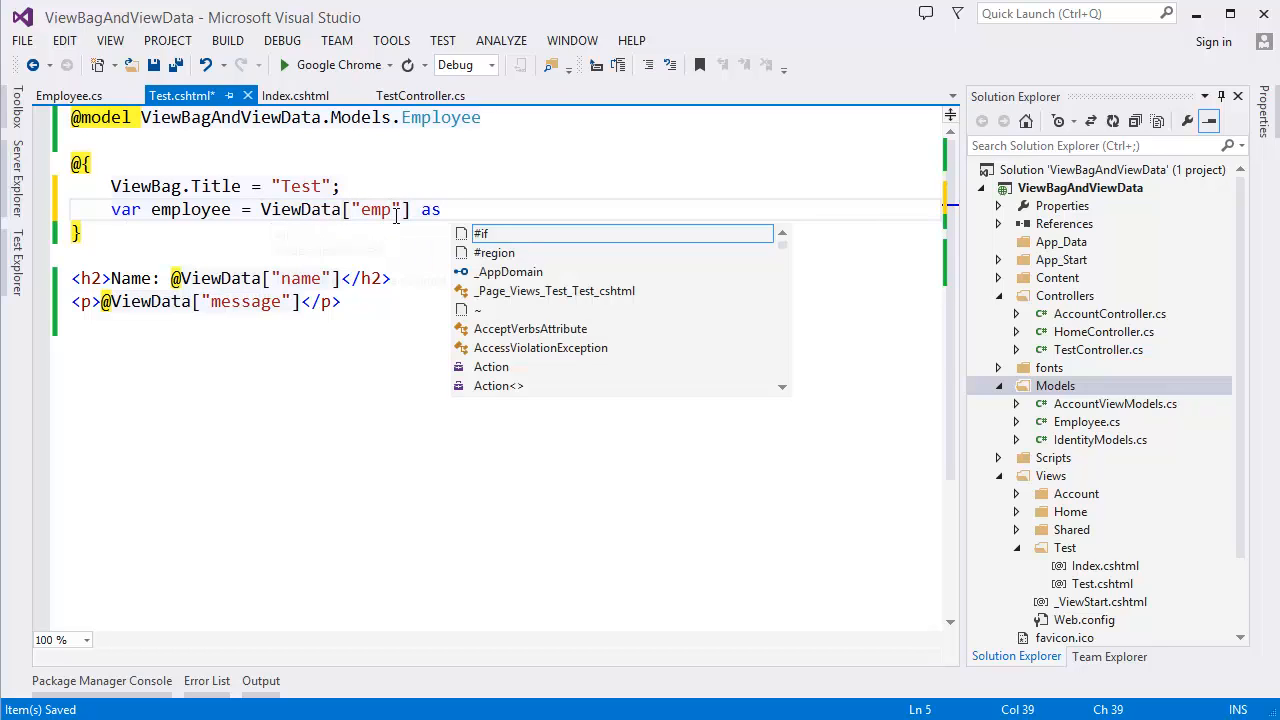
pyautogui.write('Employe')
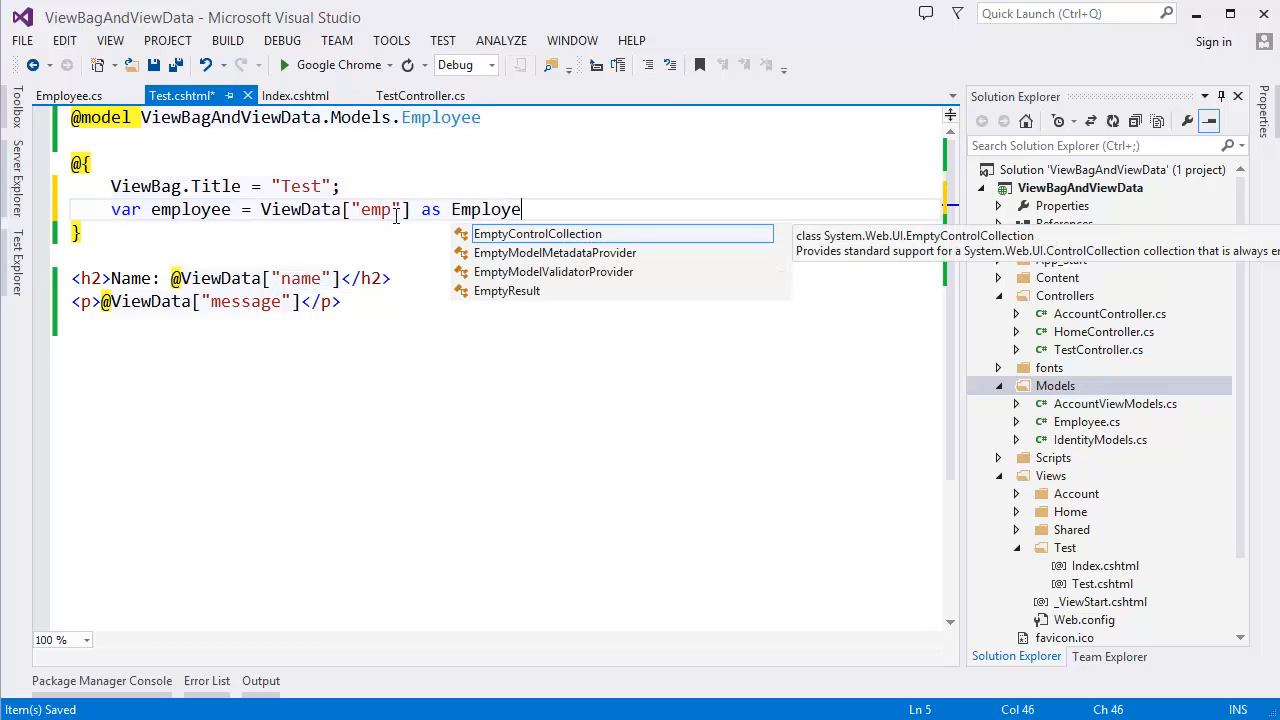
pyautogui.write('e')
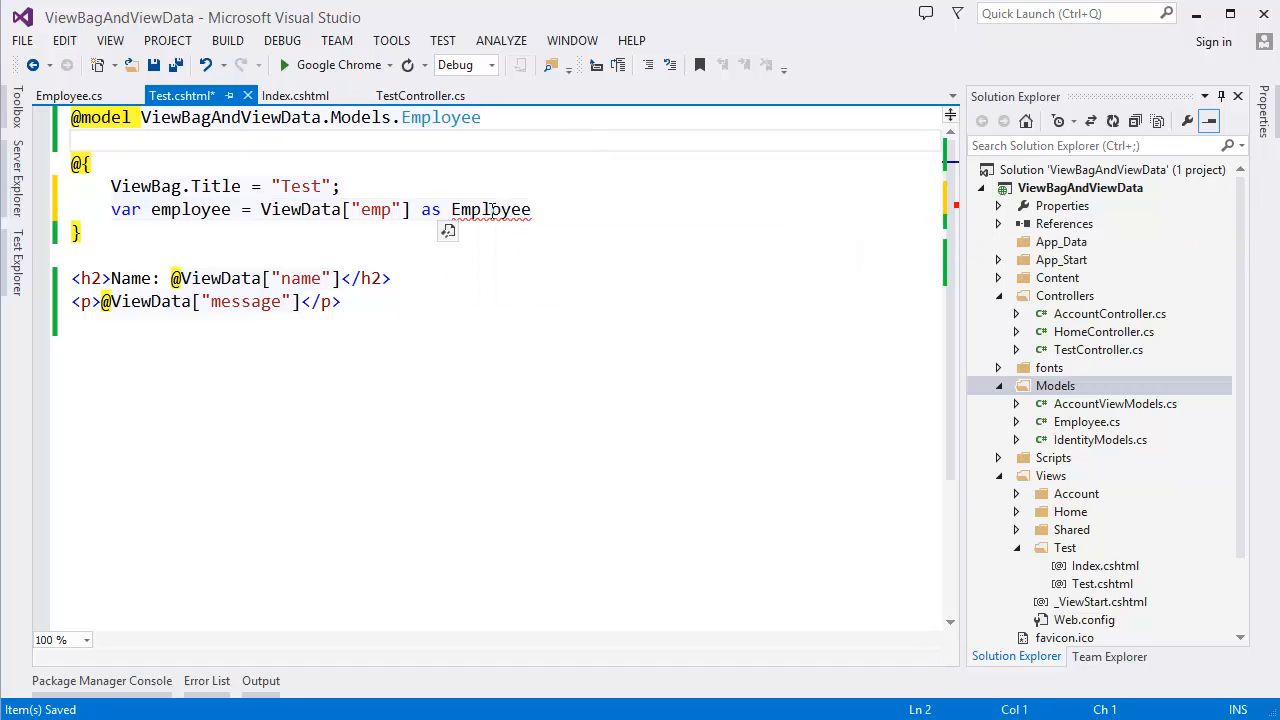
pyautogui.rightClick(490, 210)
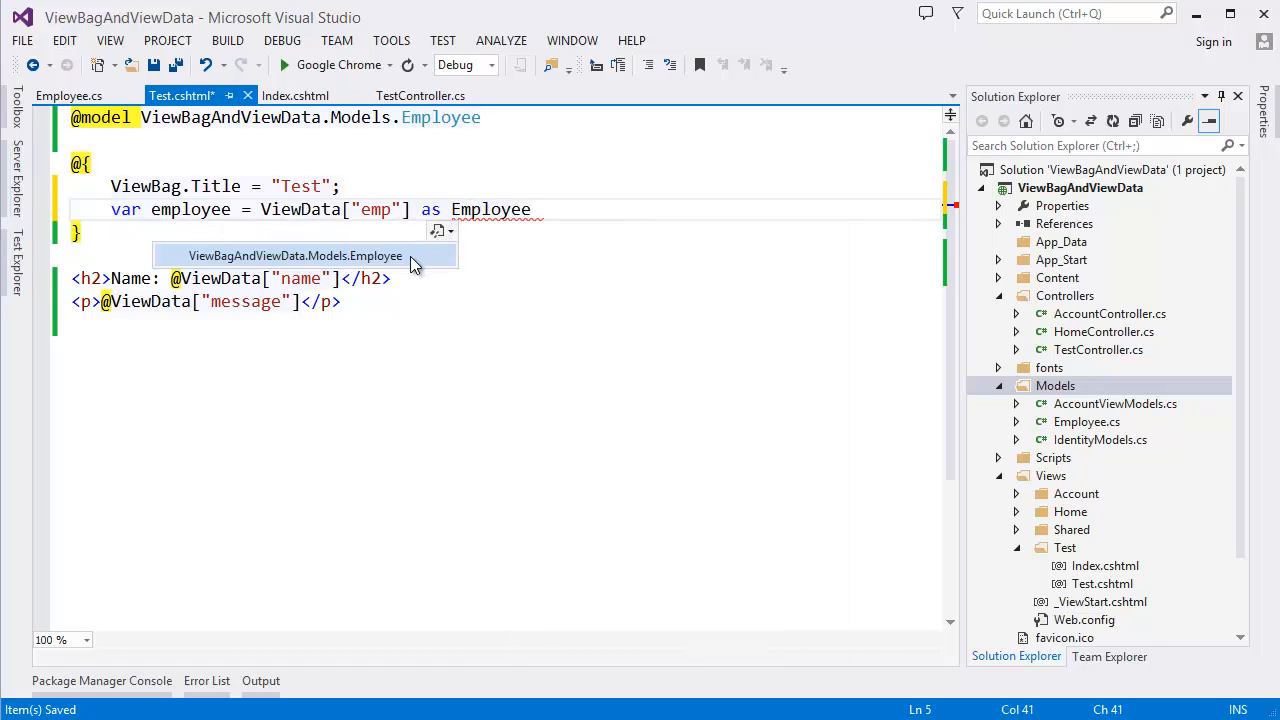
pyautogui.click(294, 256)
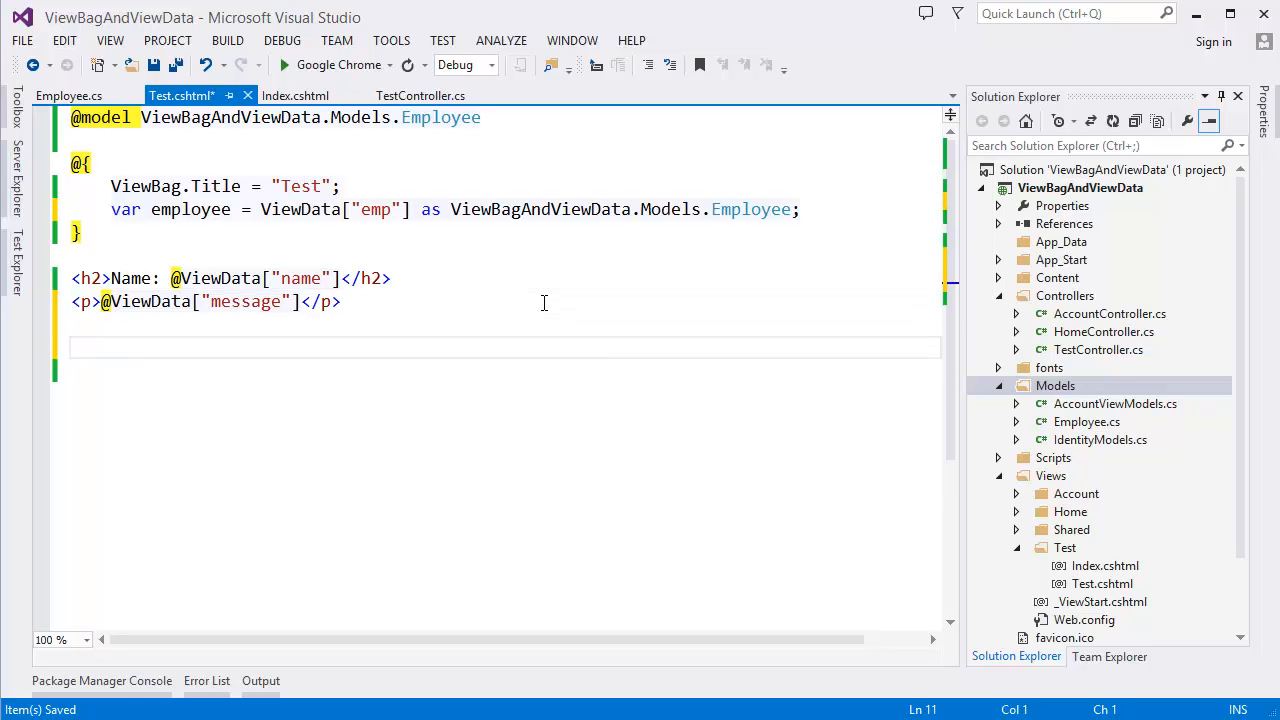
pyautogui.write('<p>')
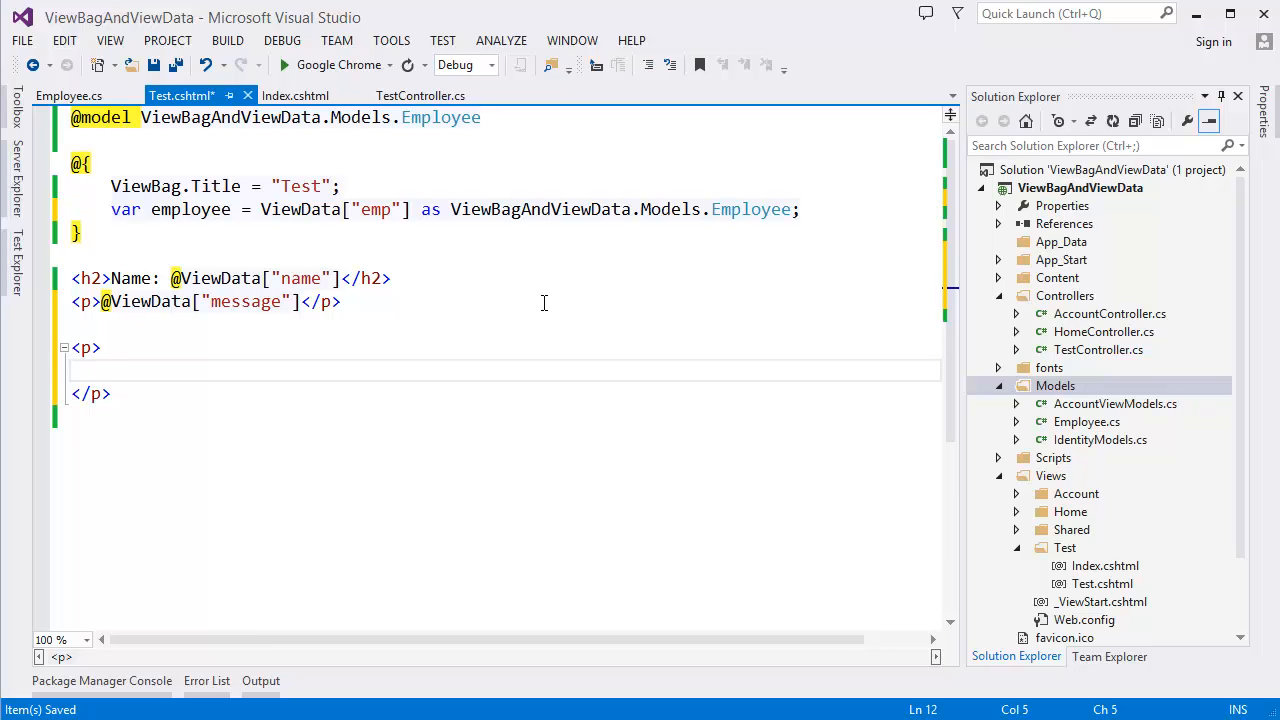
pyautogui.write('@')
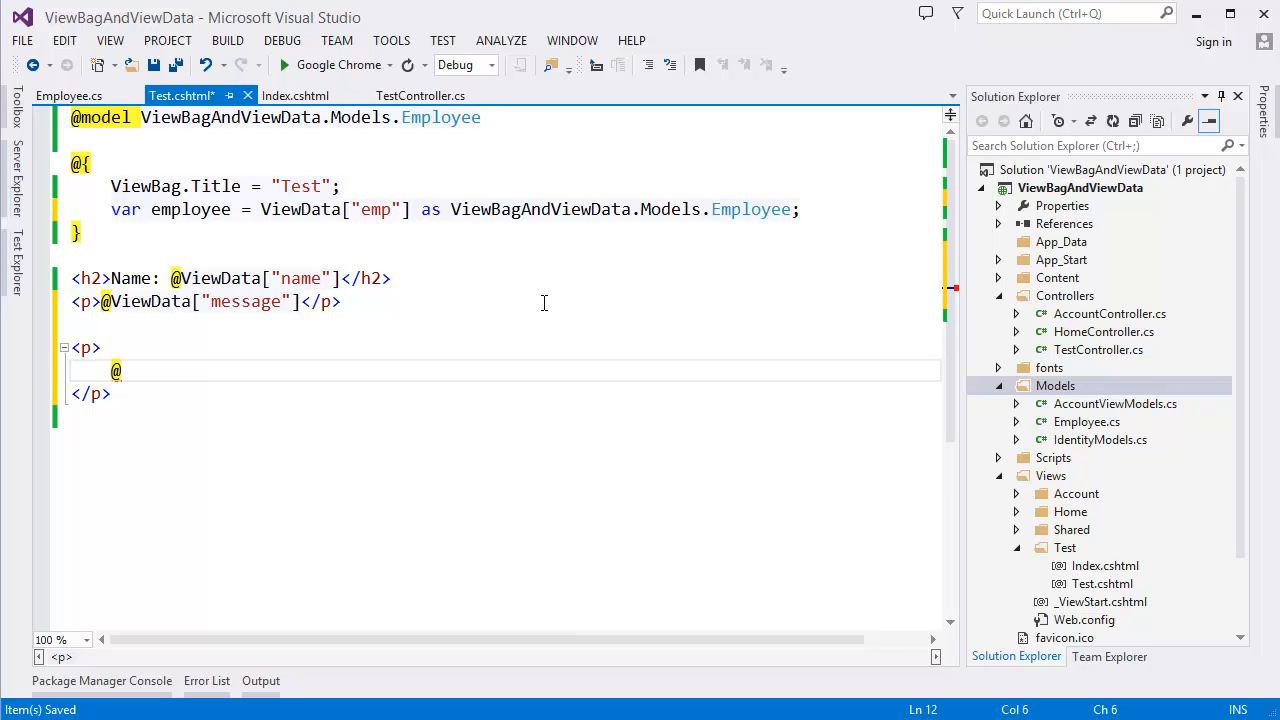
pyautogui.write('v')
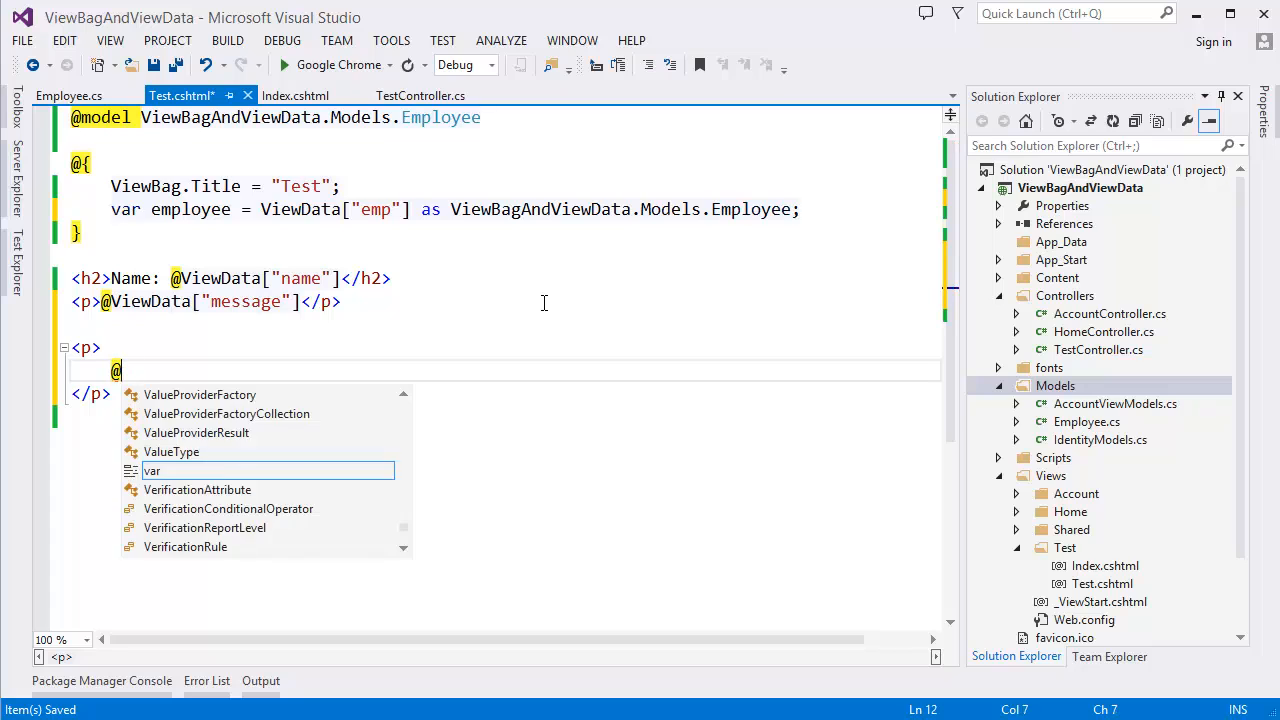
pyautogui.write('employee')
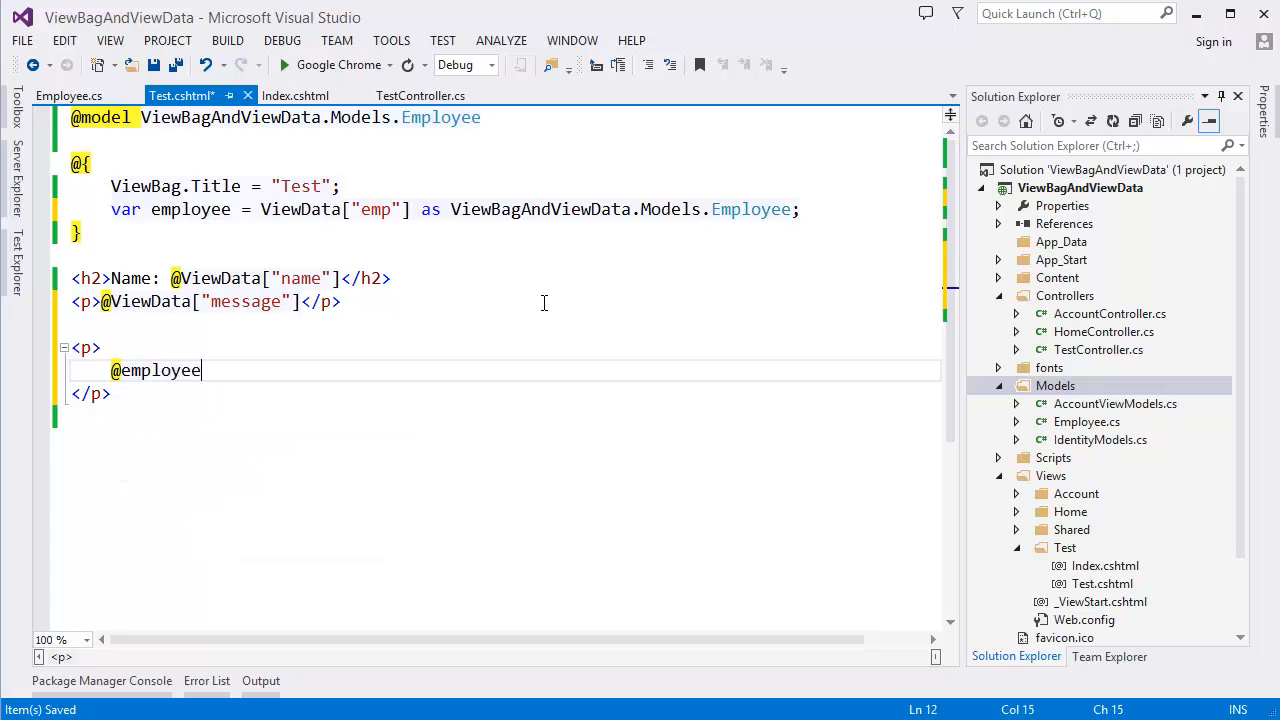
pyautogui.write('.Id')
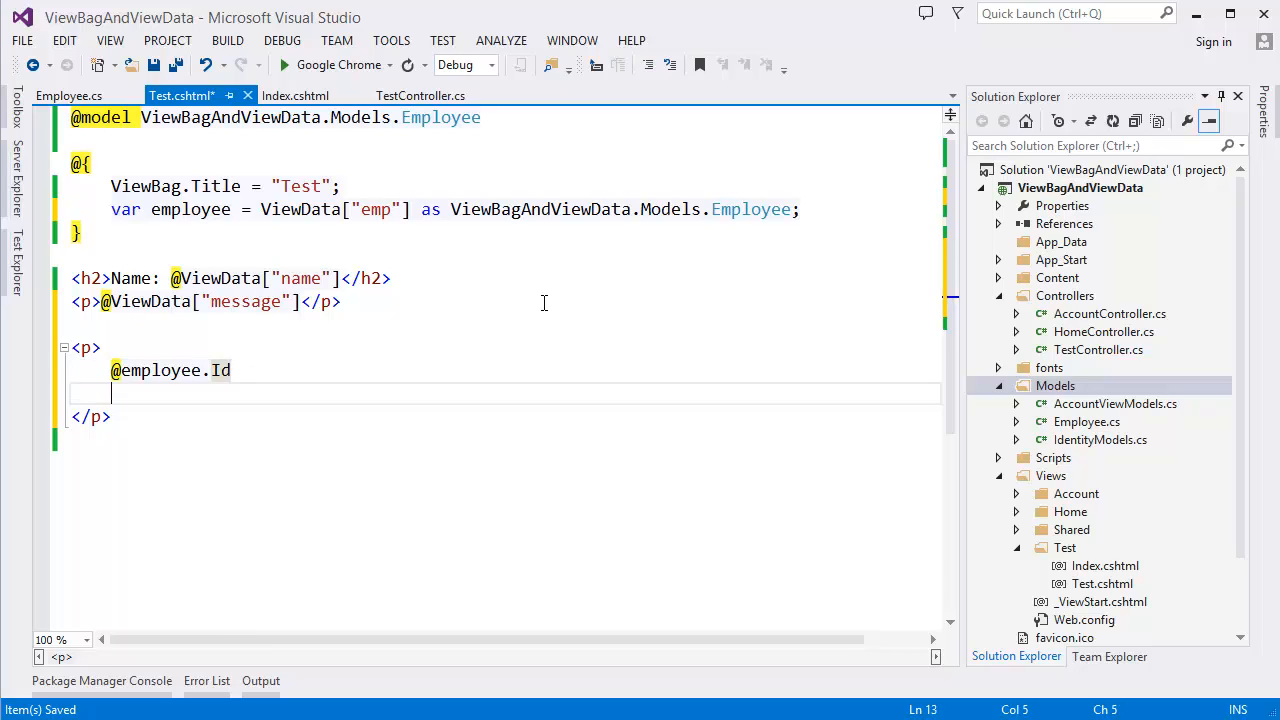
pyautogui.press('Backspace')
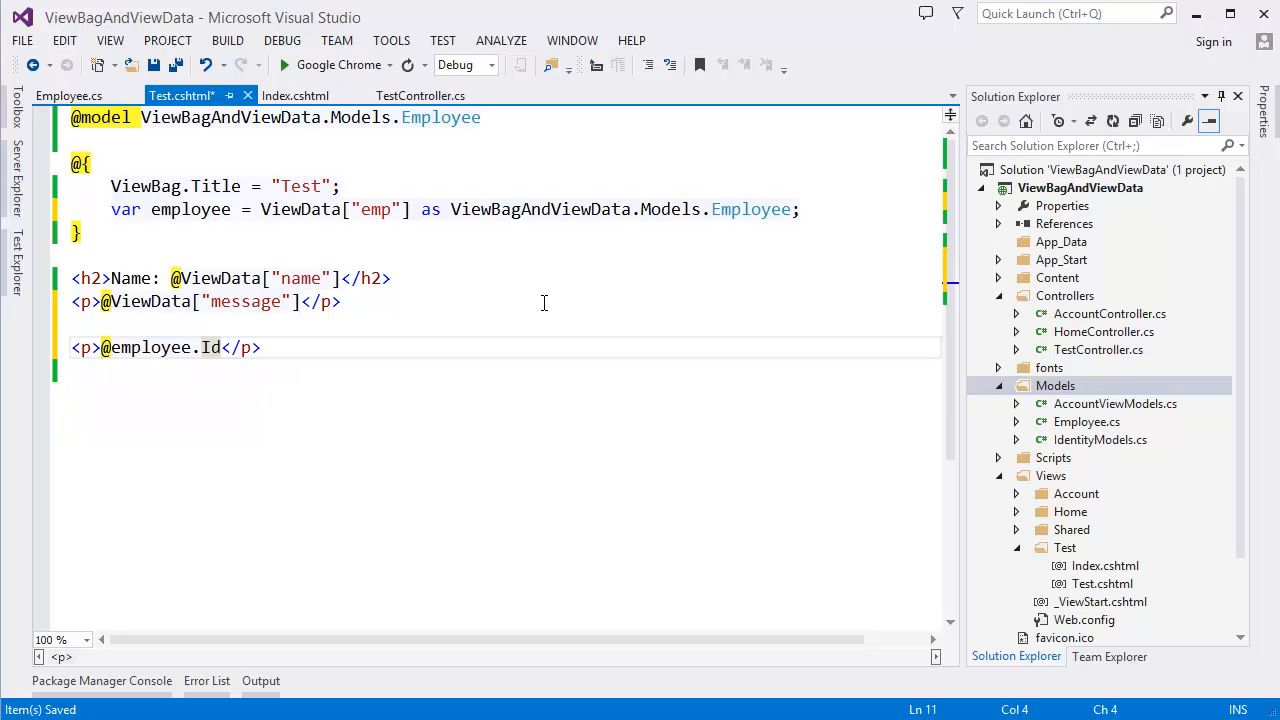
pyautogui.write('<p')
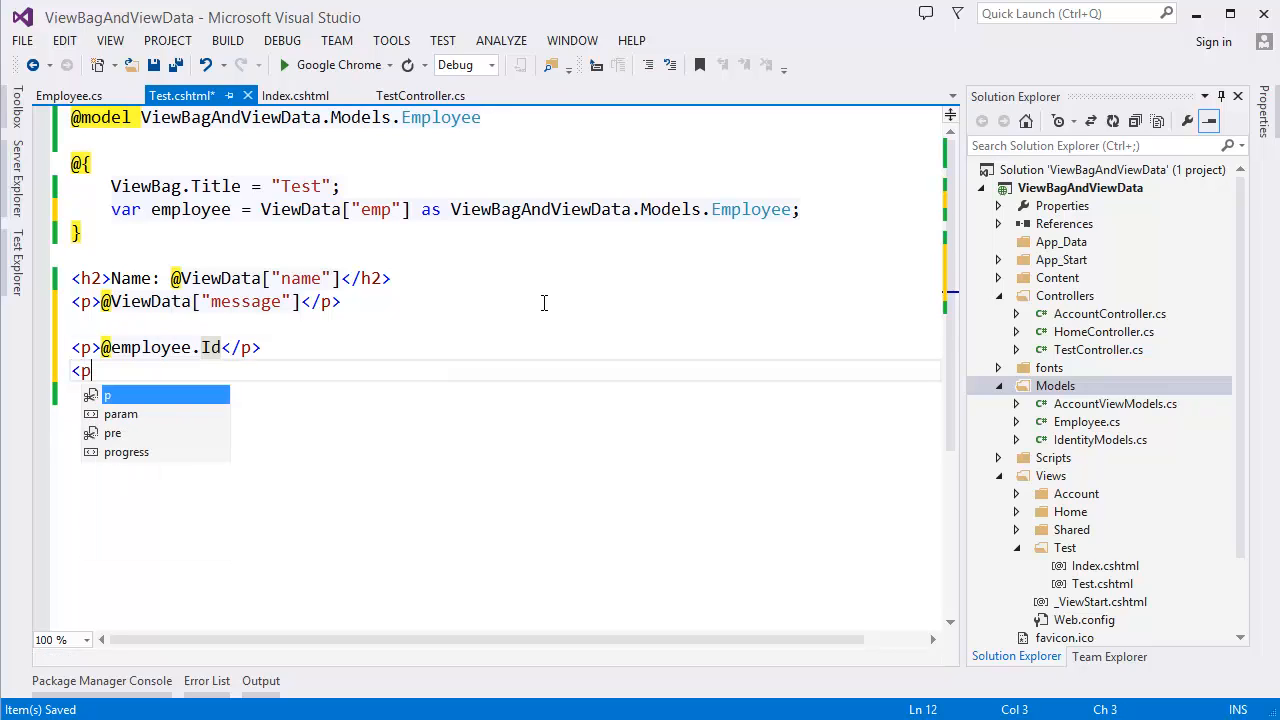
pyautogui.write('>@</p>')
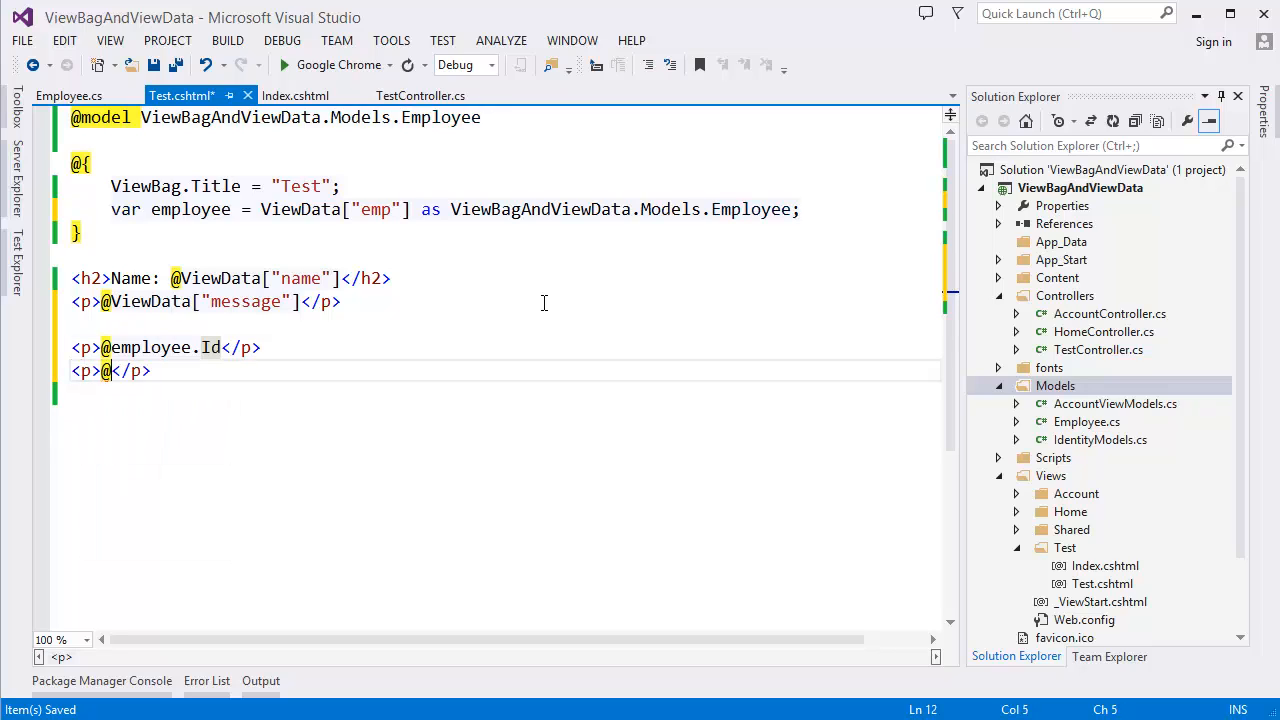
pyautogui.write('employee.')
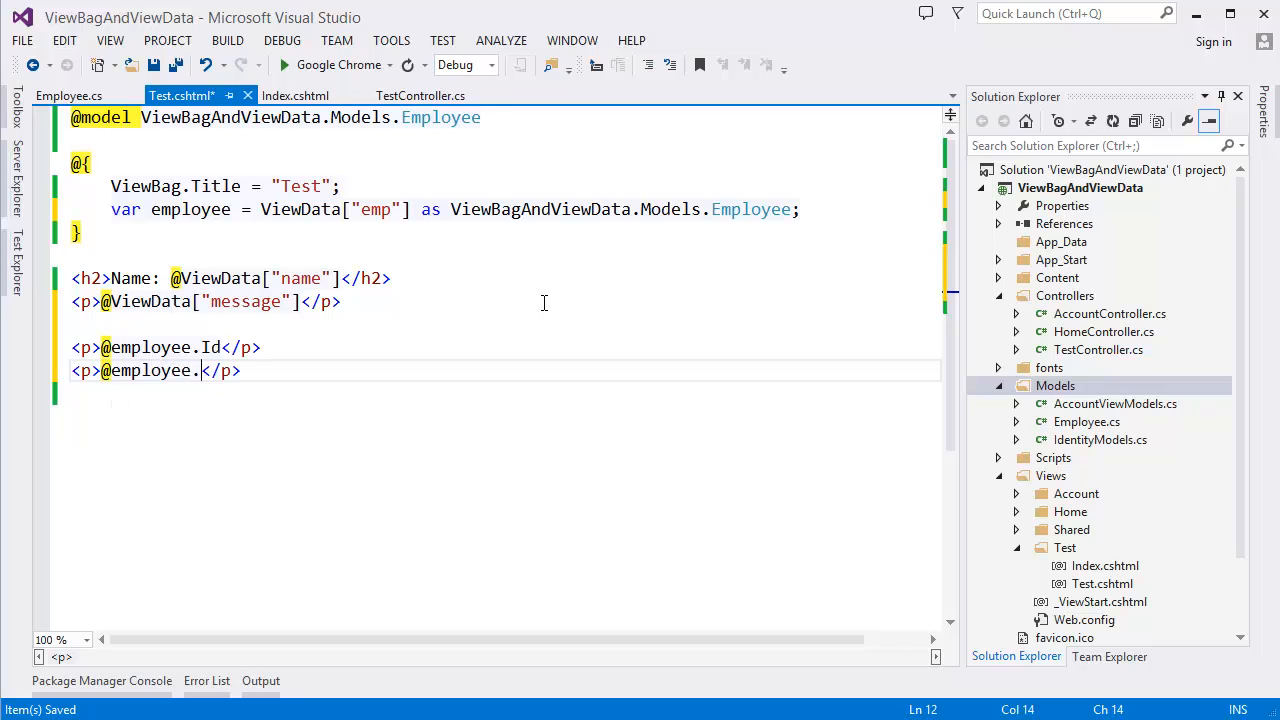
pyautogui.write('Name')
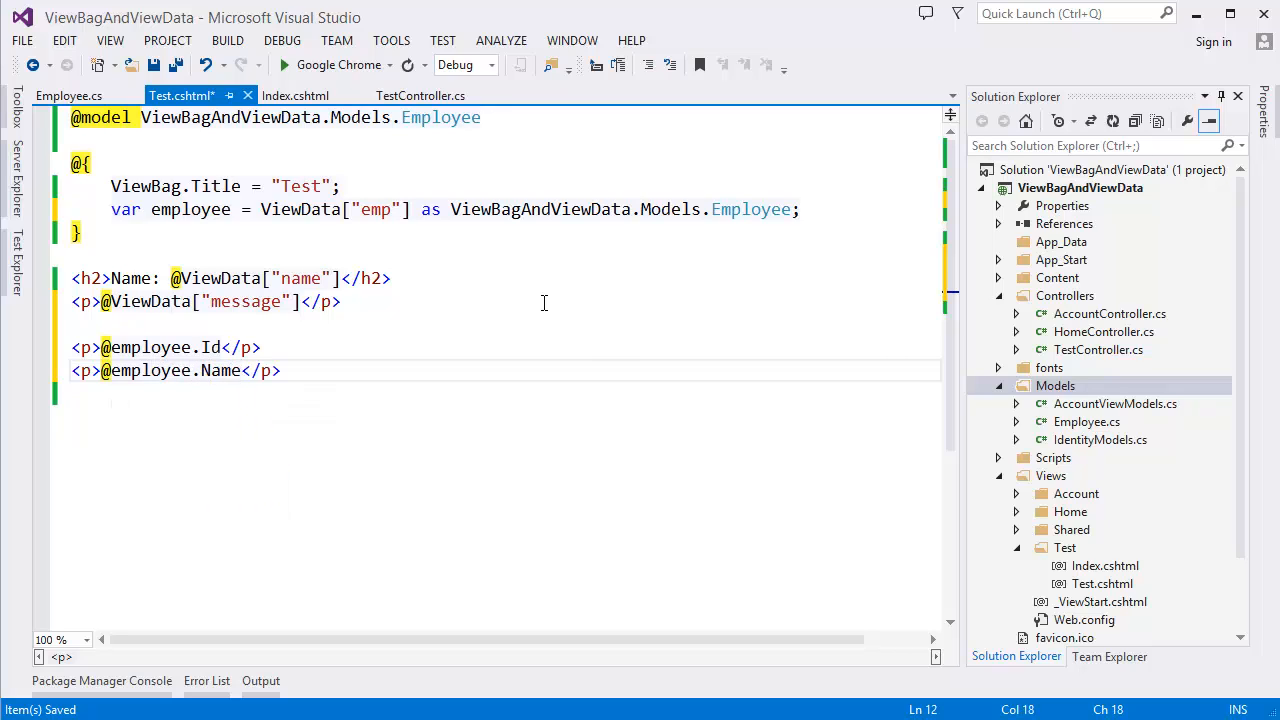
pyautogui.write('<p></p>')
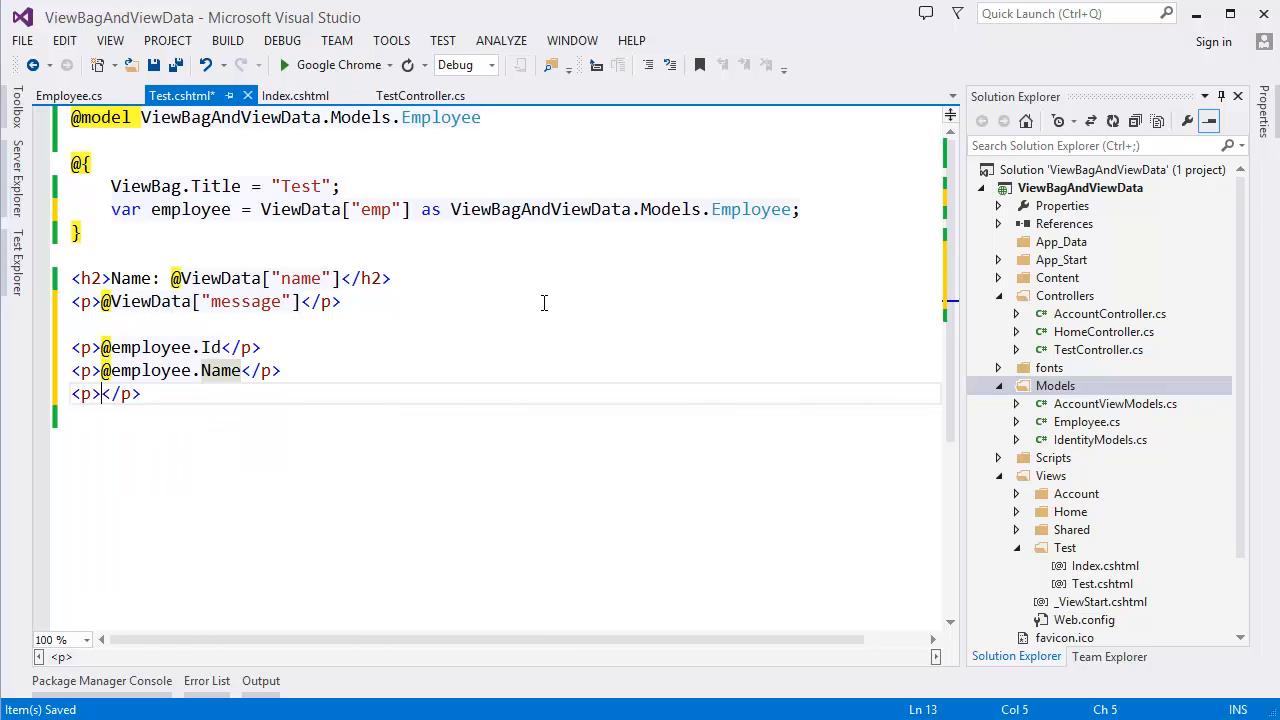
pyautogui.write('employee')
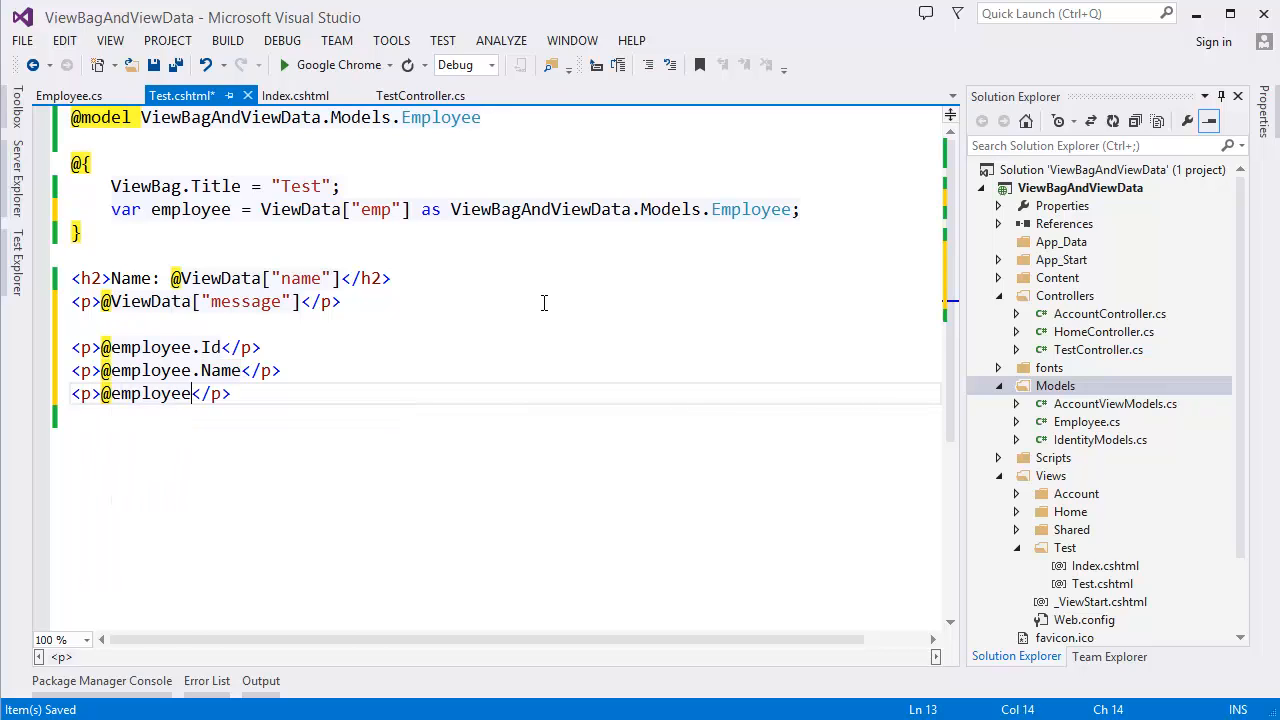
pyautogui.write('Salary')
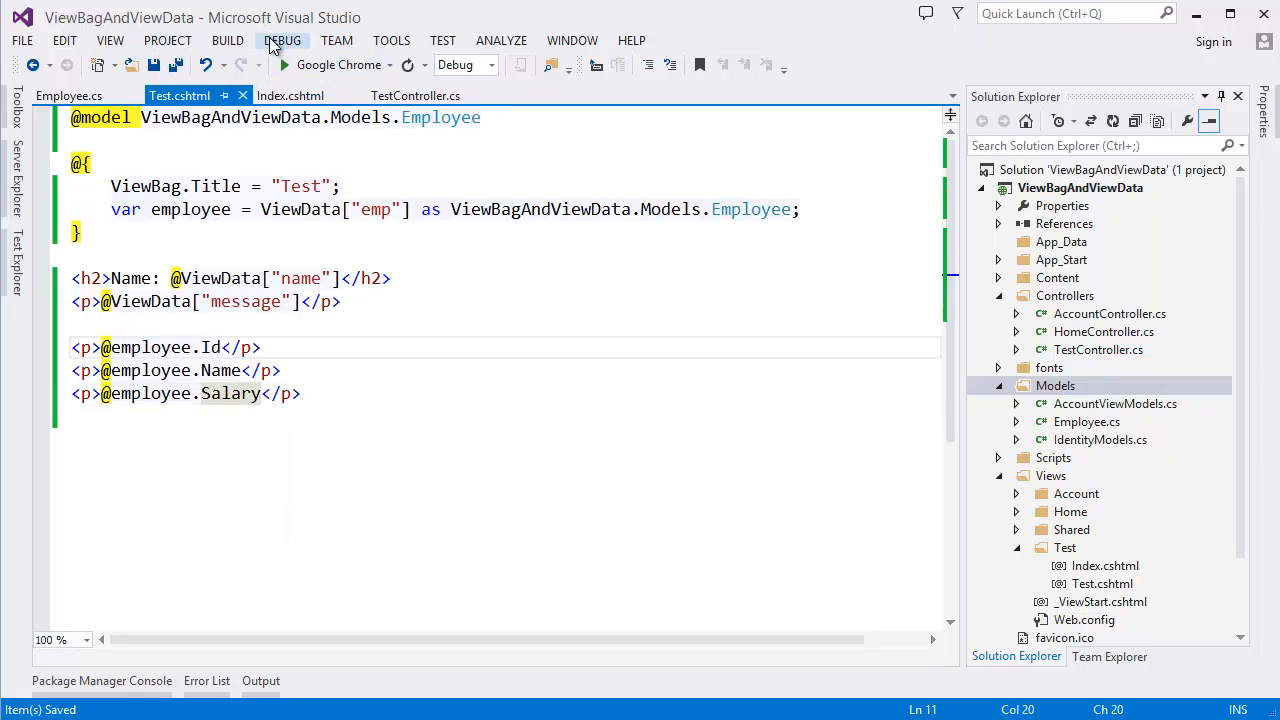
pyautogui.click(340, 64)
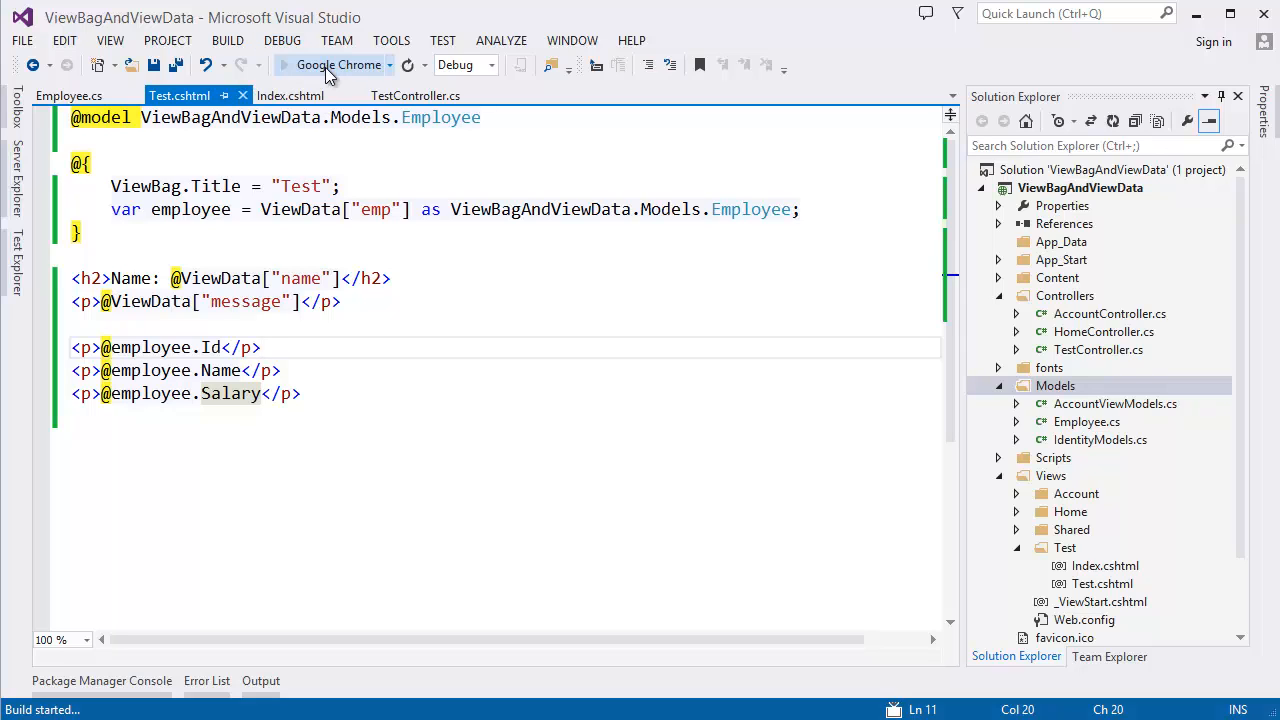
pyautogui.click(340, 64)
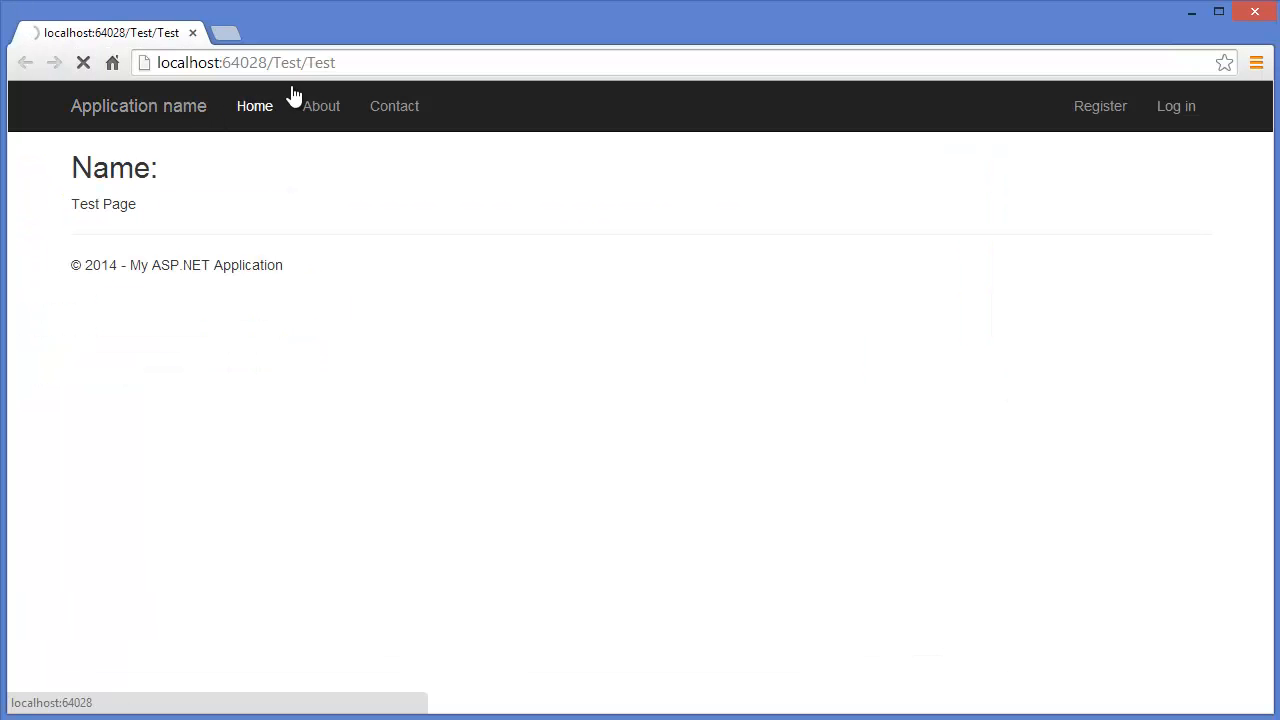
pyautogui.click(320, 106)
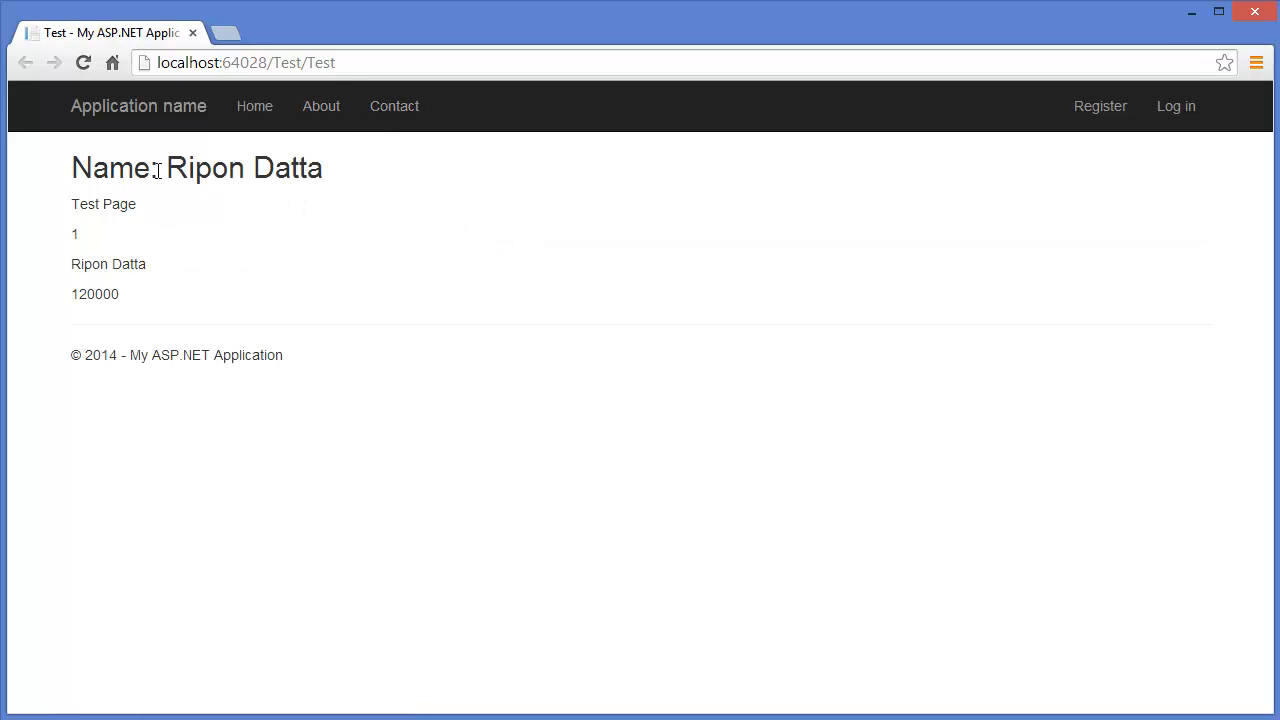
pyautogui.doubleClick(74, 234)
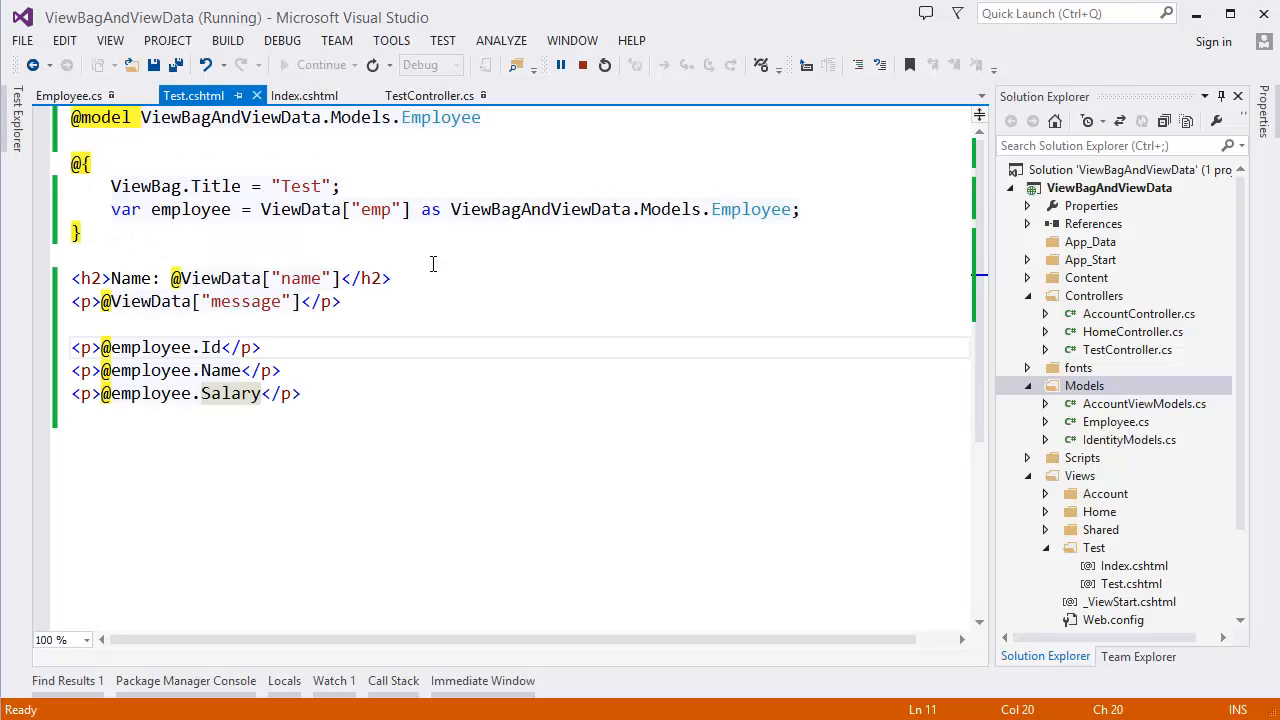
# Switch between Test.cshtml and TestController.cs, ending on the controller's Index and Test actions.
pyautogui.click(430, 96)
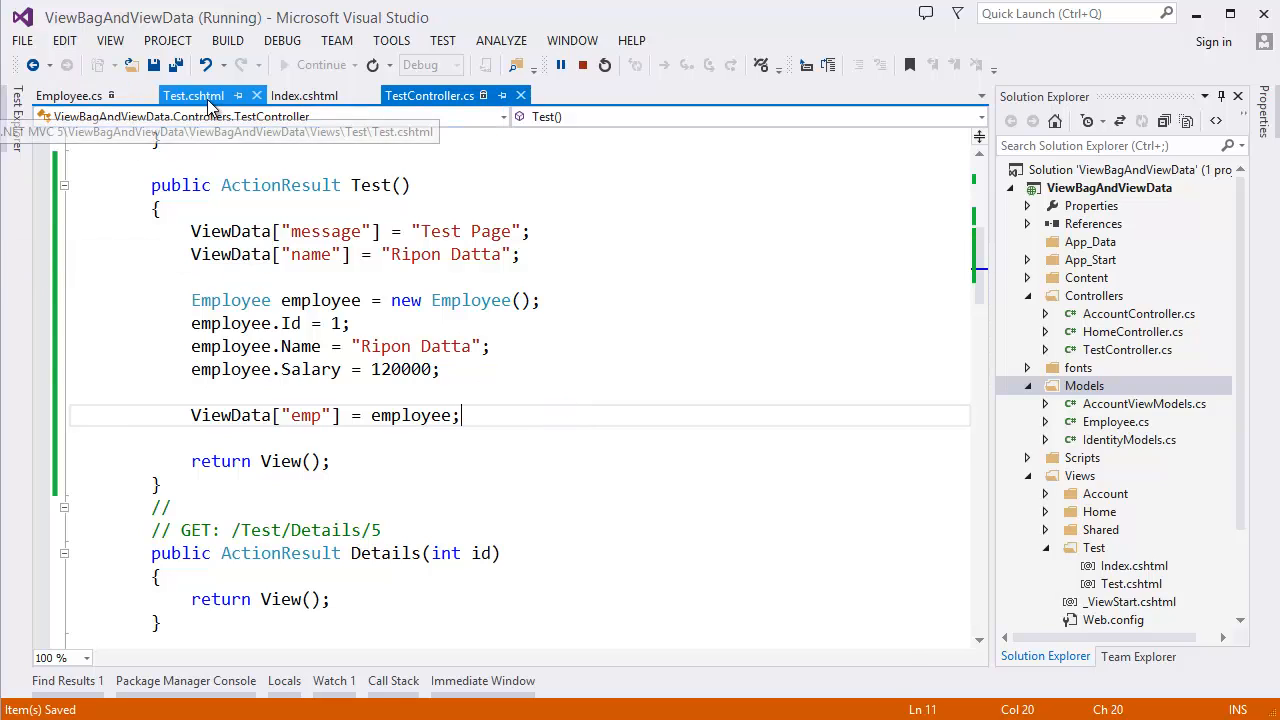
pyautogui.click(192, 96)
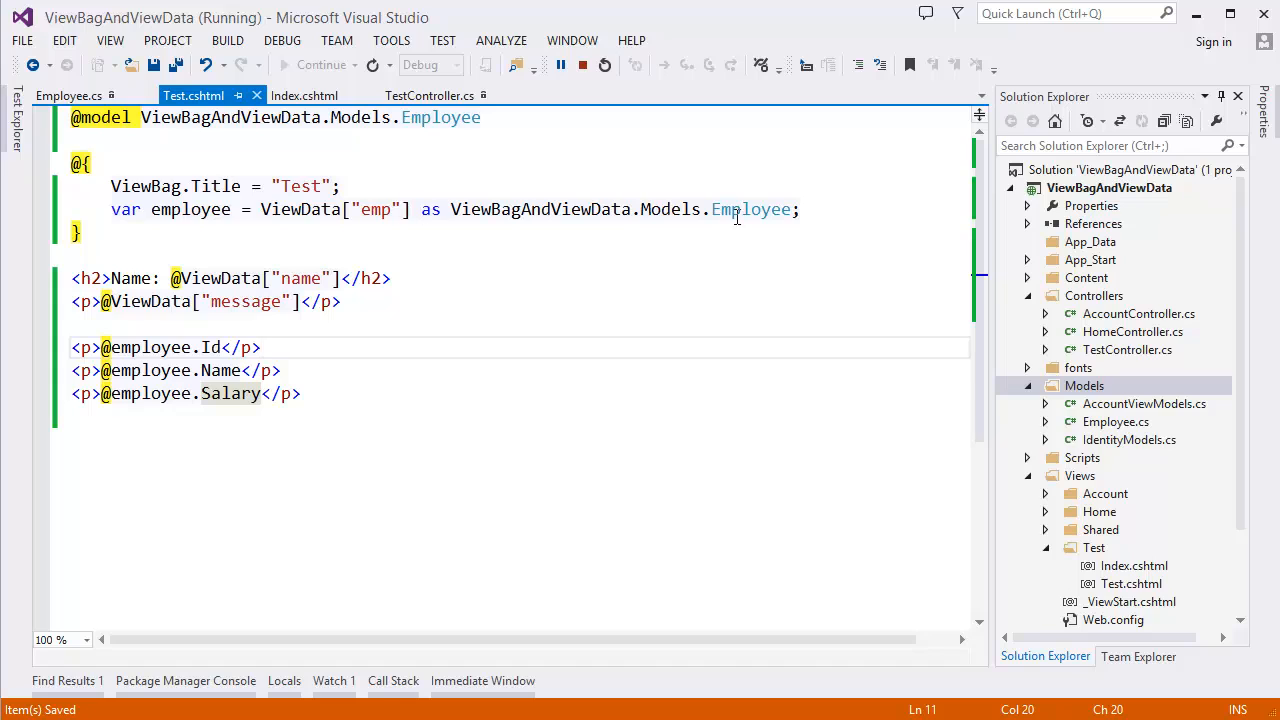
pyautogui.moveTo(362, 260)
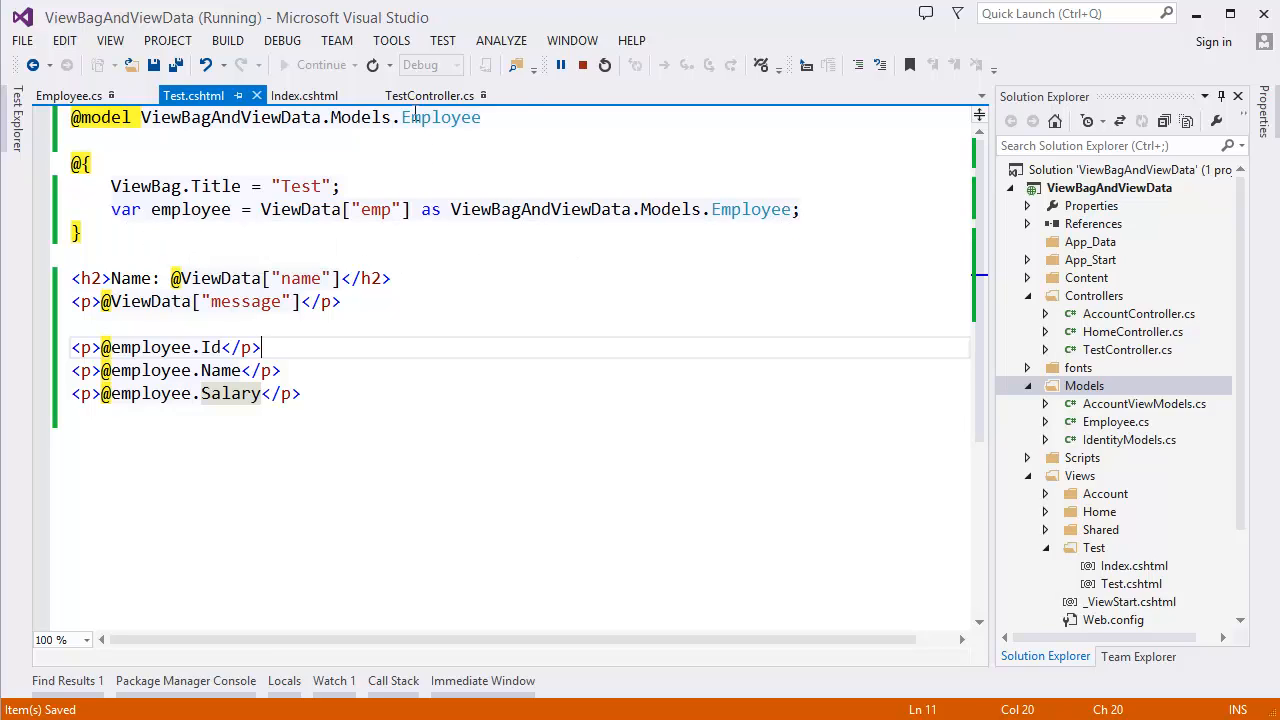
pyautogui.click(430, 96)
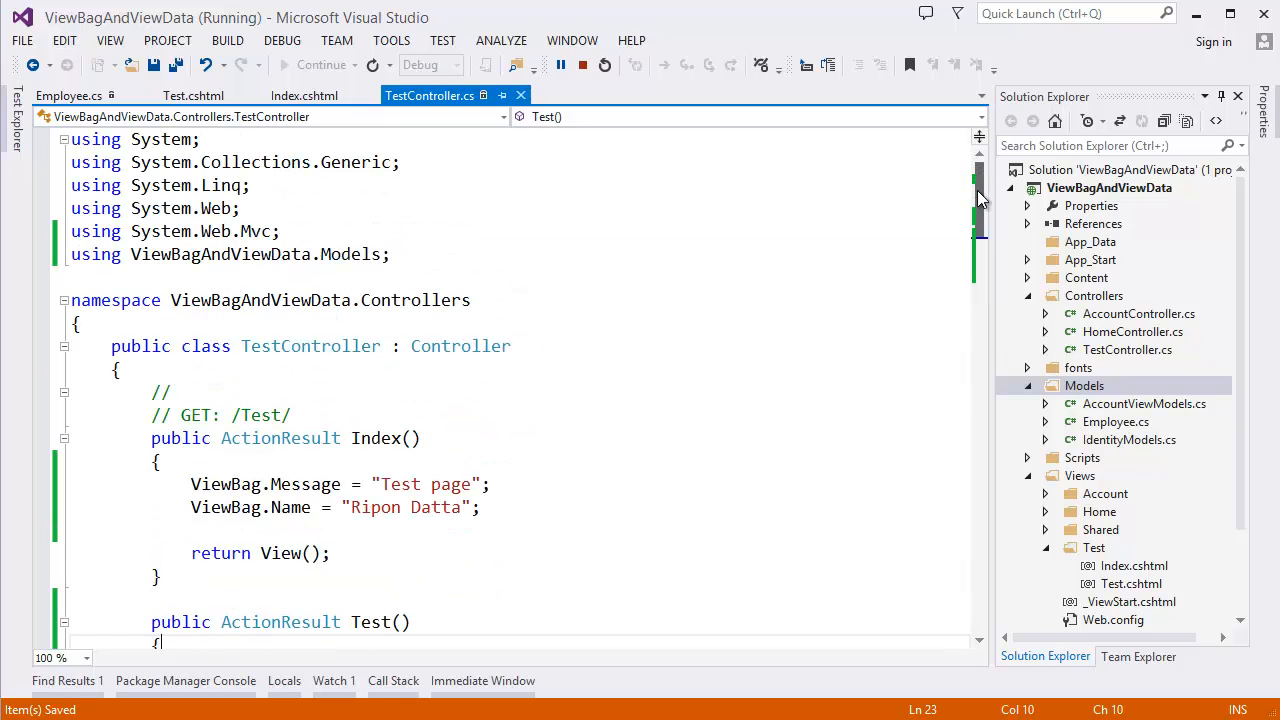
pyautogui.scroll(-3)
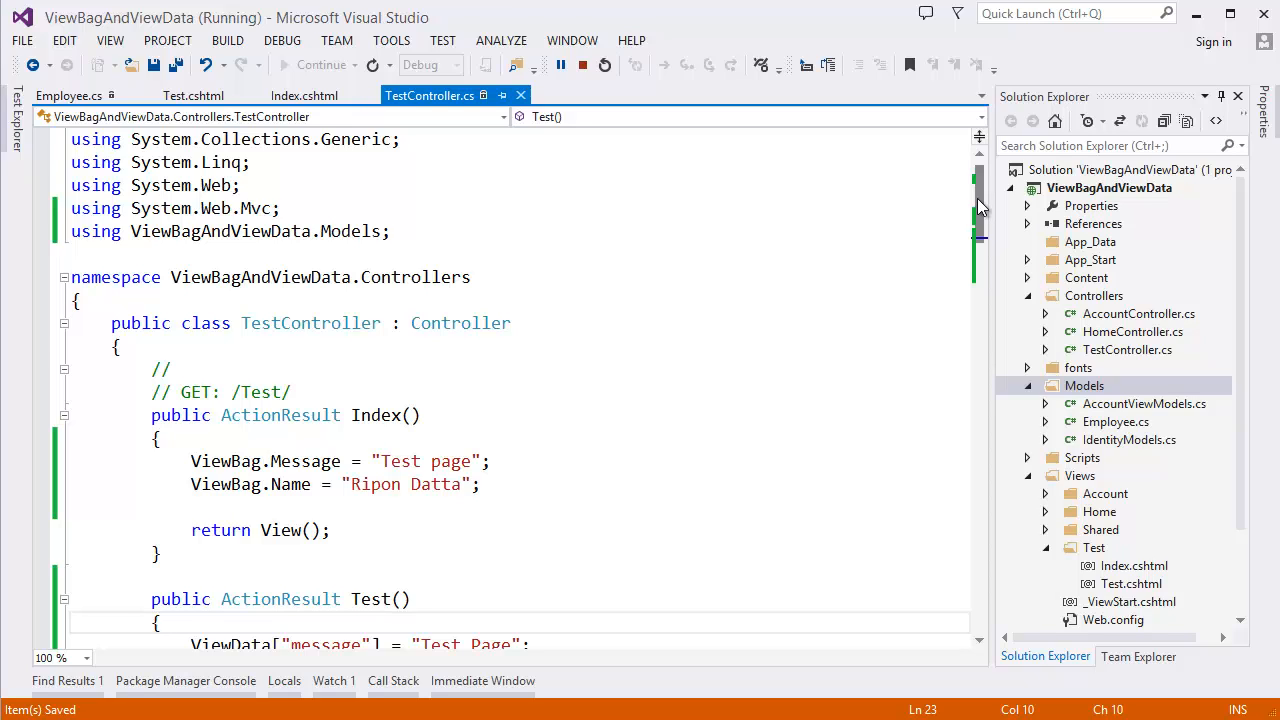
pyautogui.click(160, 622)
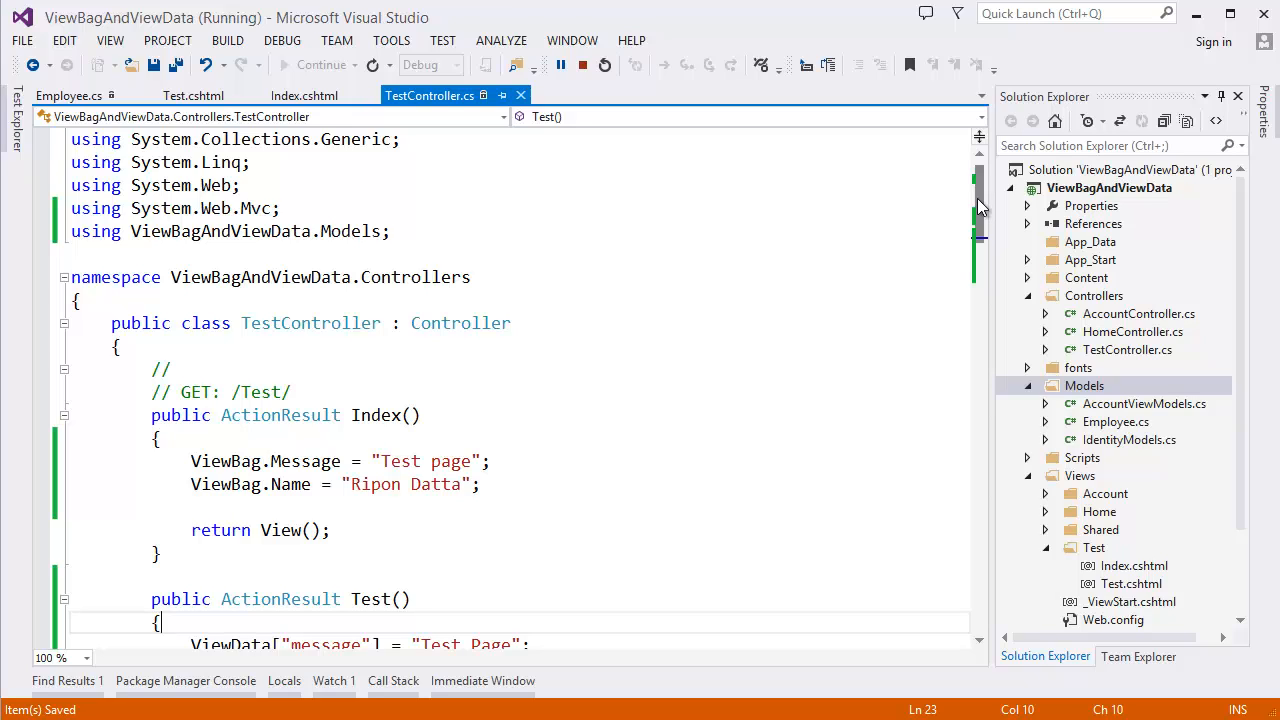
pyautogui.moveTo(984, 206)
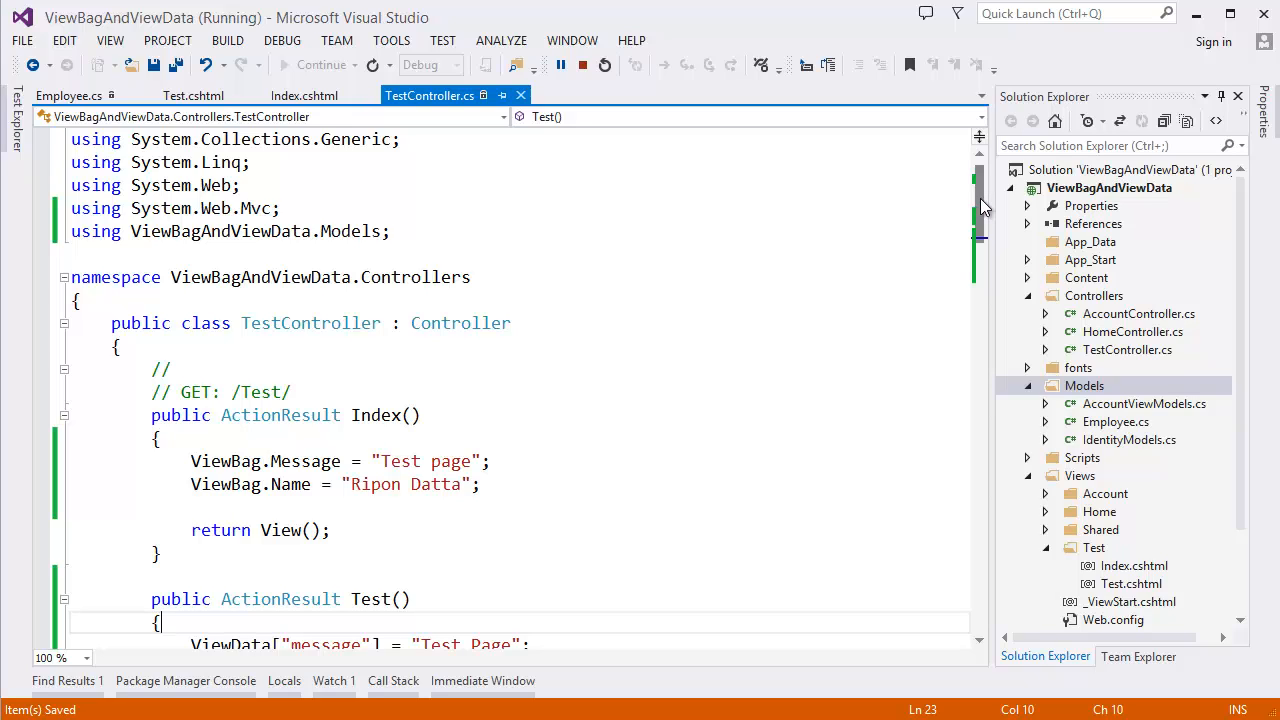